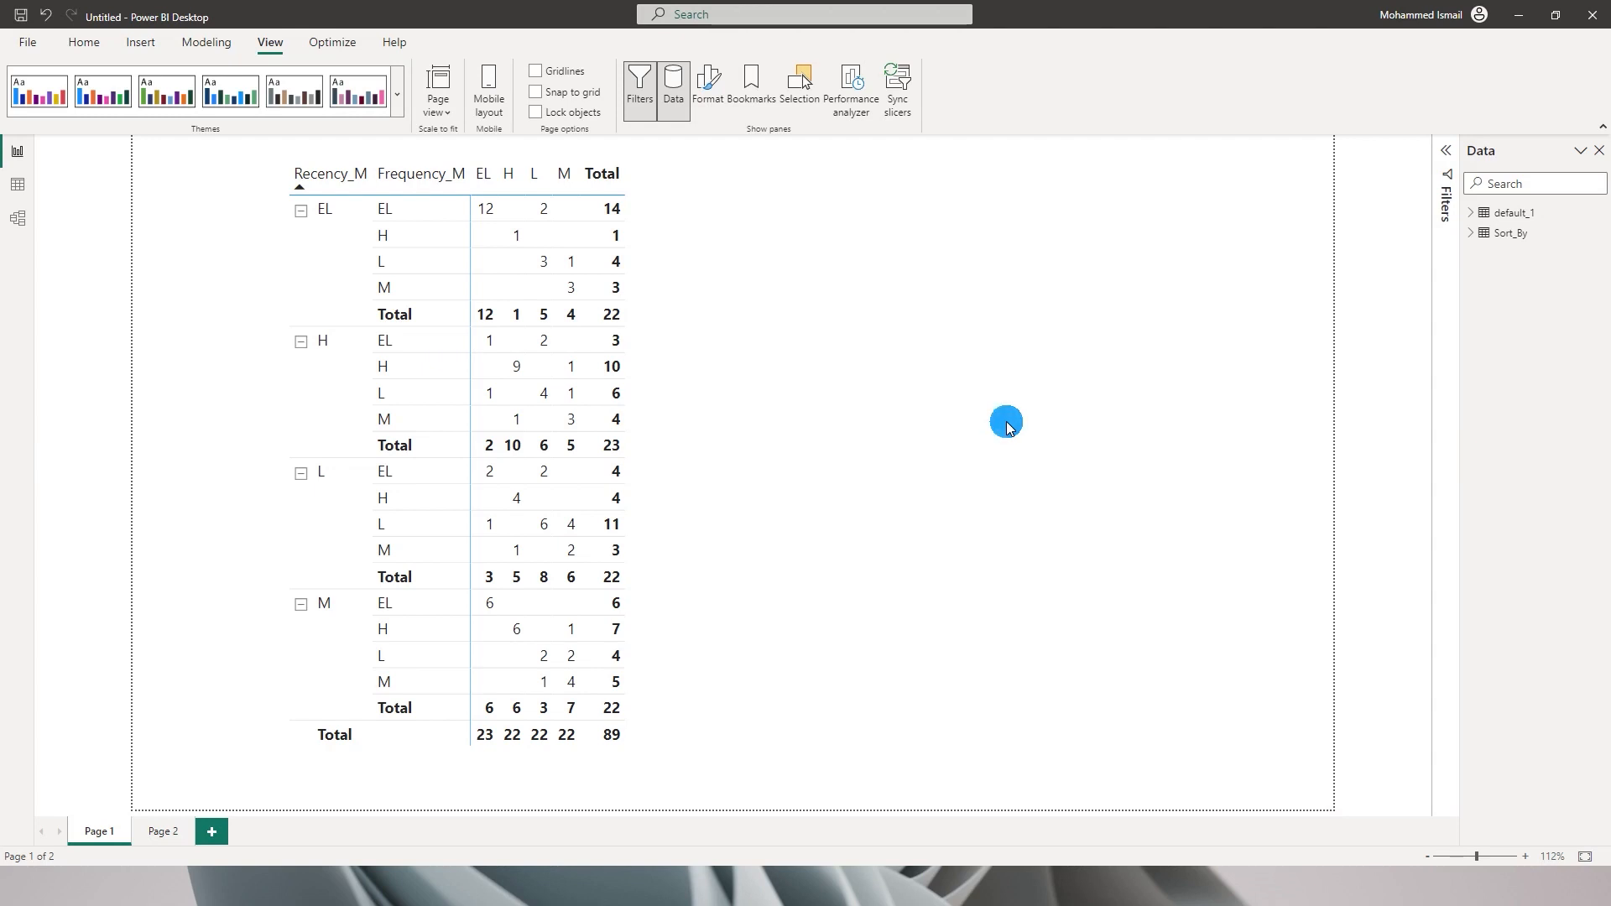
- Reorder the Recency M rows to H, L, M, EL in Tableau Public's crosstab
click(533, 261)
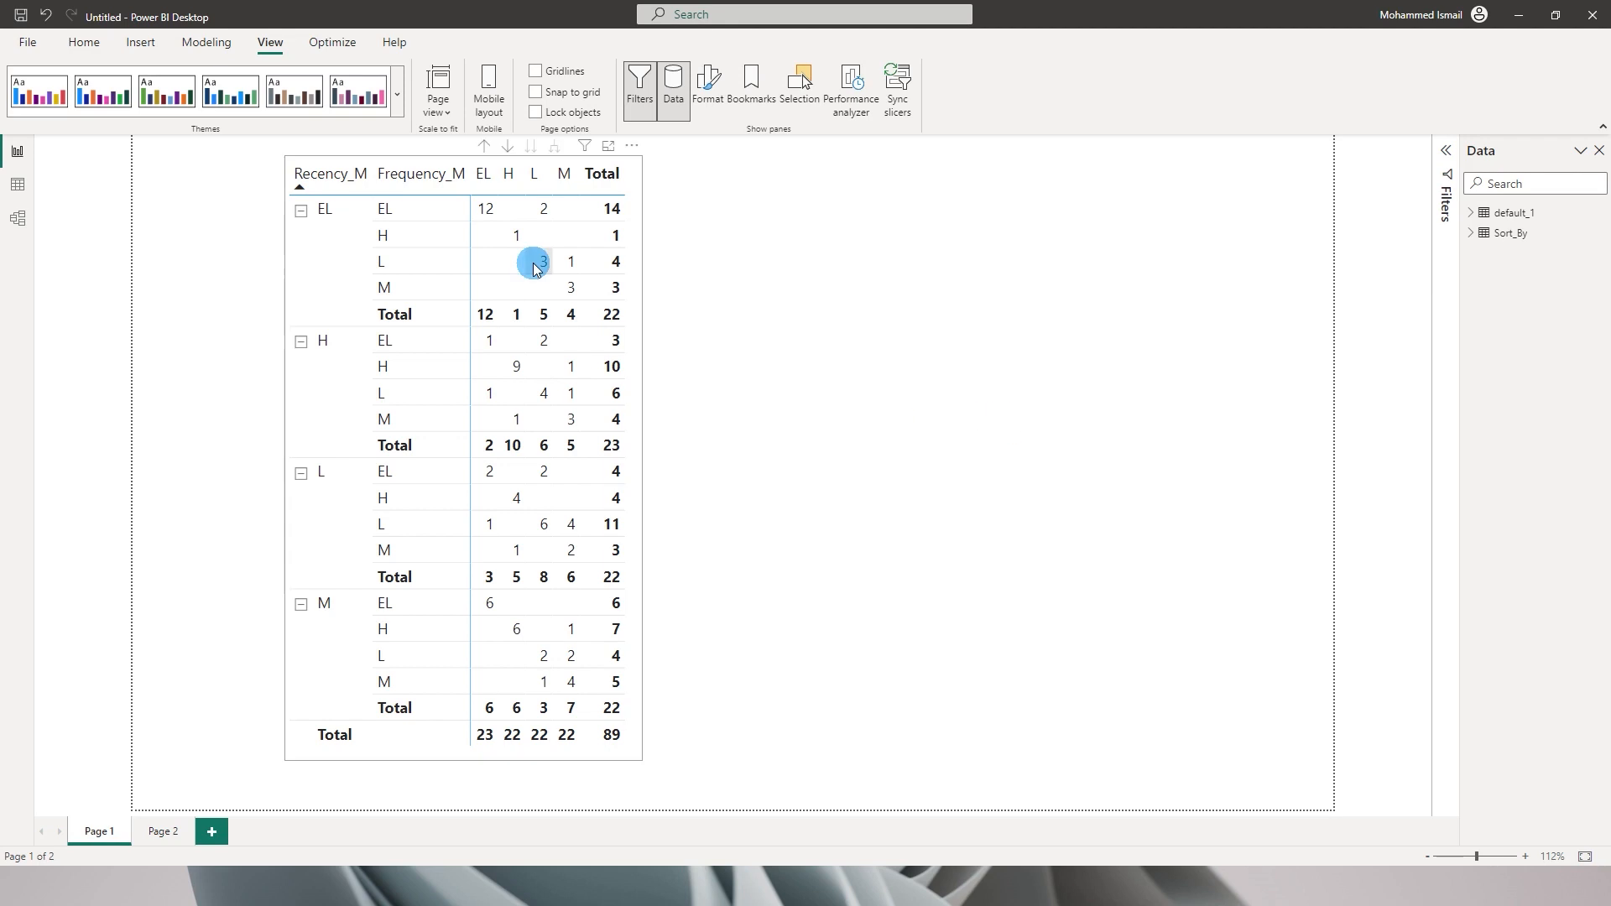
mouse_move(483, 173)
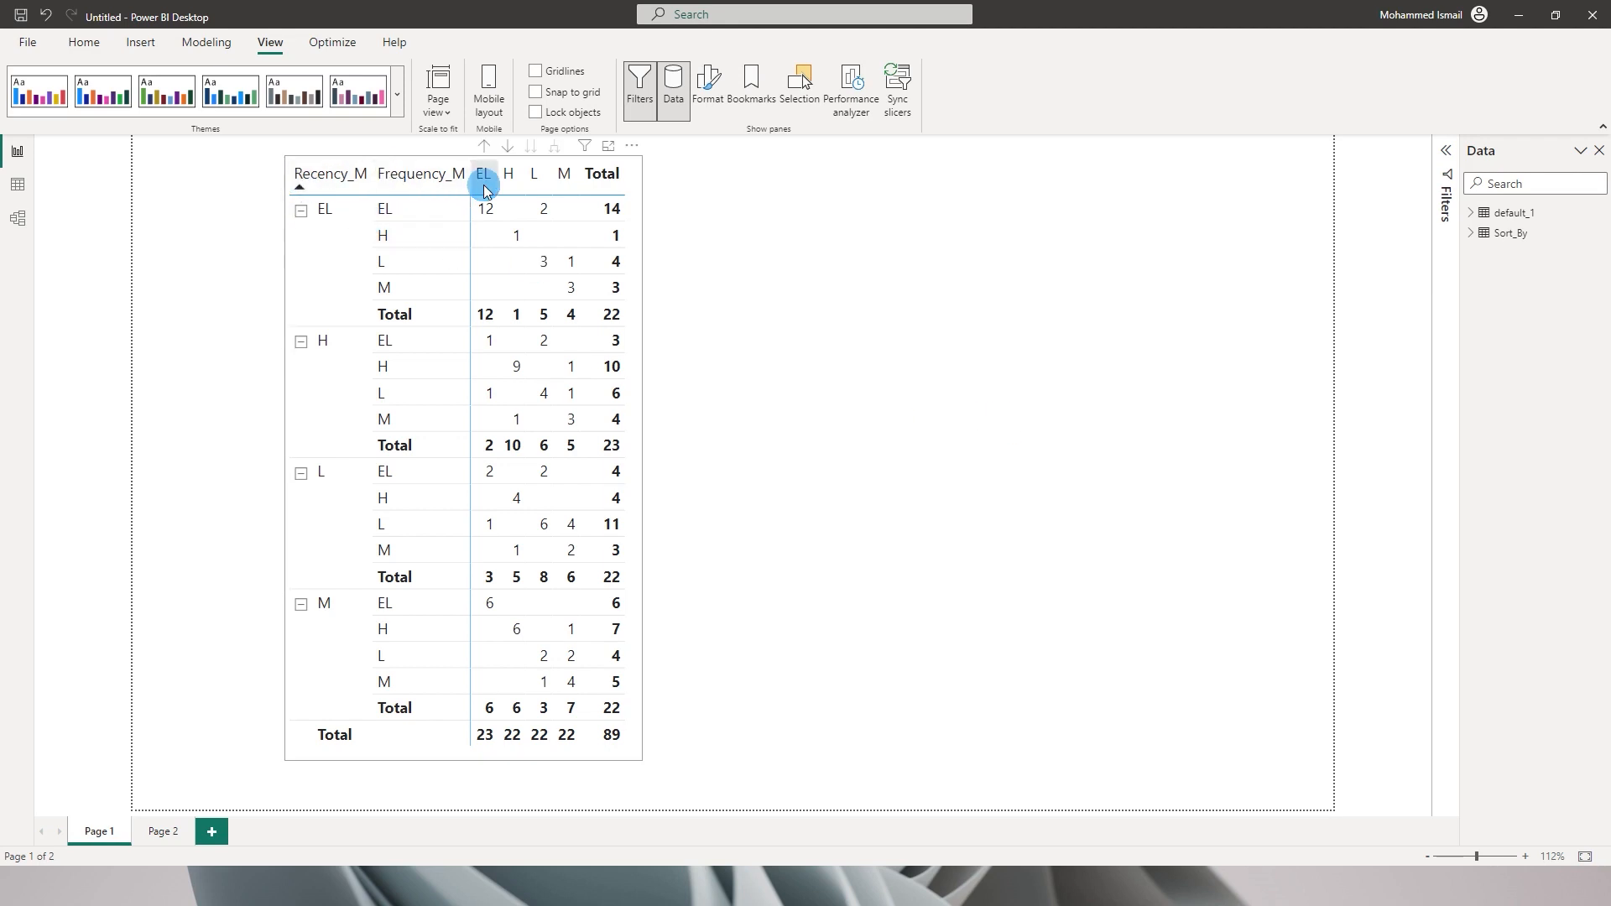
mouse_move(563, 174)
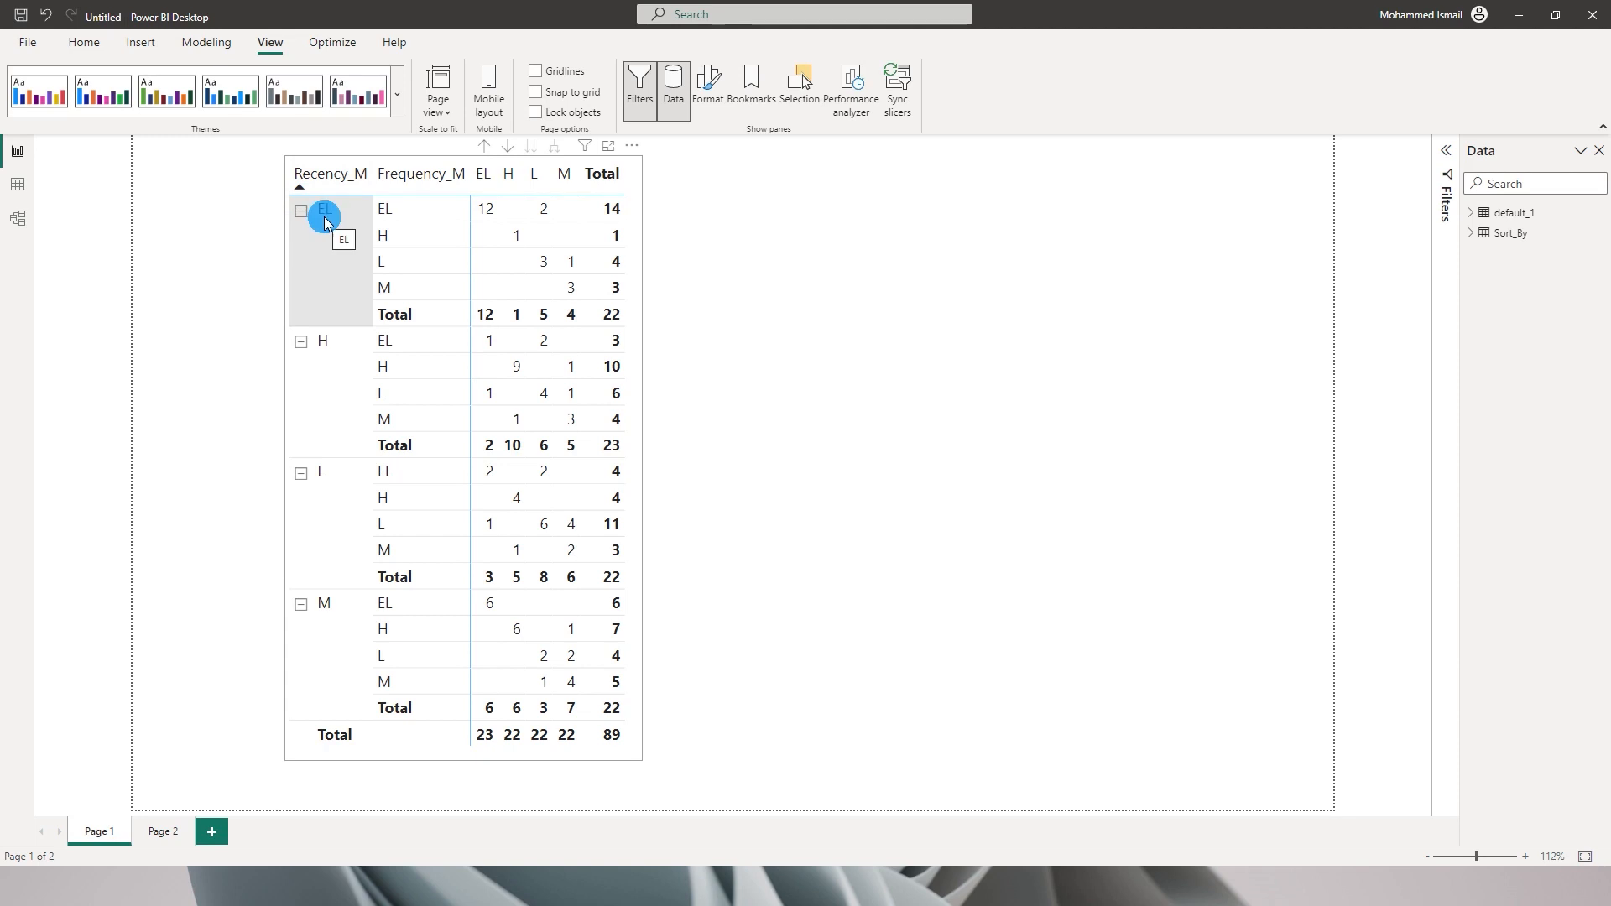
mouse_move(351, 344)
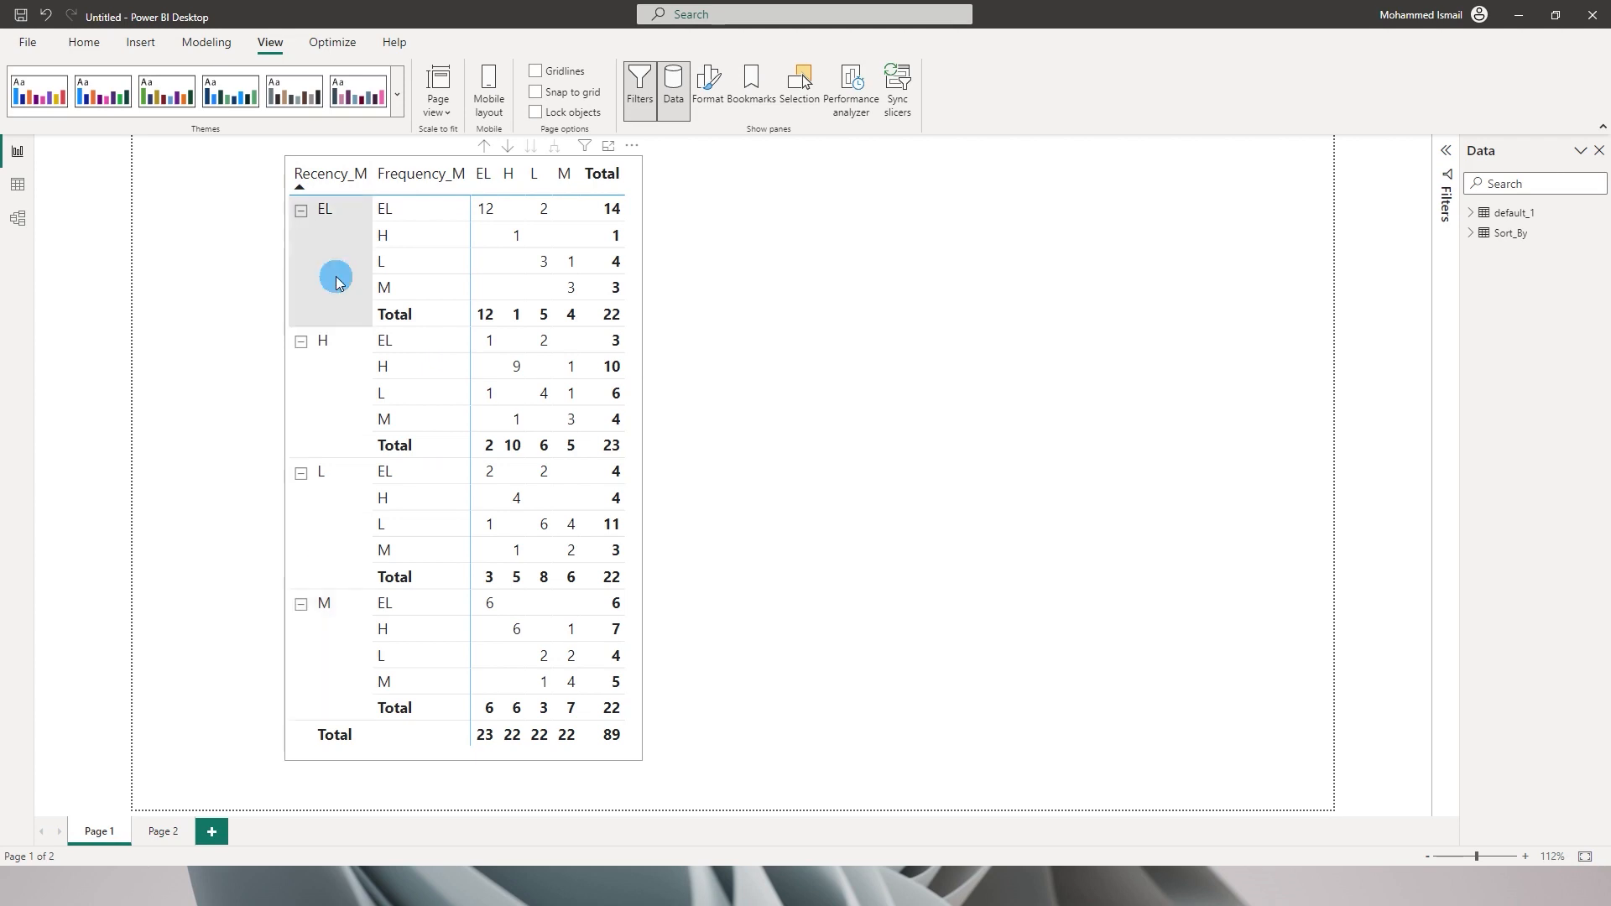
mouse_move(337, 233)
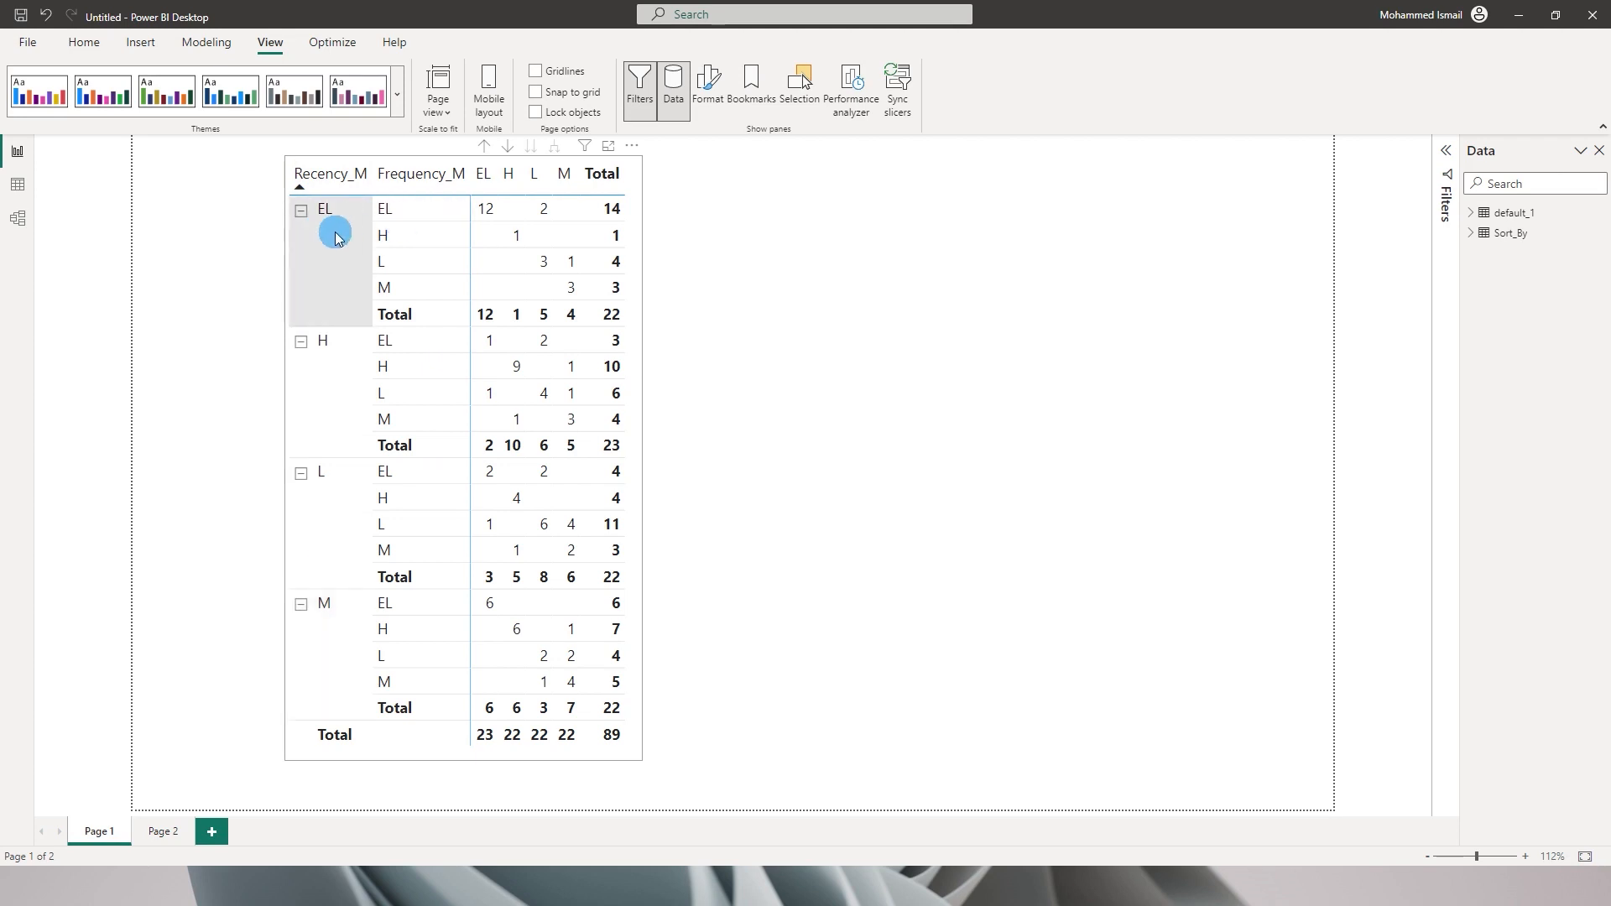
mouse_move(306, 237)
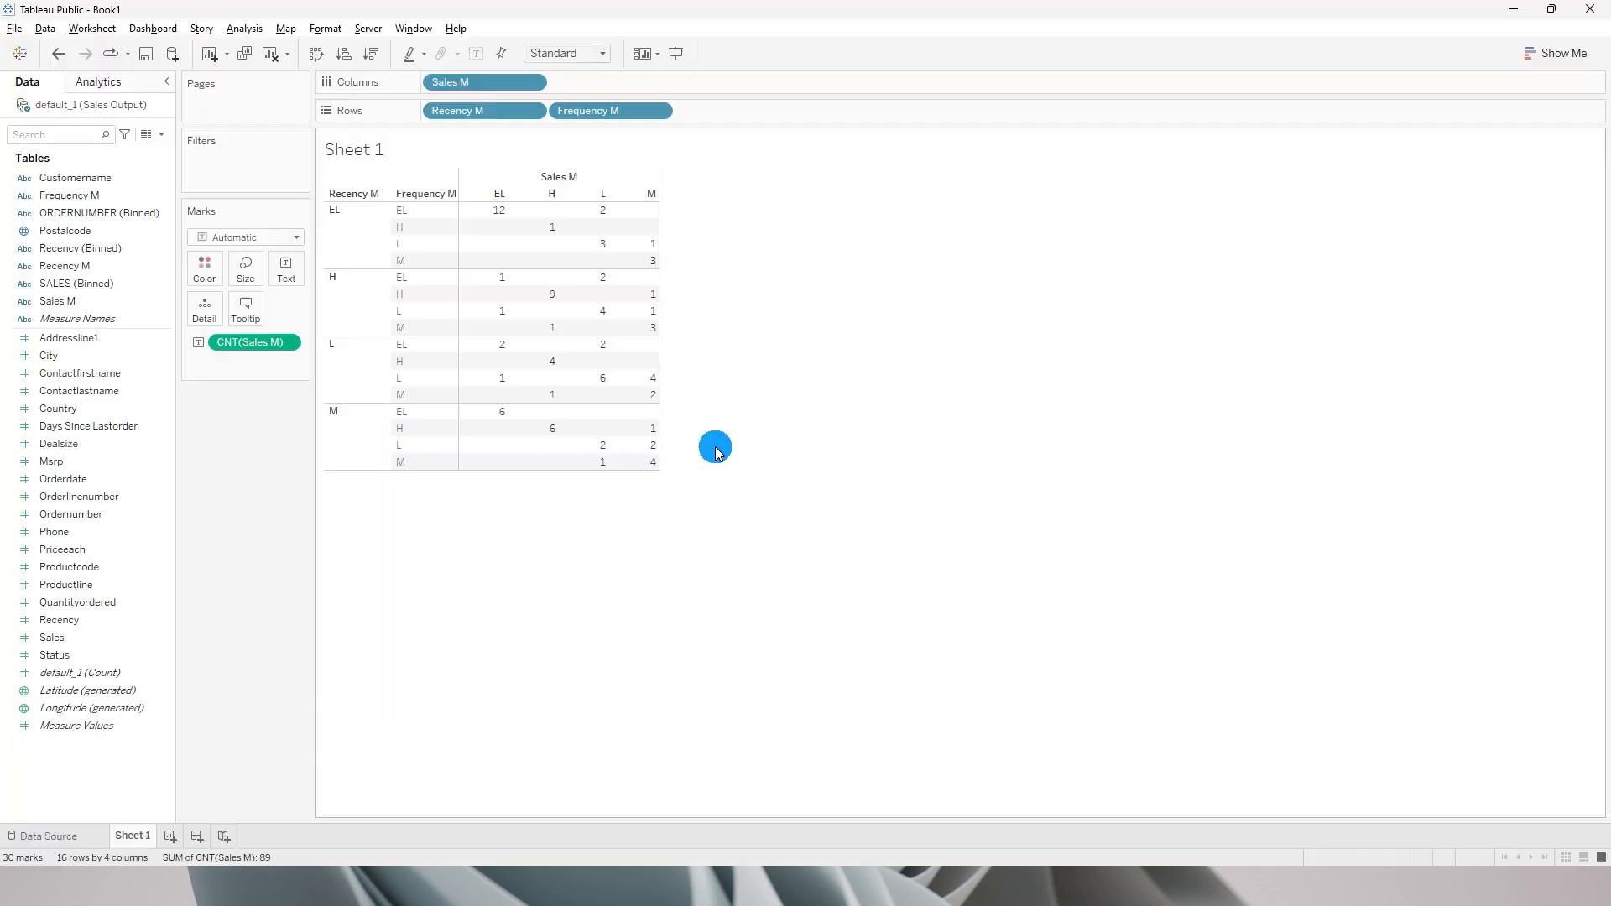
mouse_move(526, 384)
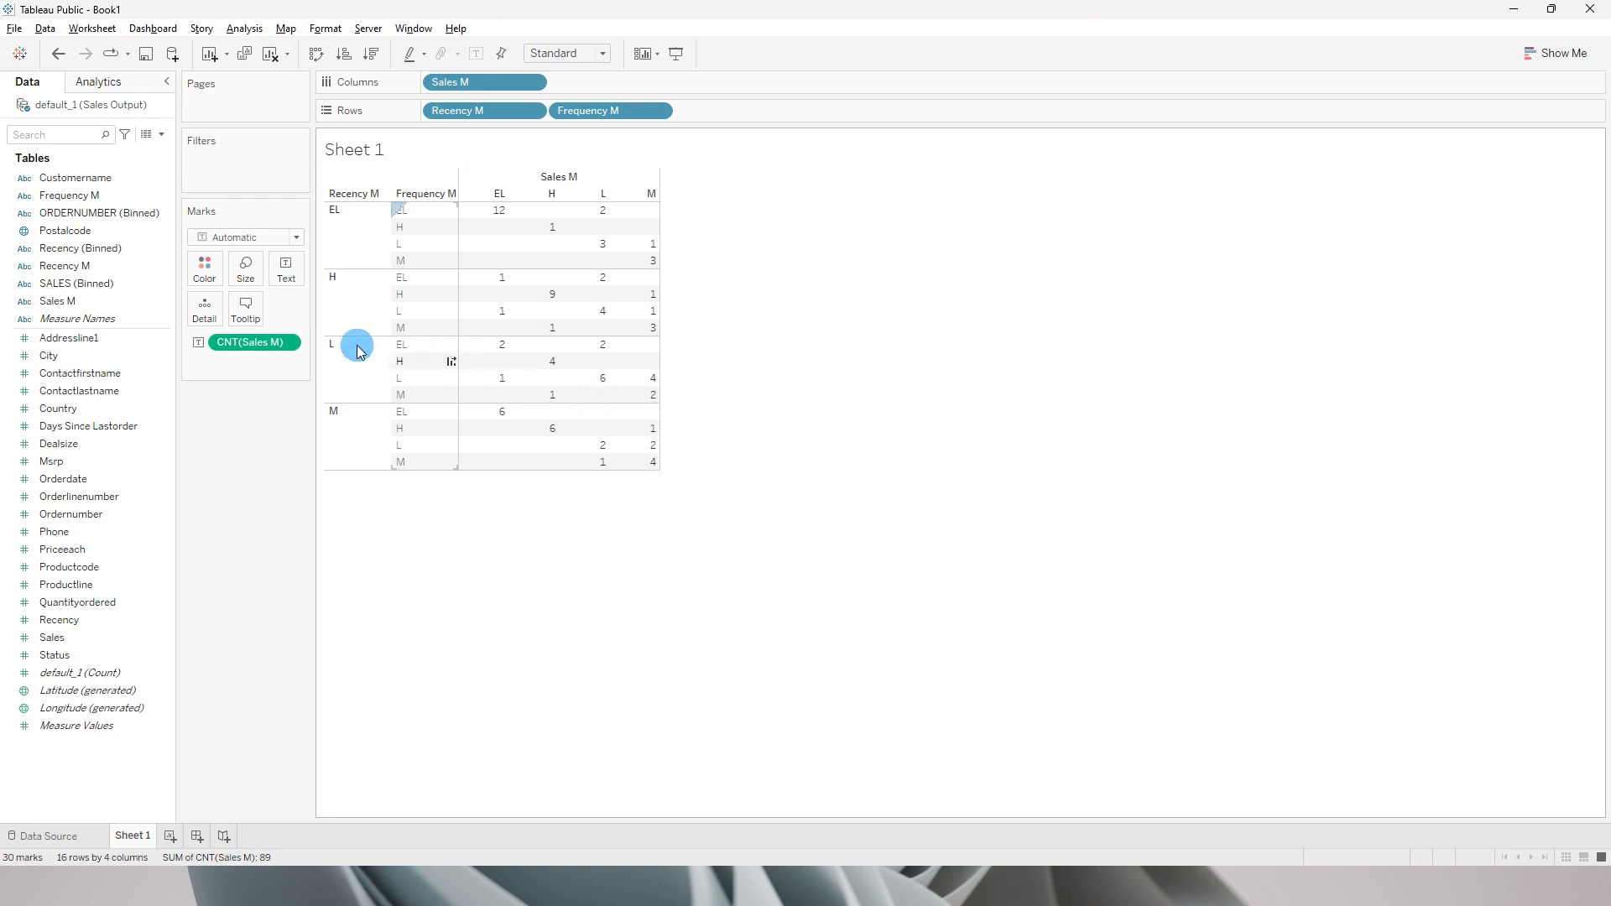
mouse_move(337, 283)
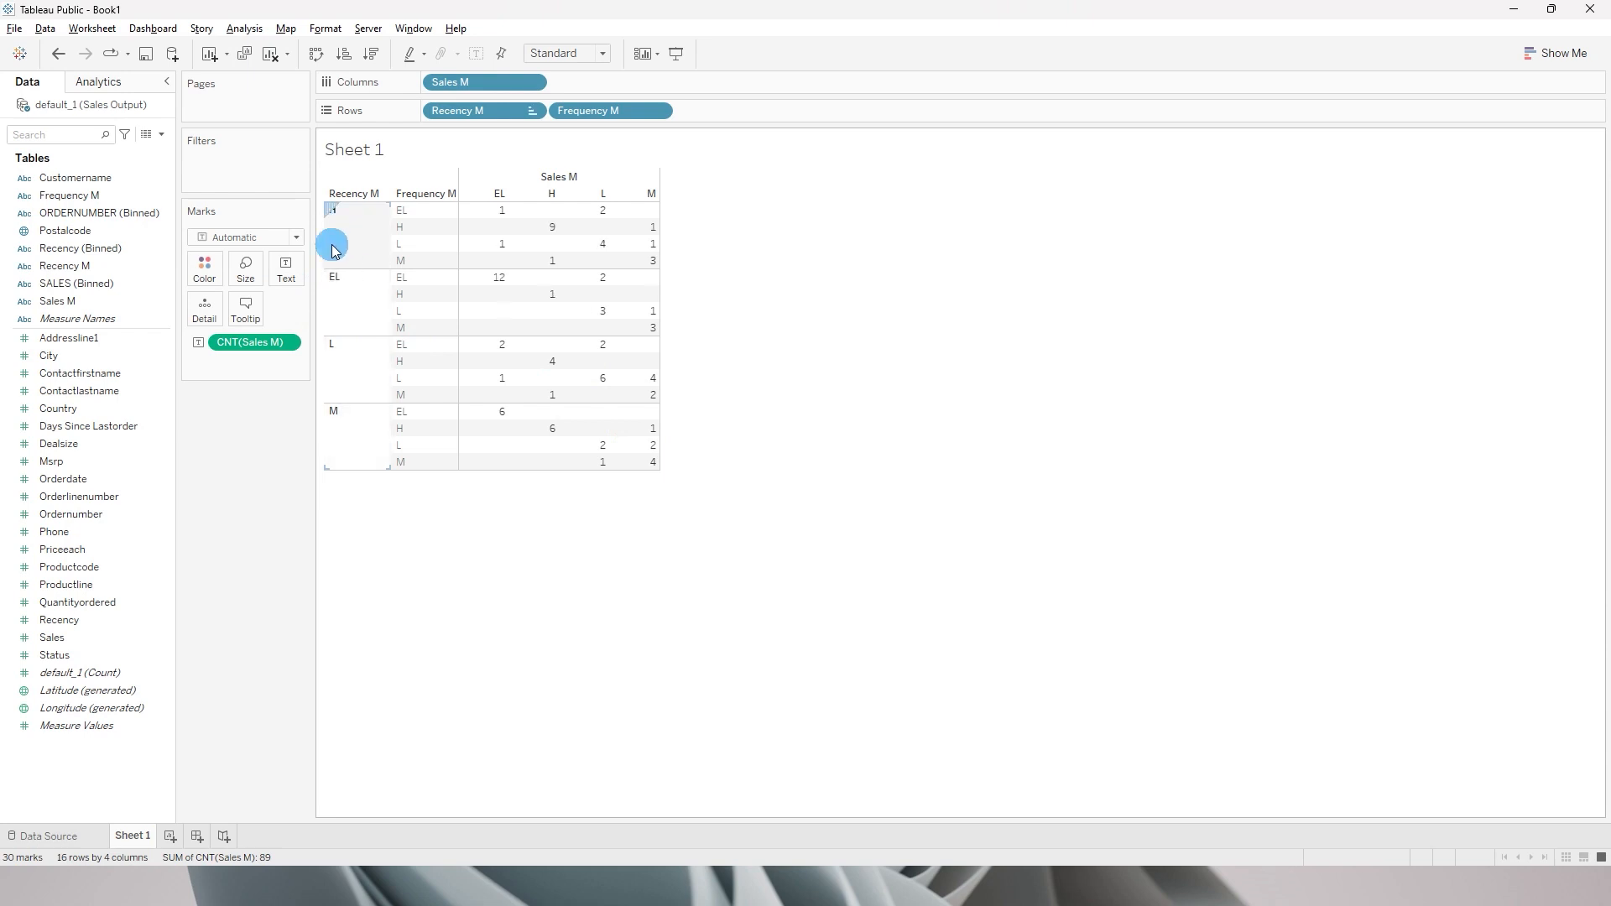
mouse_move(349, 308)
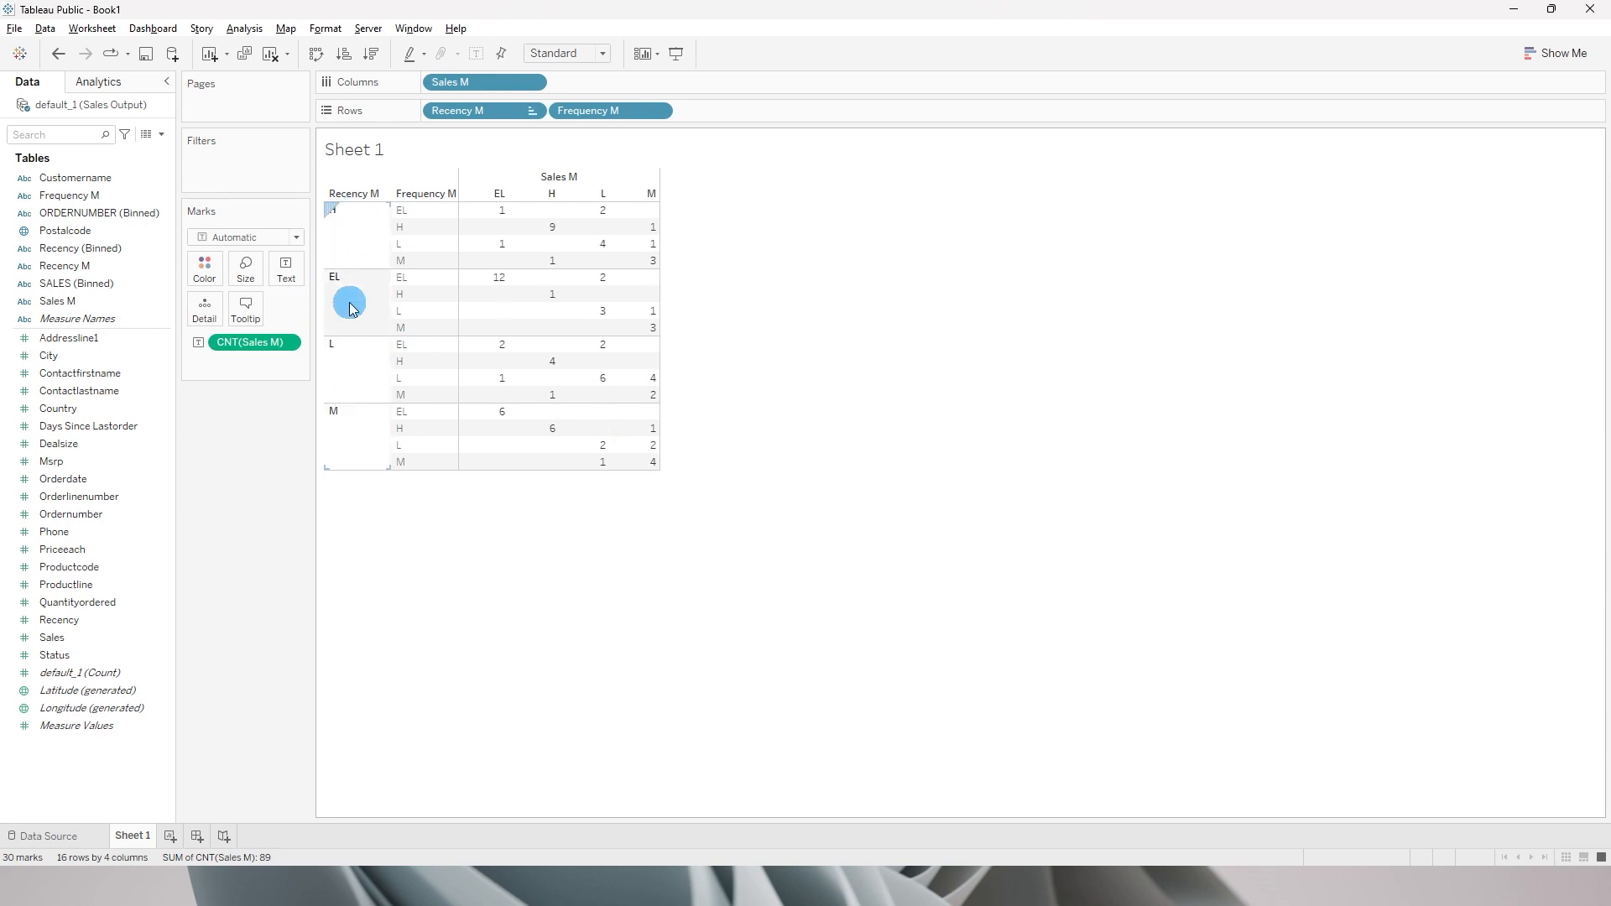
mouse_move(346, 282)
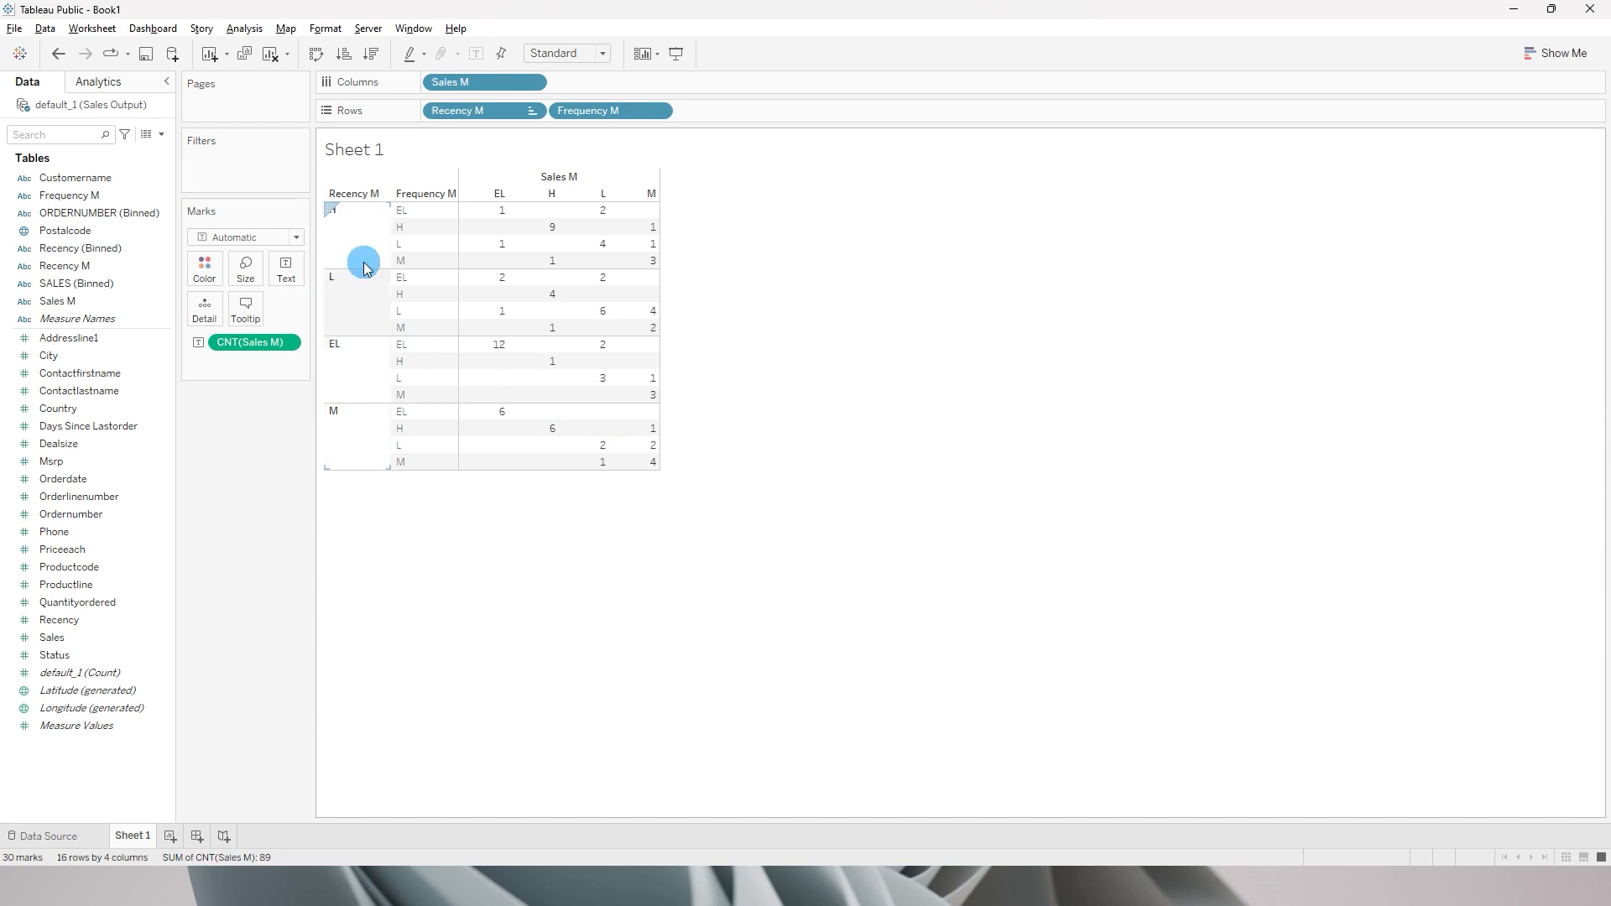
mouse_move(366, 430)
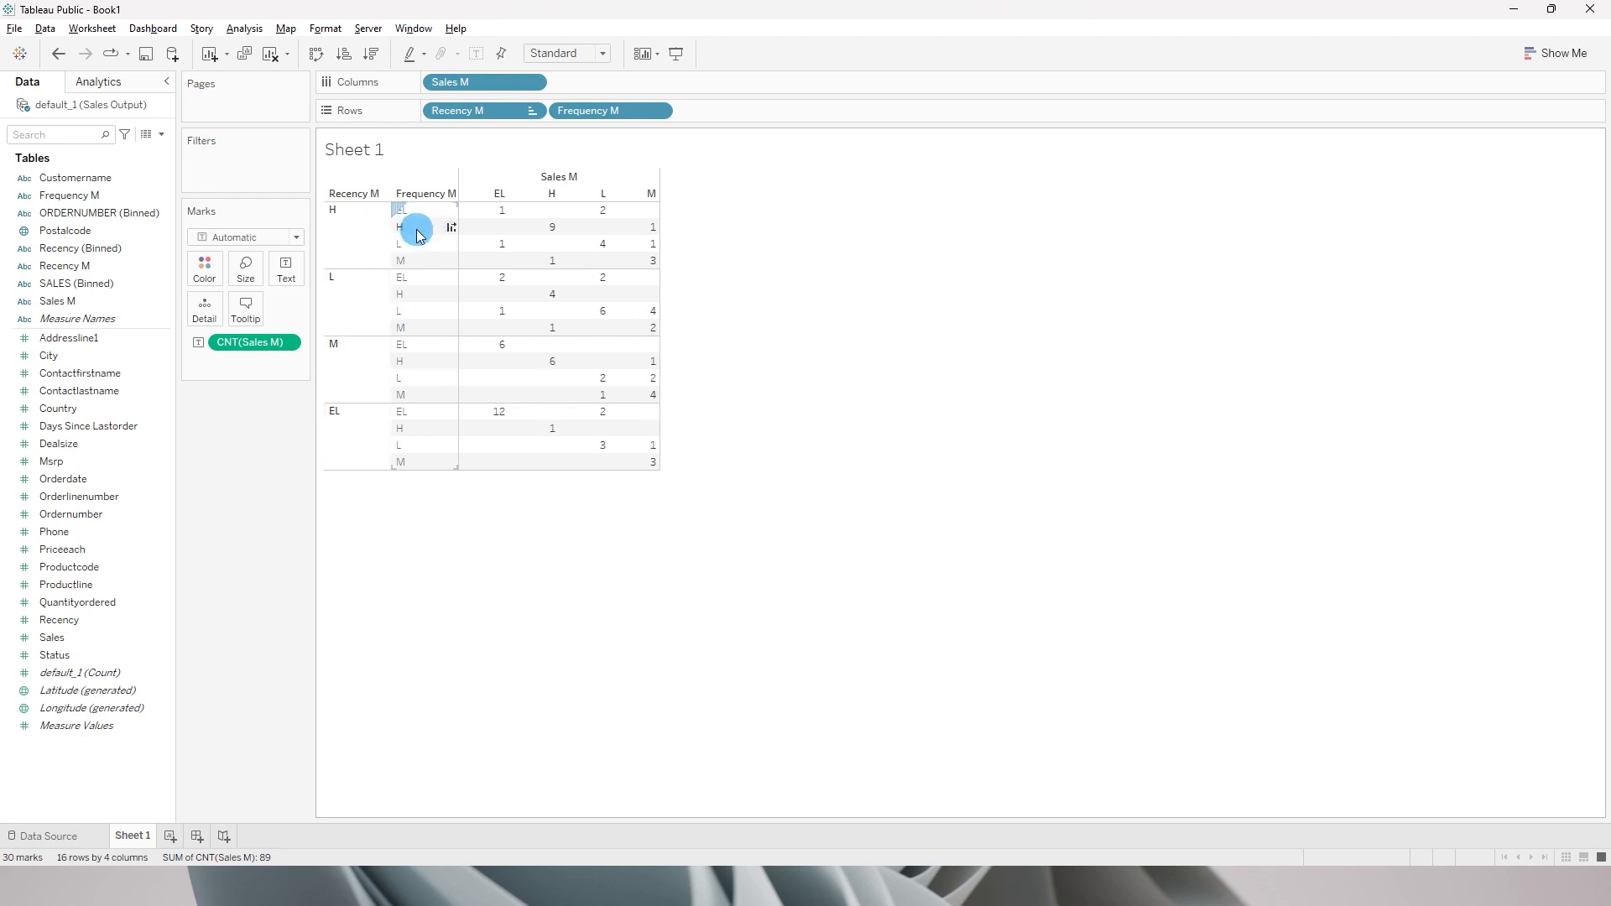
mouse_move(585, 200)
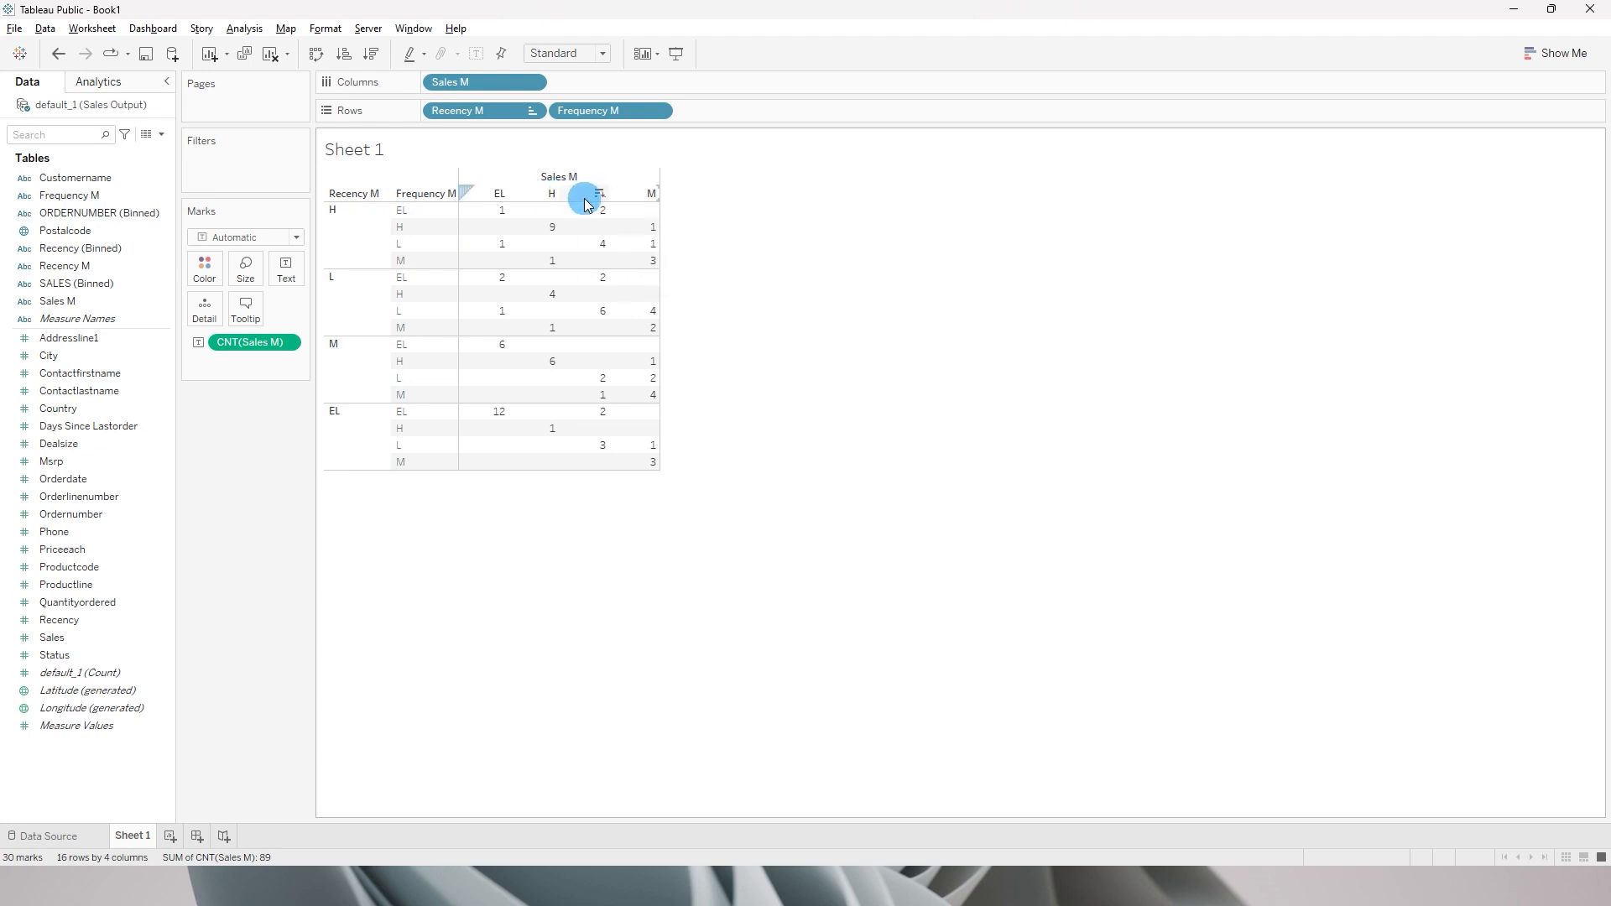
mouse_move(503, 193)
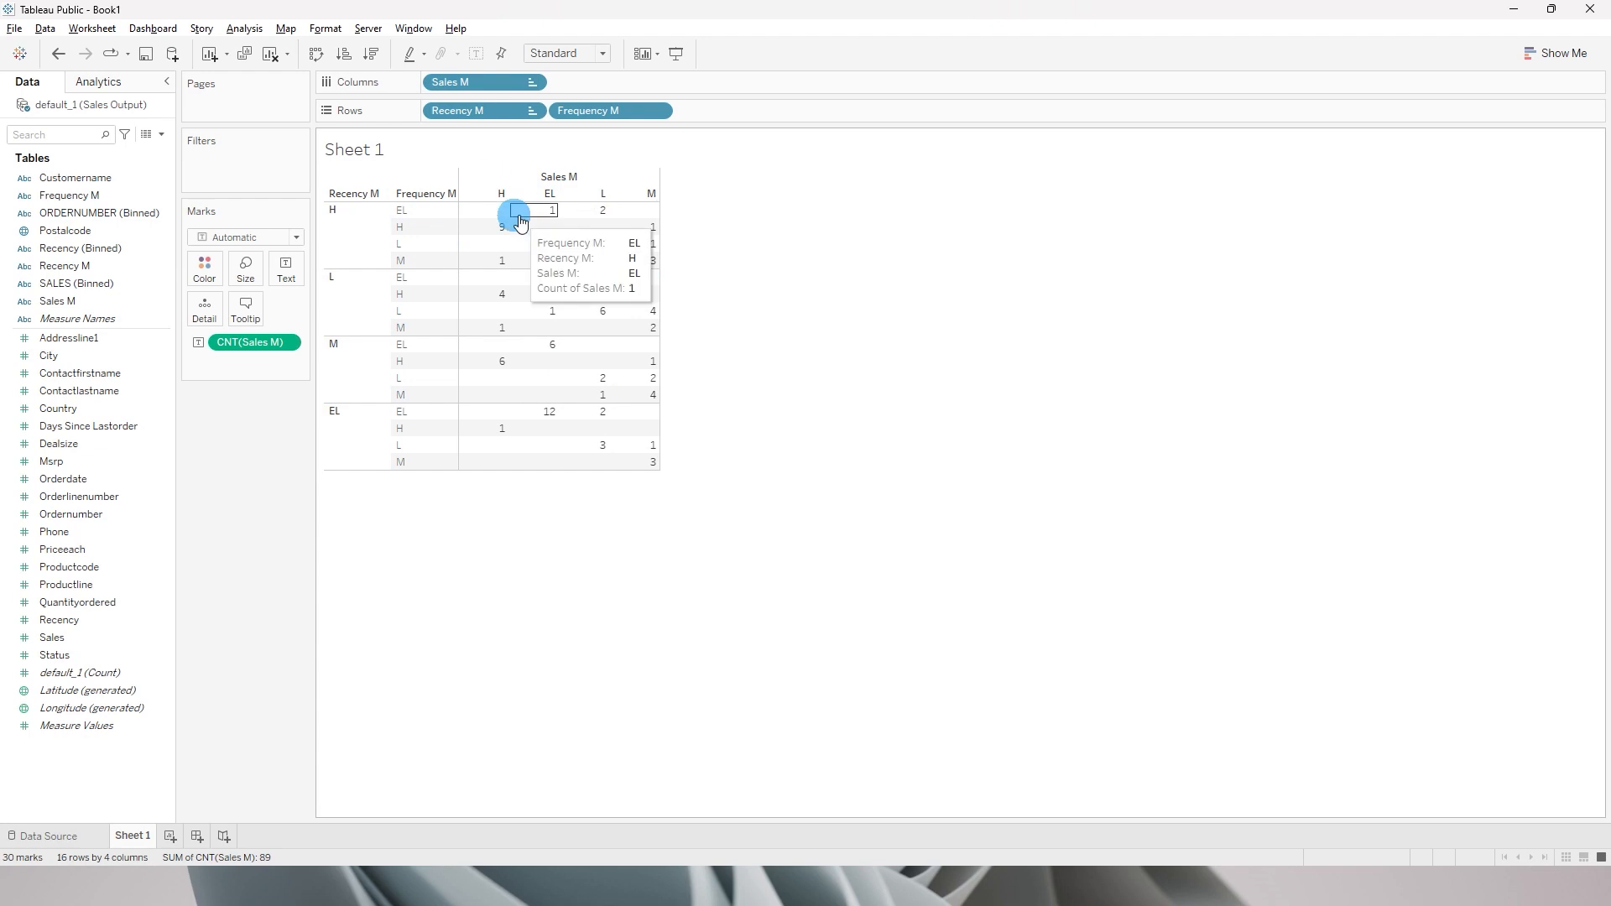
mouse_move(496, 203)
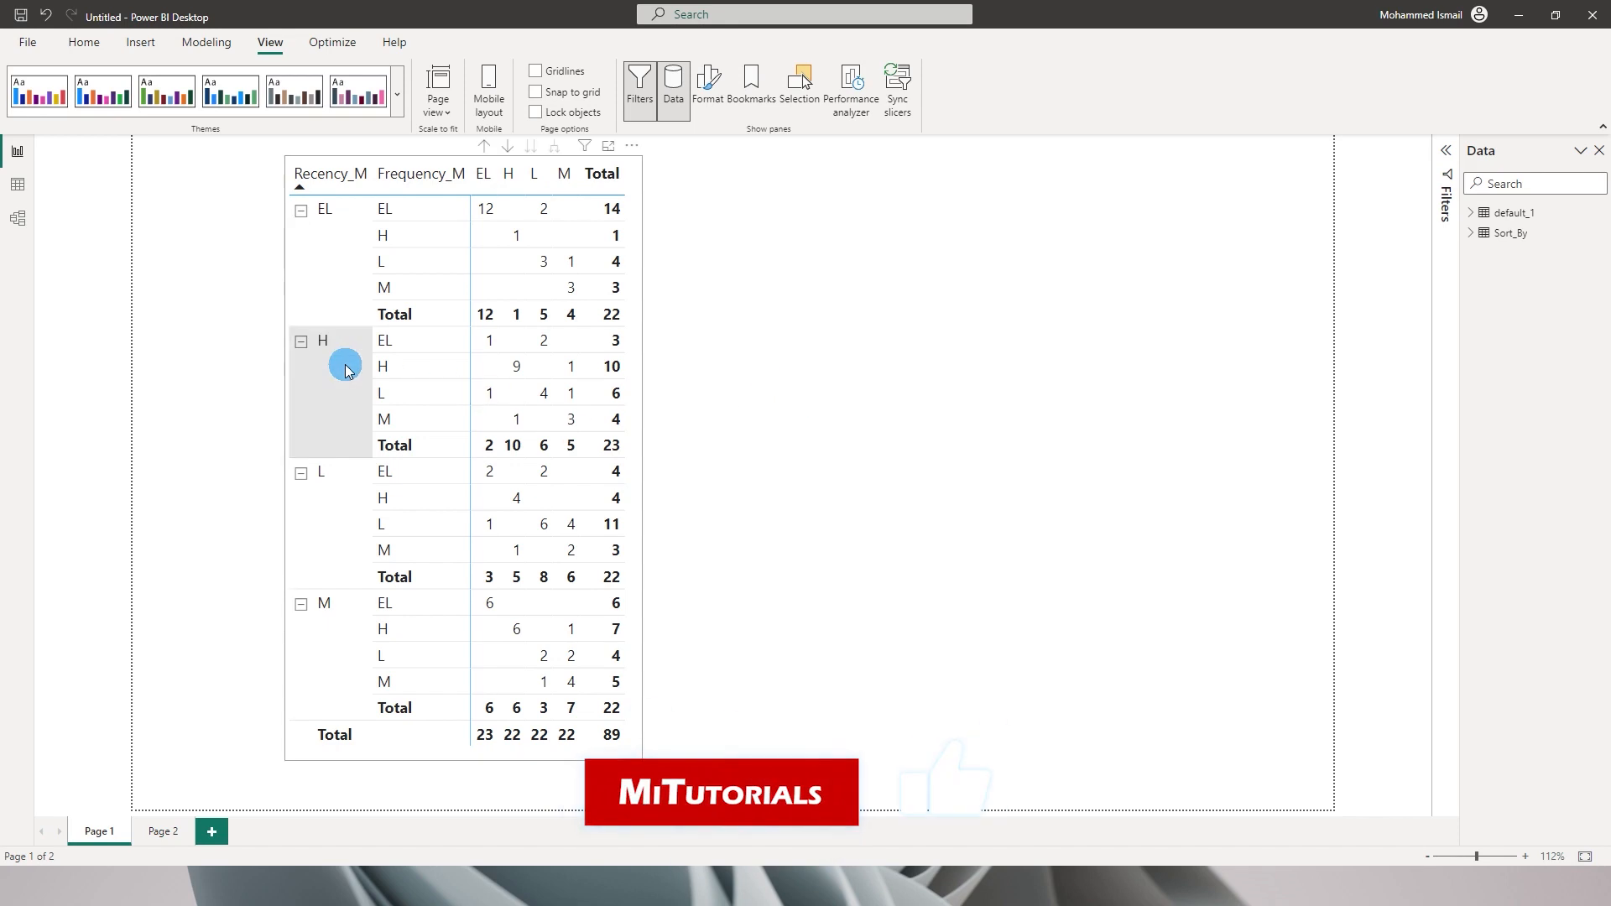
mouse_move(330, 288)
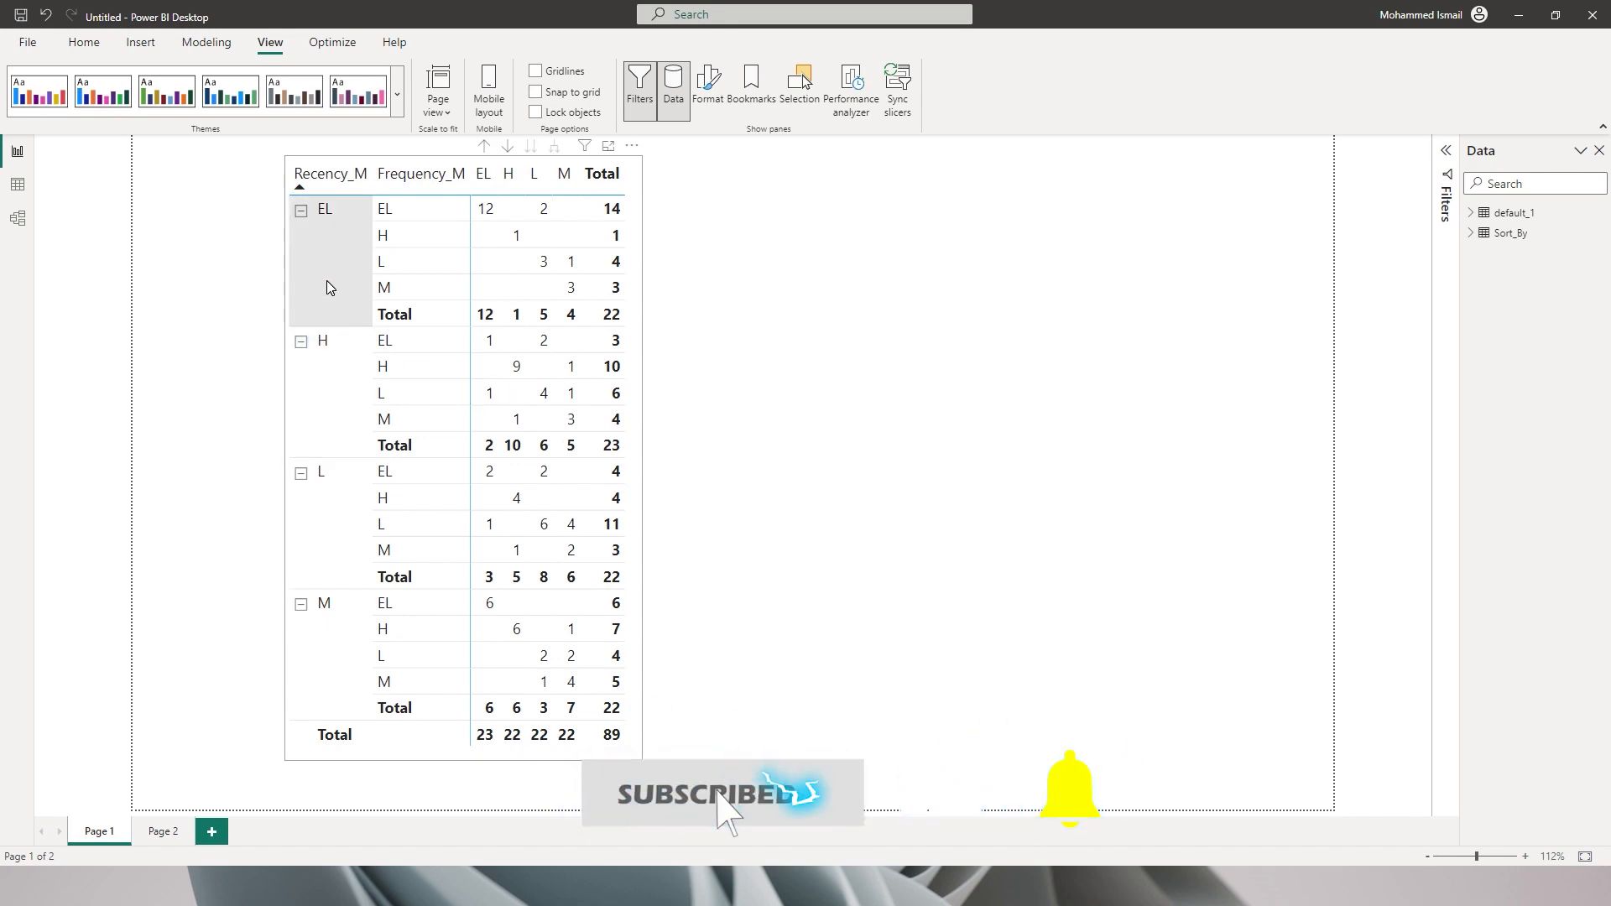
click(342, 298)
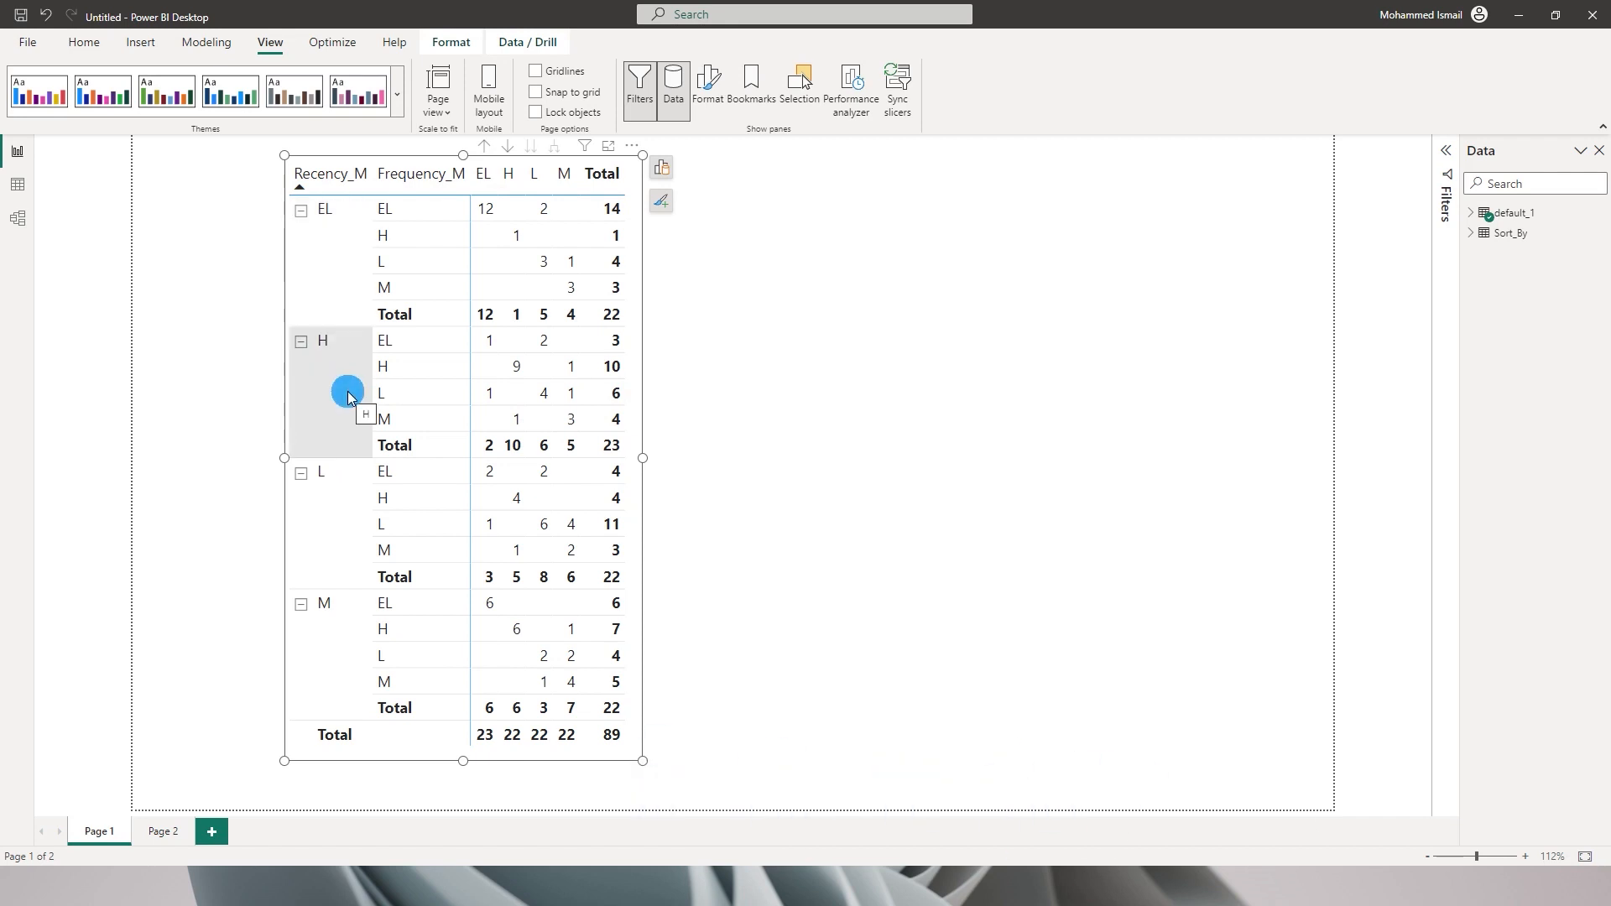
mouse_move(367, 377)
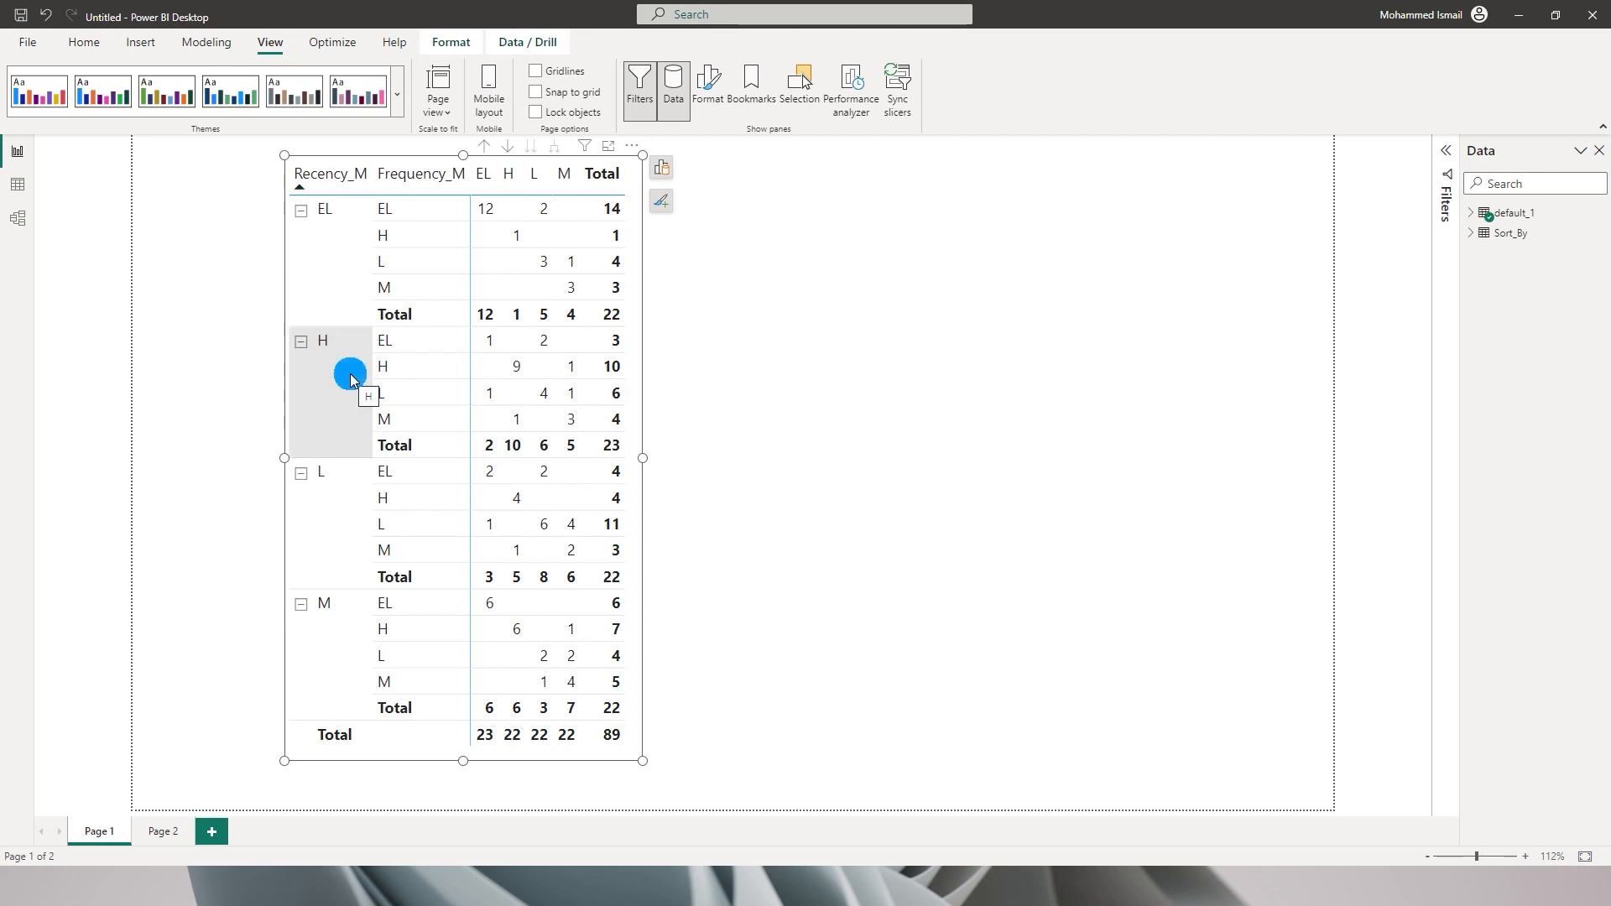
mouse_move(342, 397)
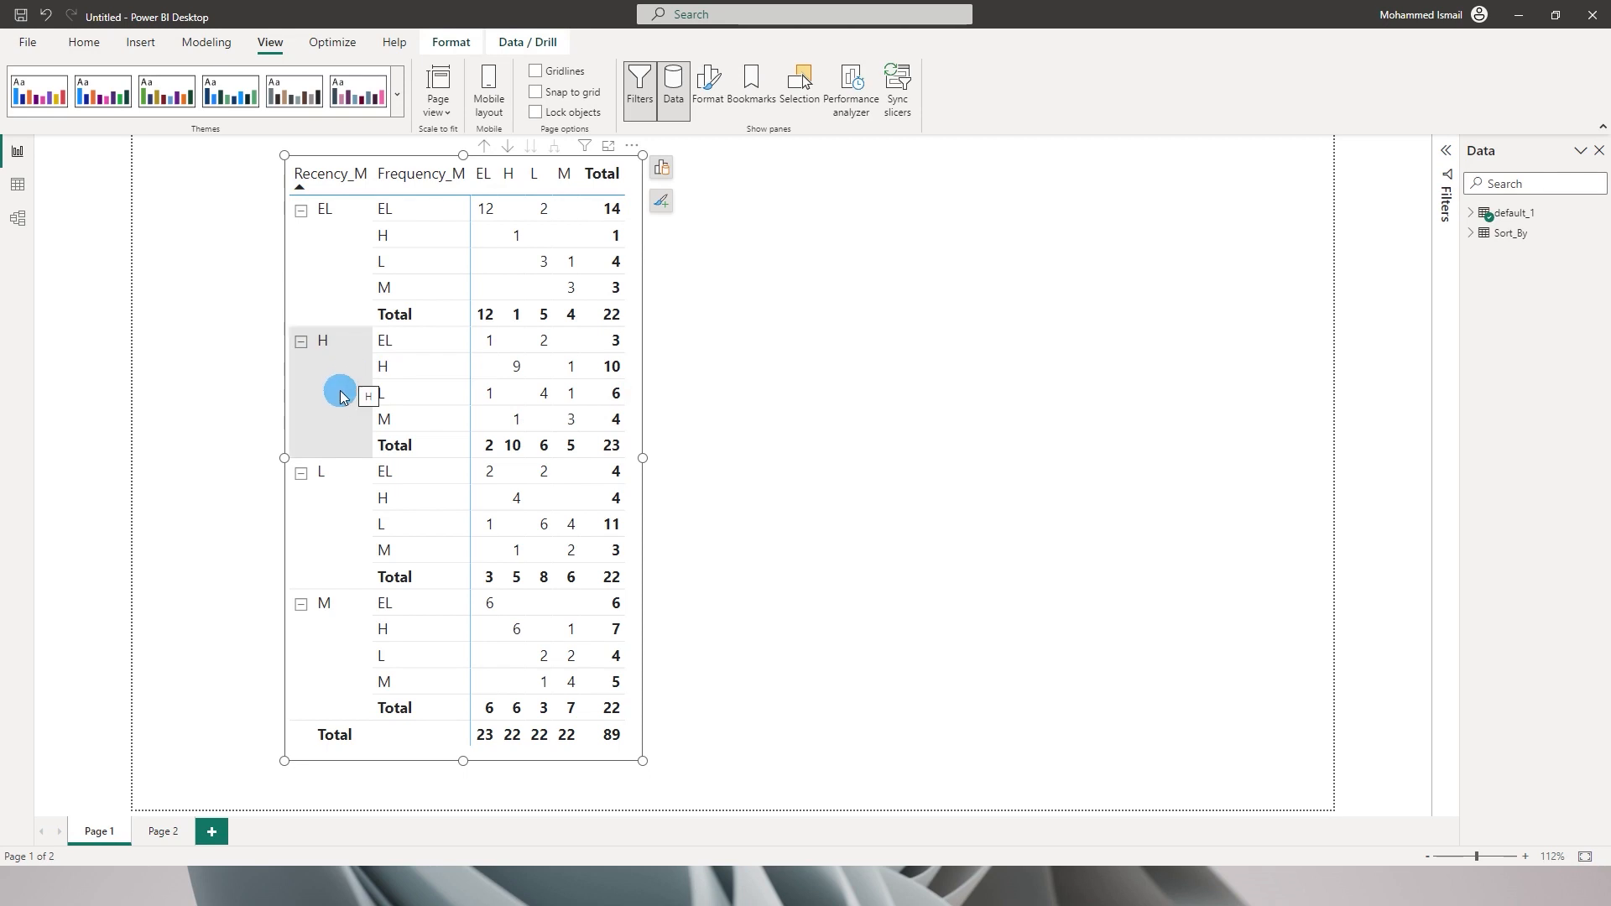
mouse_move(346, 373)
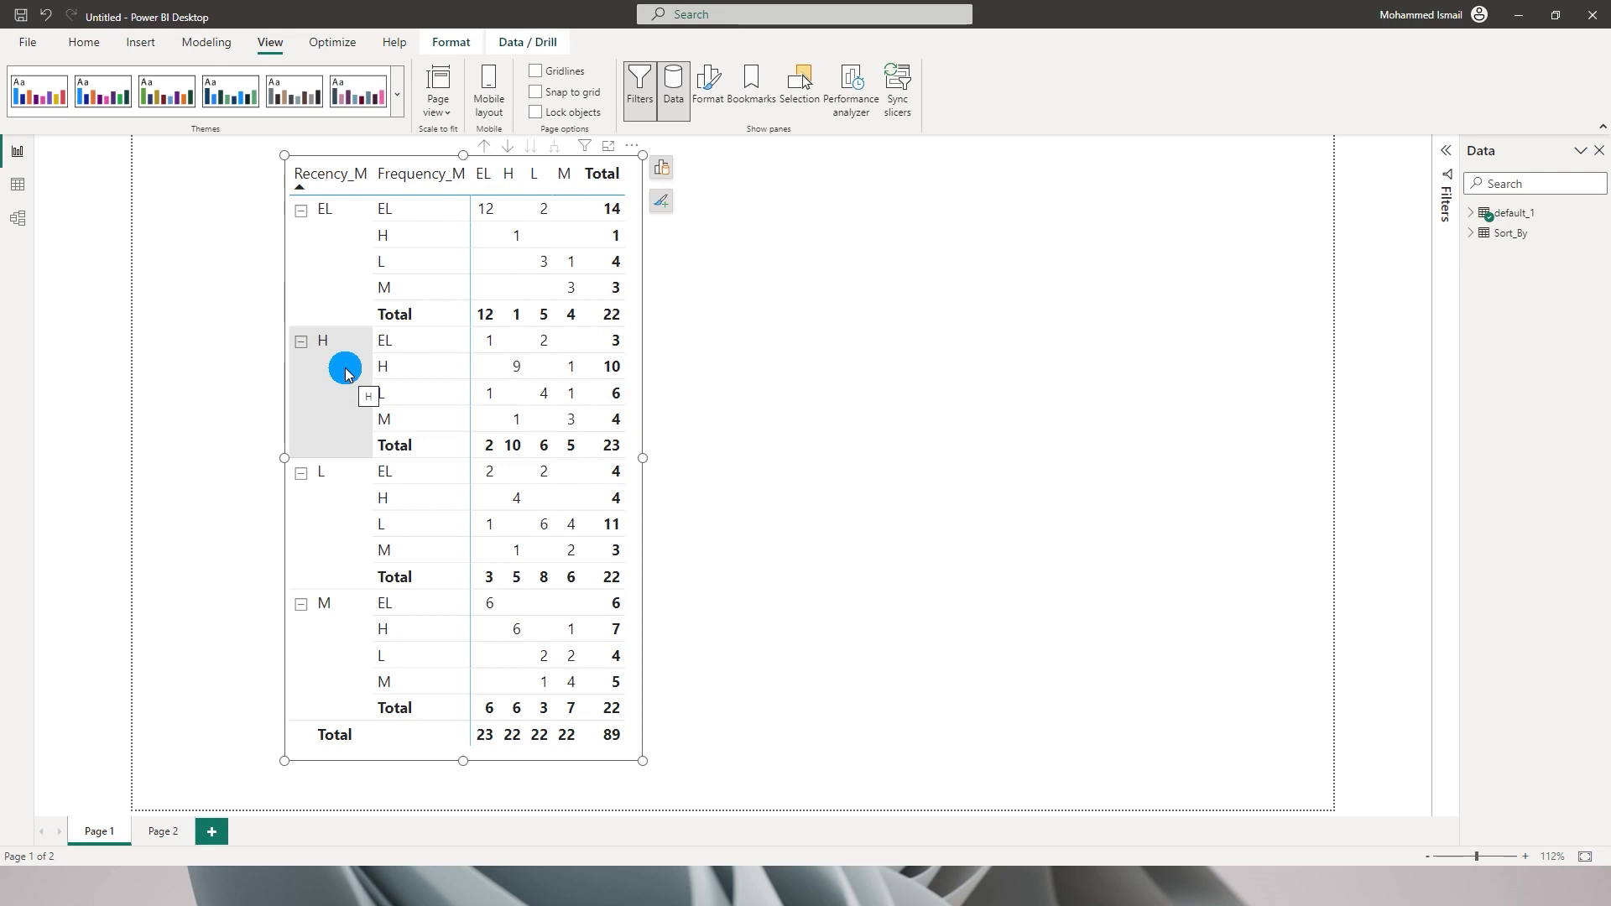
mouse_move(416, 262)
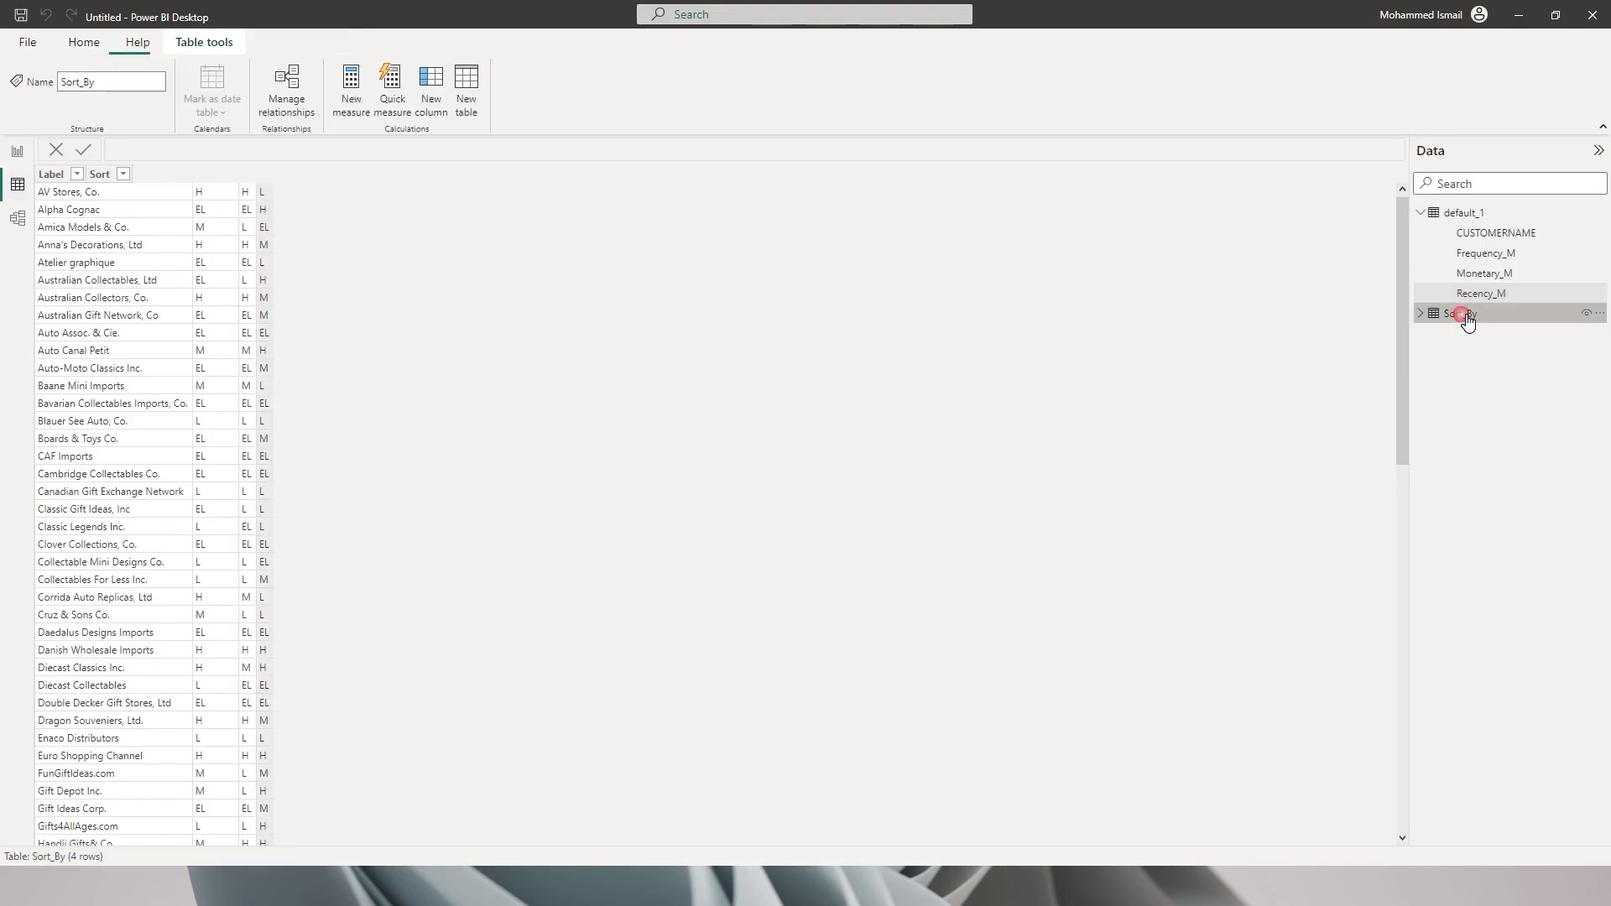
- Show the Sort_By table with labels H, L, M, EL and sort values 1, 3, 2, 4
click(1459, 313)
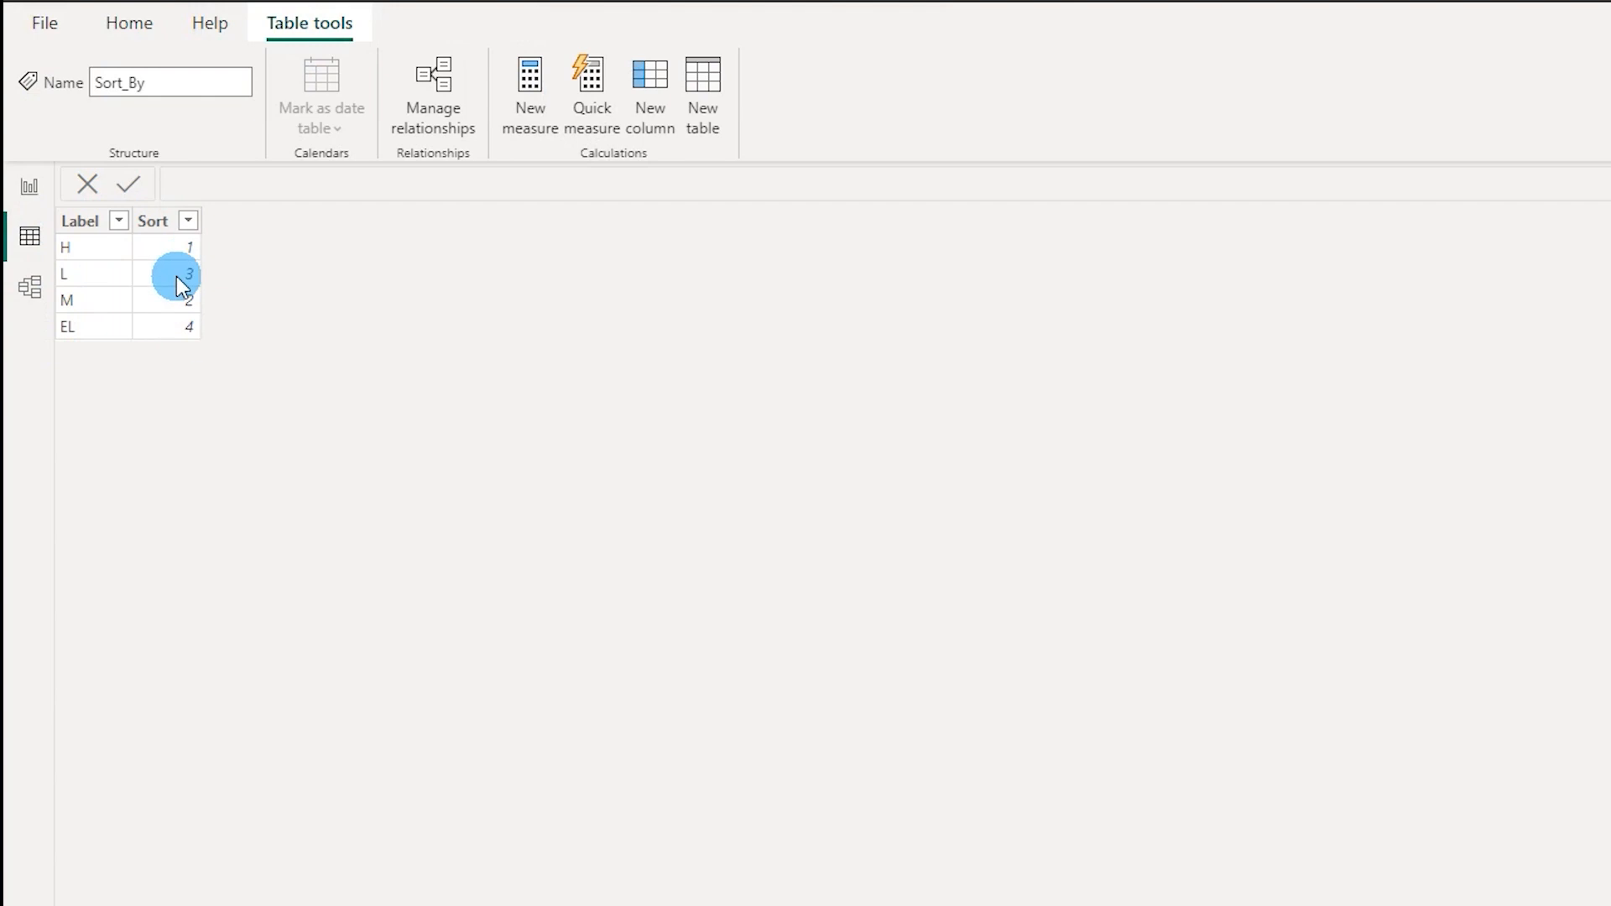
mouse_move(190, 302)
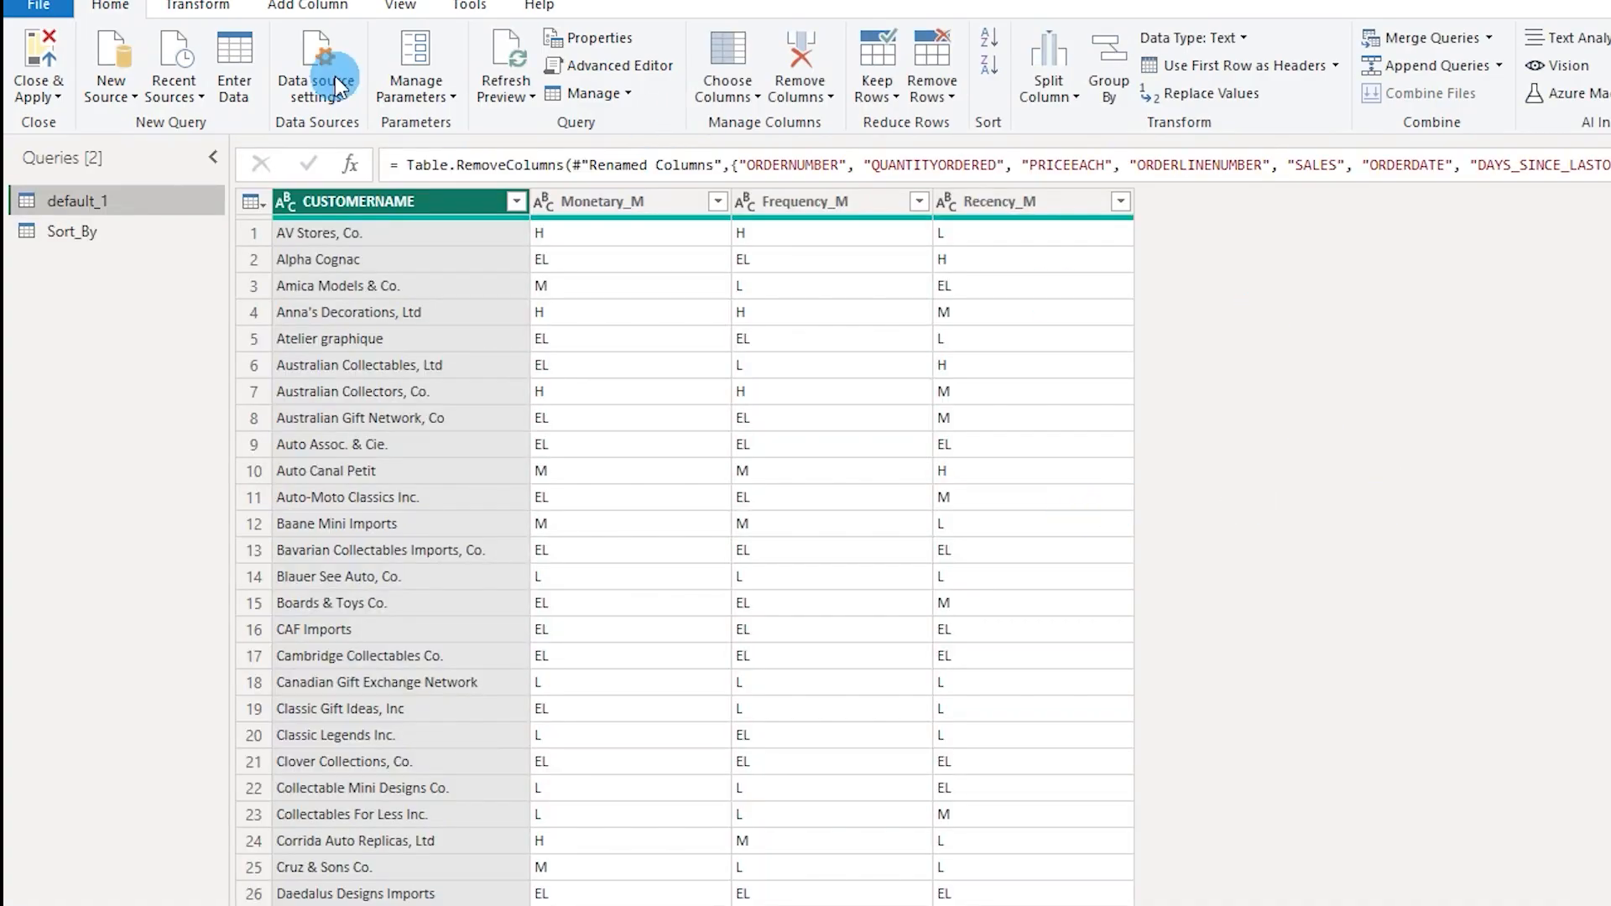
- Left-outer merge Sort_By into default_1, matching Monetary_M to Label
click(1491, 38)
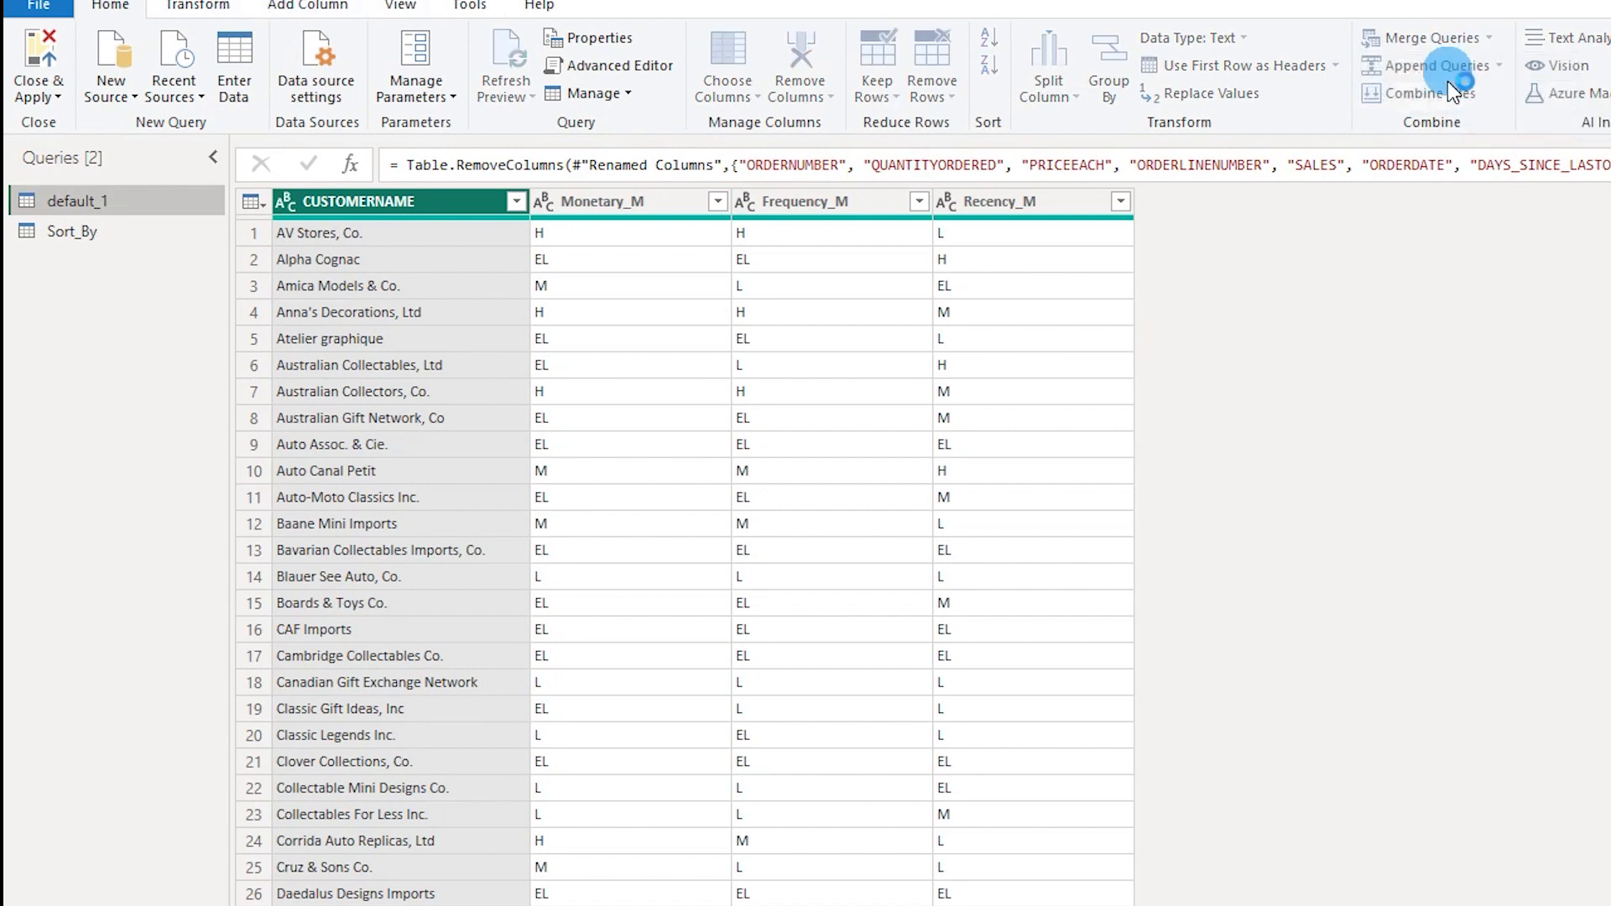
click(1427, 38)
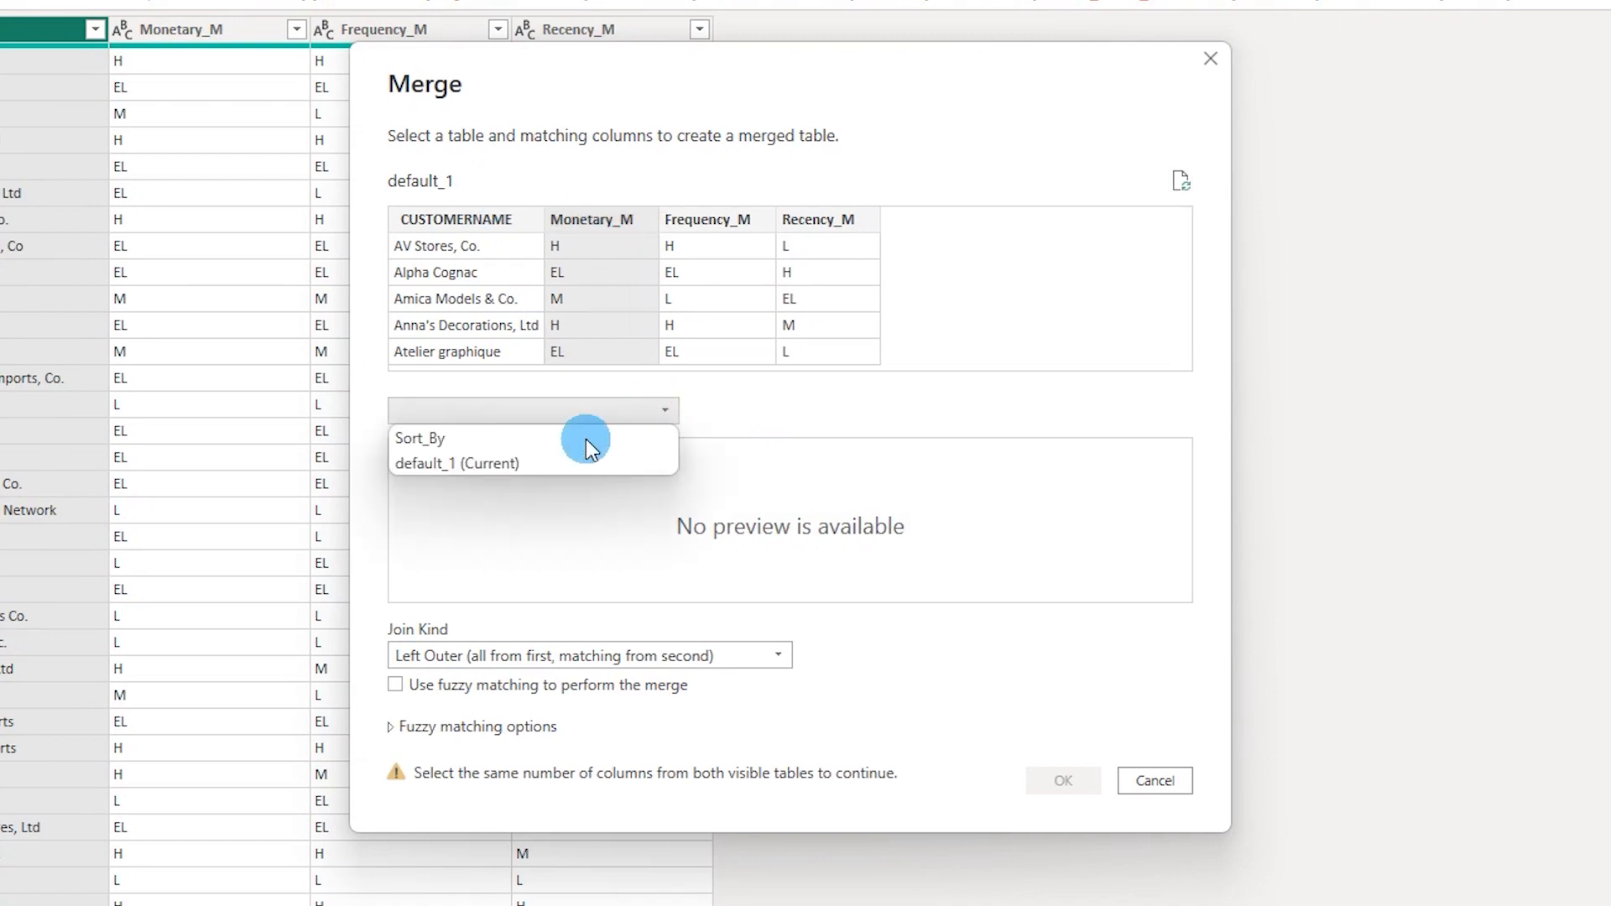
click(419, 437)
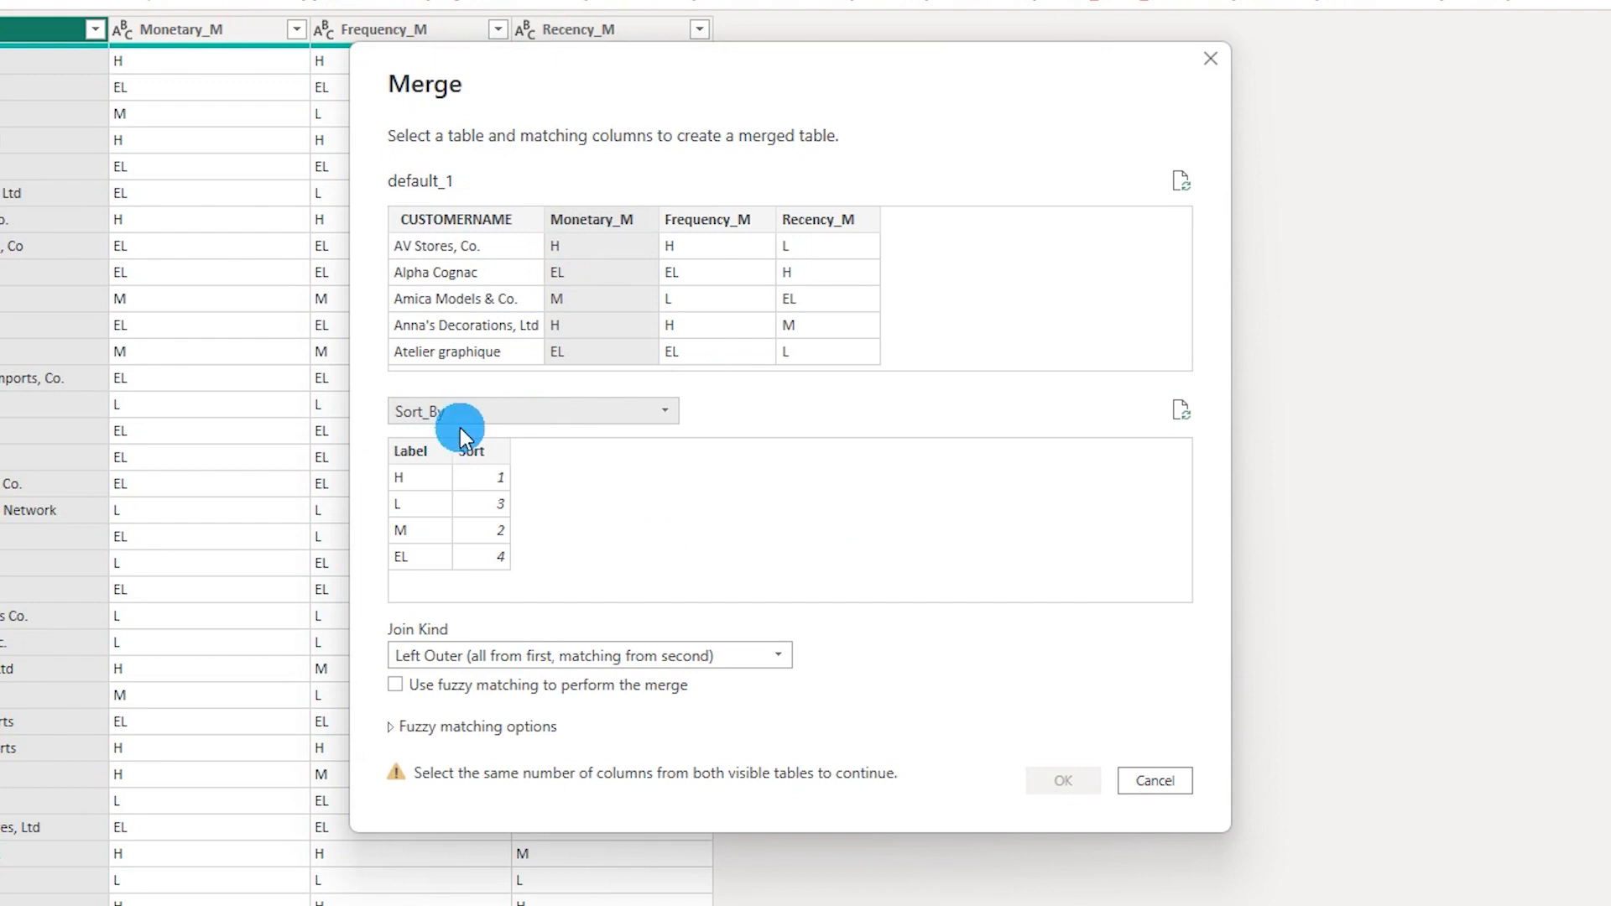
mouse_move(442, 456)
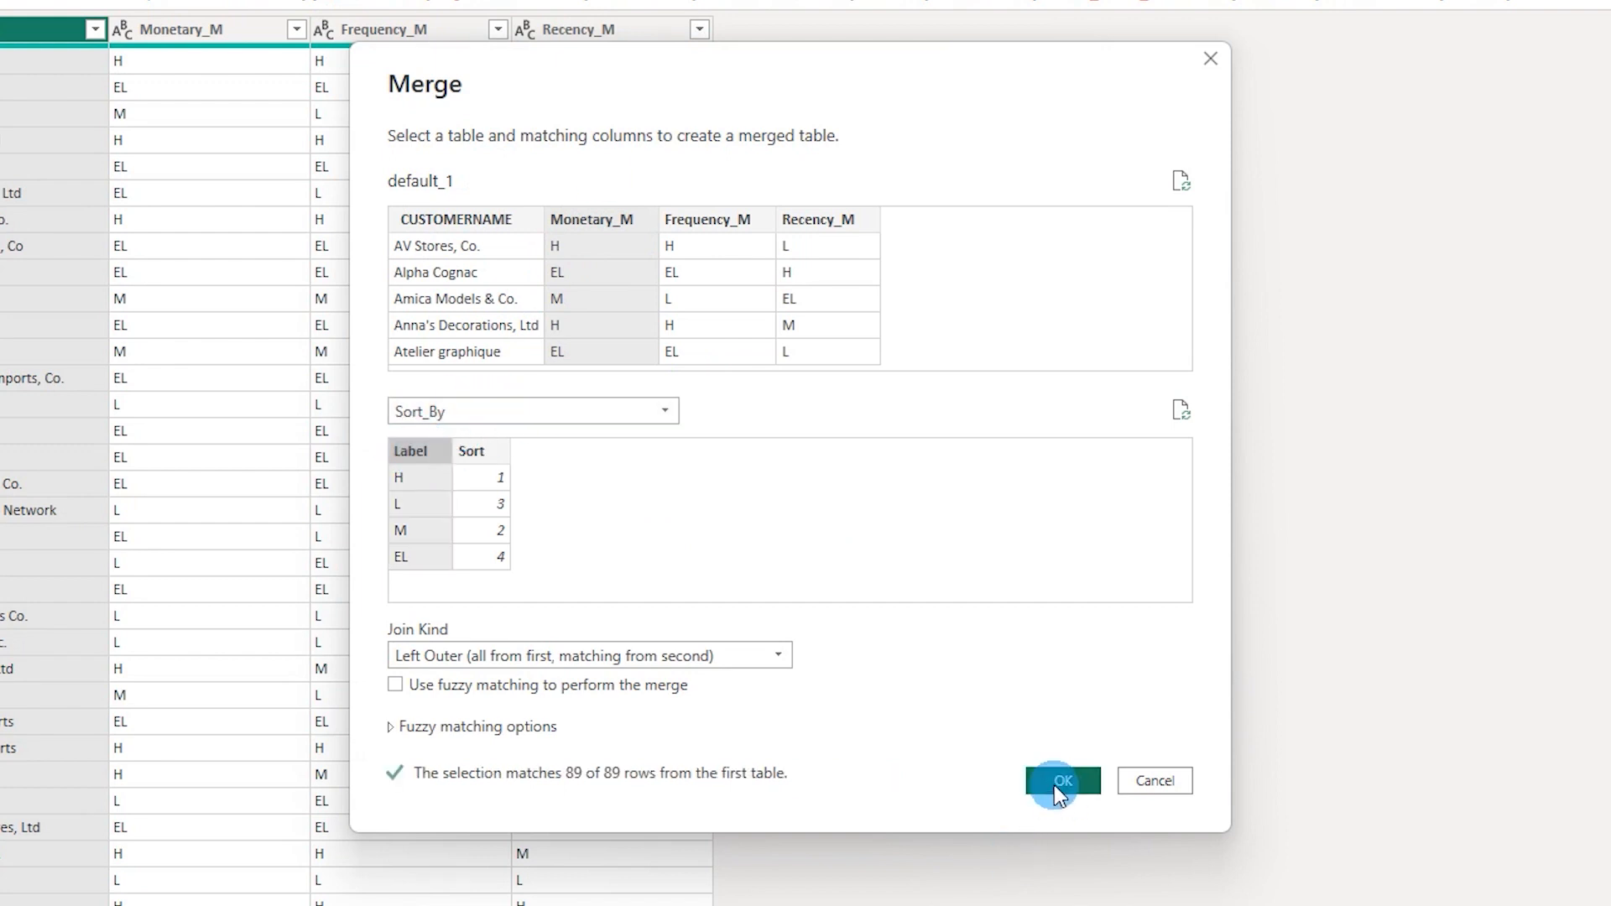
click(1061, 781)
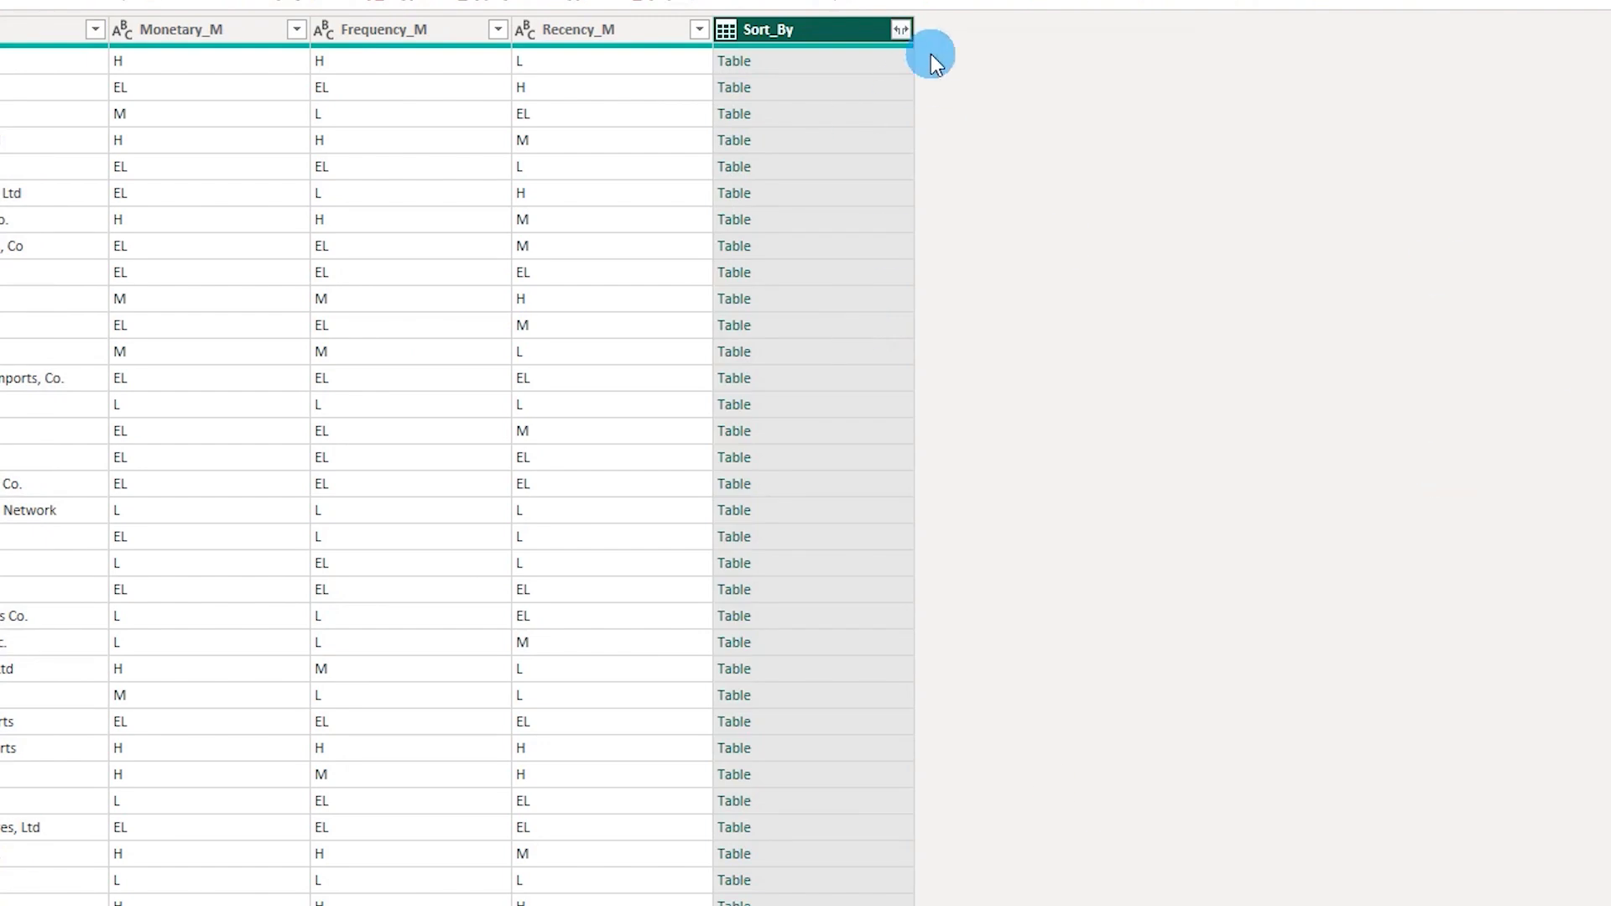
- Expand the Sort_By column to only Sort, without prefix, as Monetary_Sort
click(901, 29)
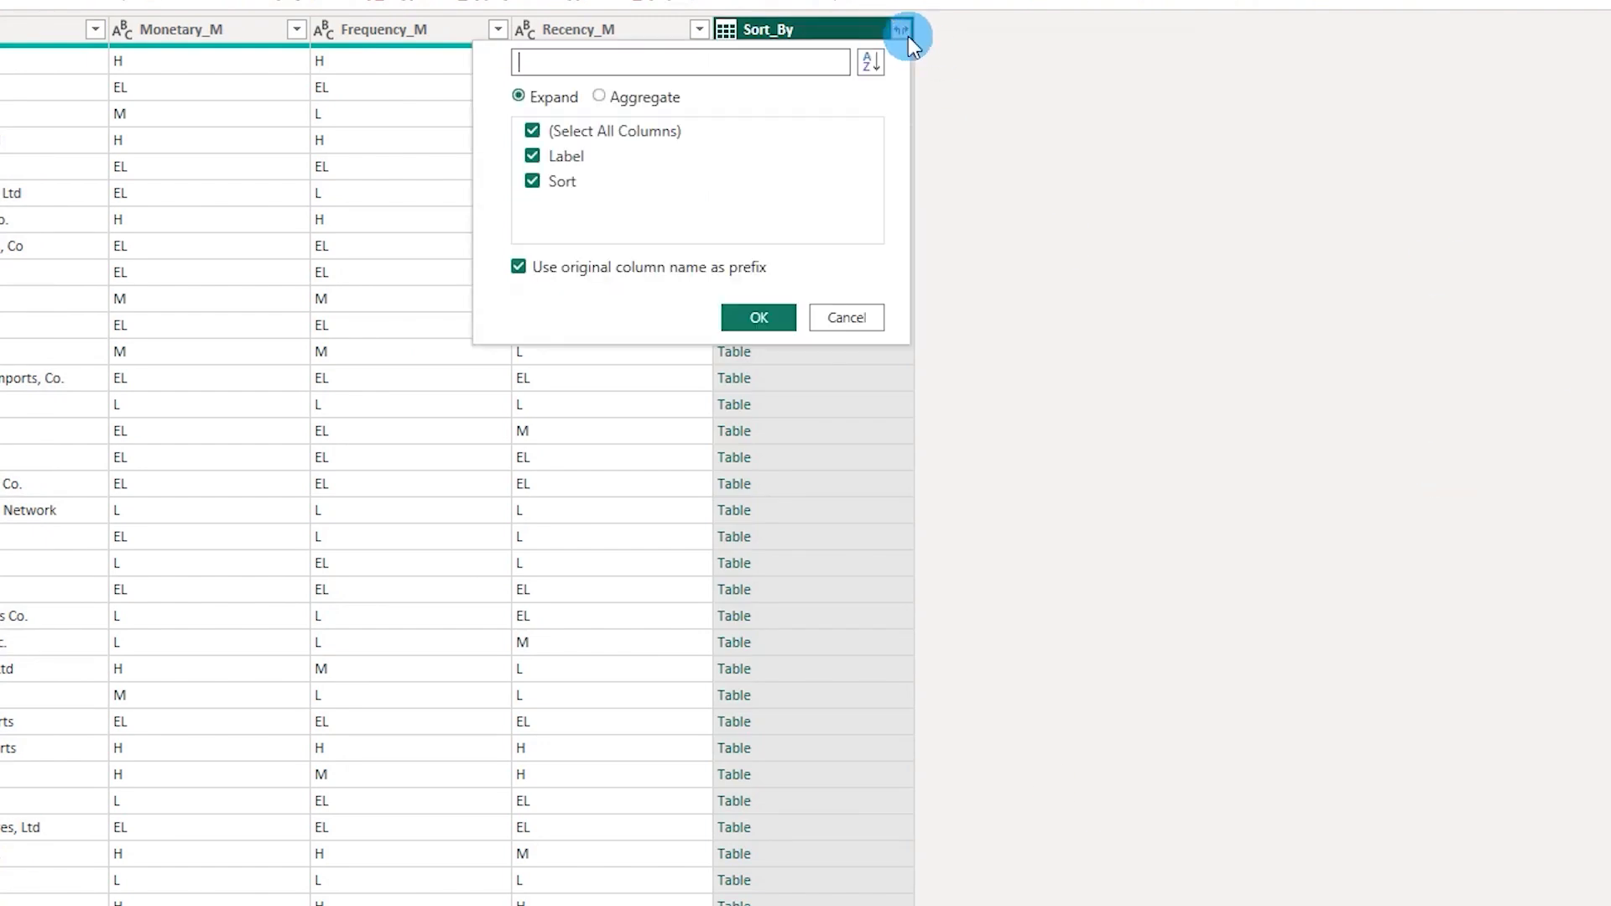
click(531, 156)
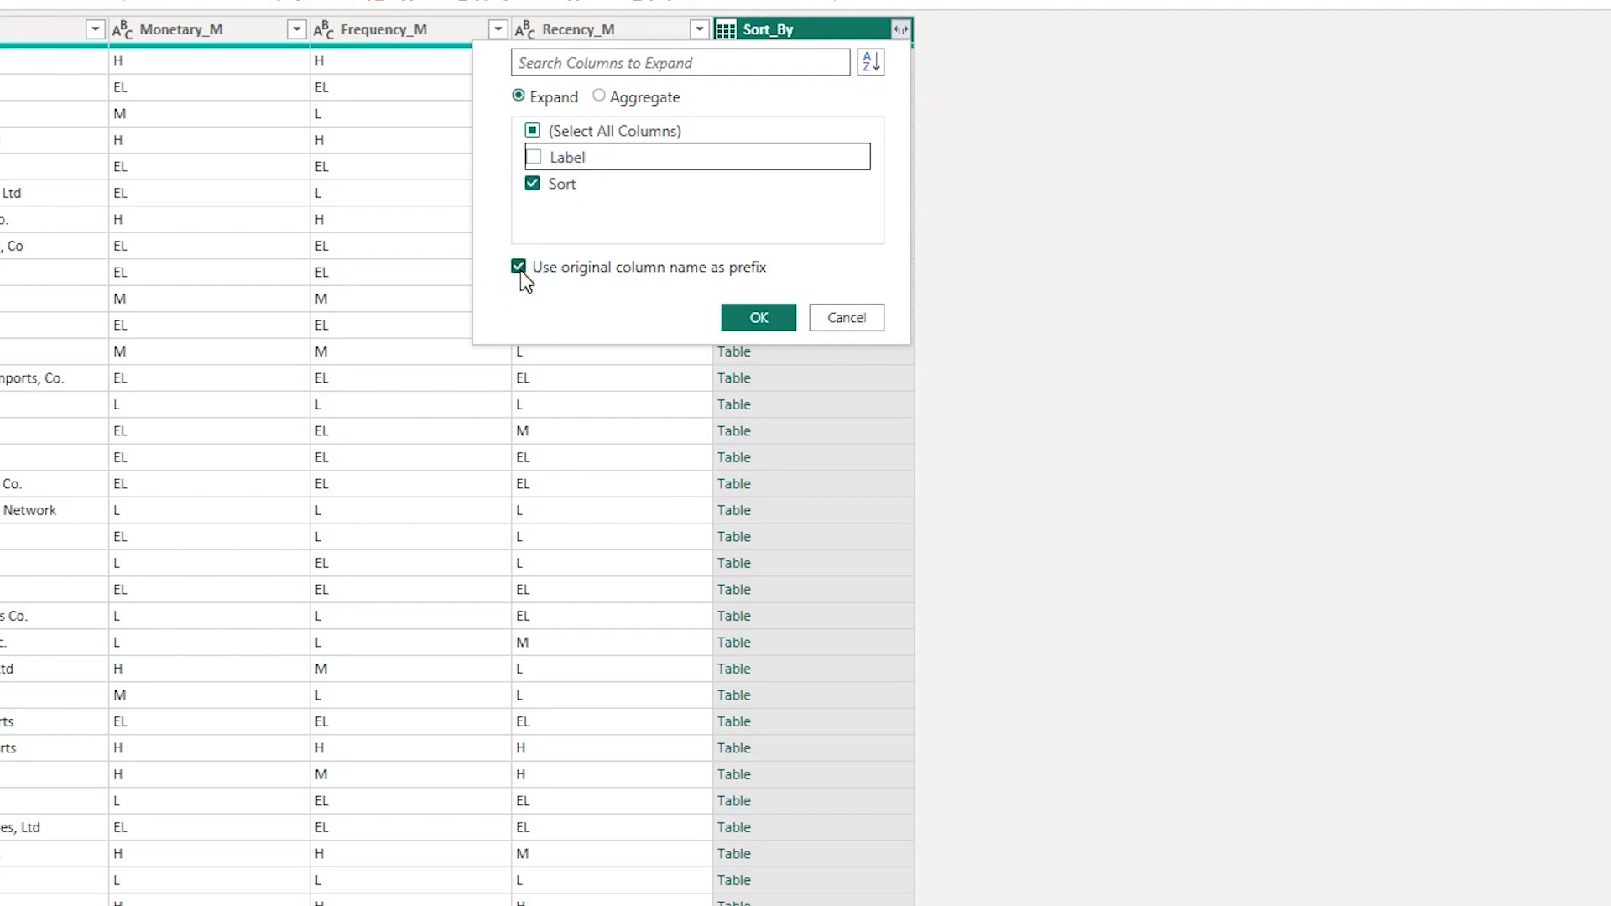
click(521, 267)
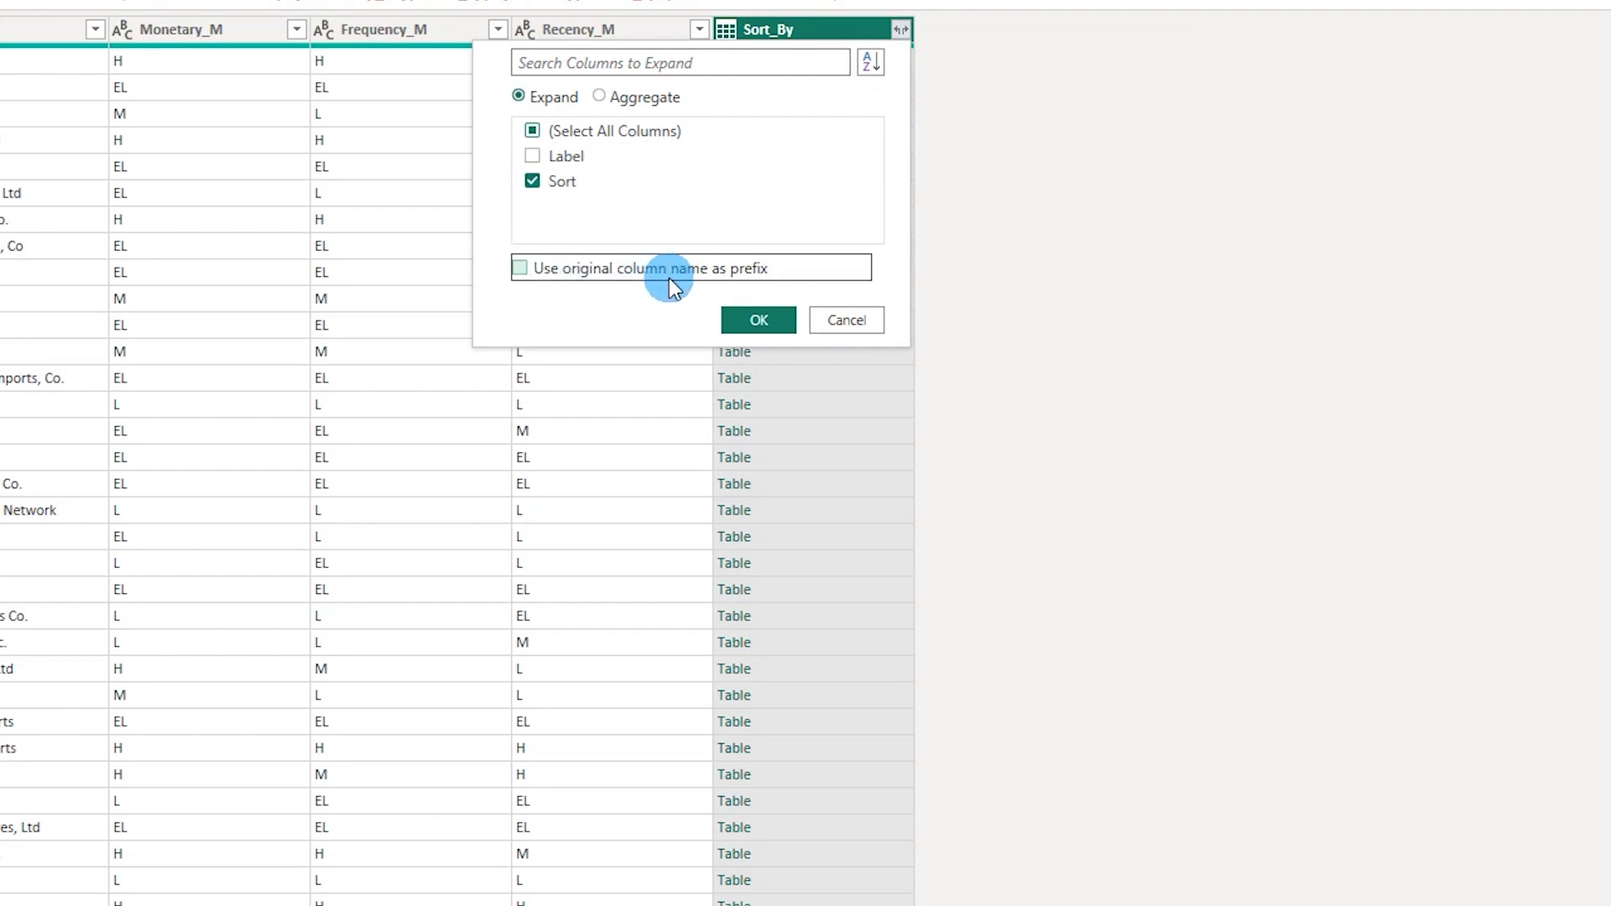
click(756, 320)
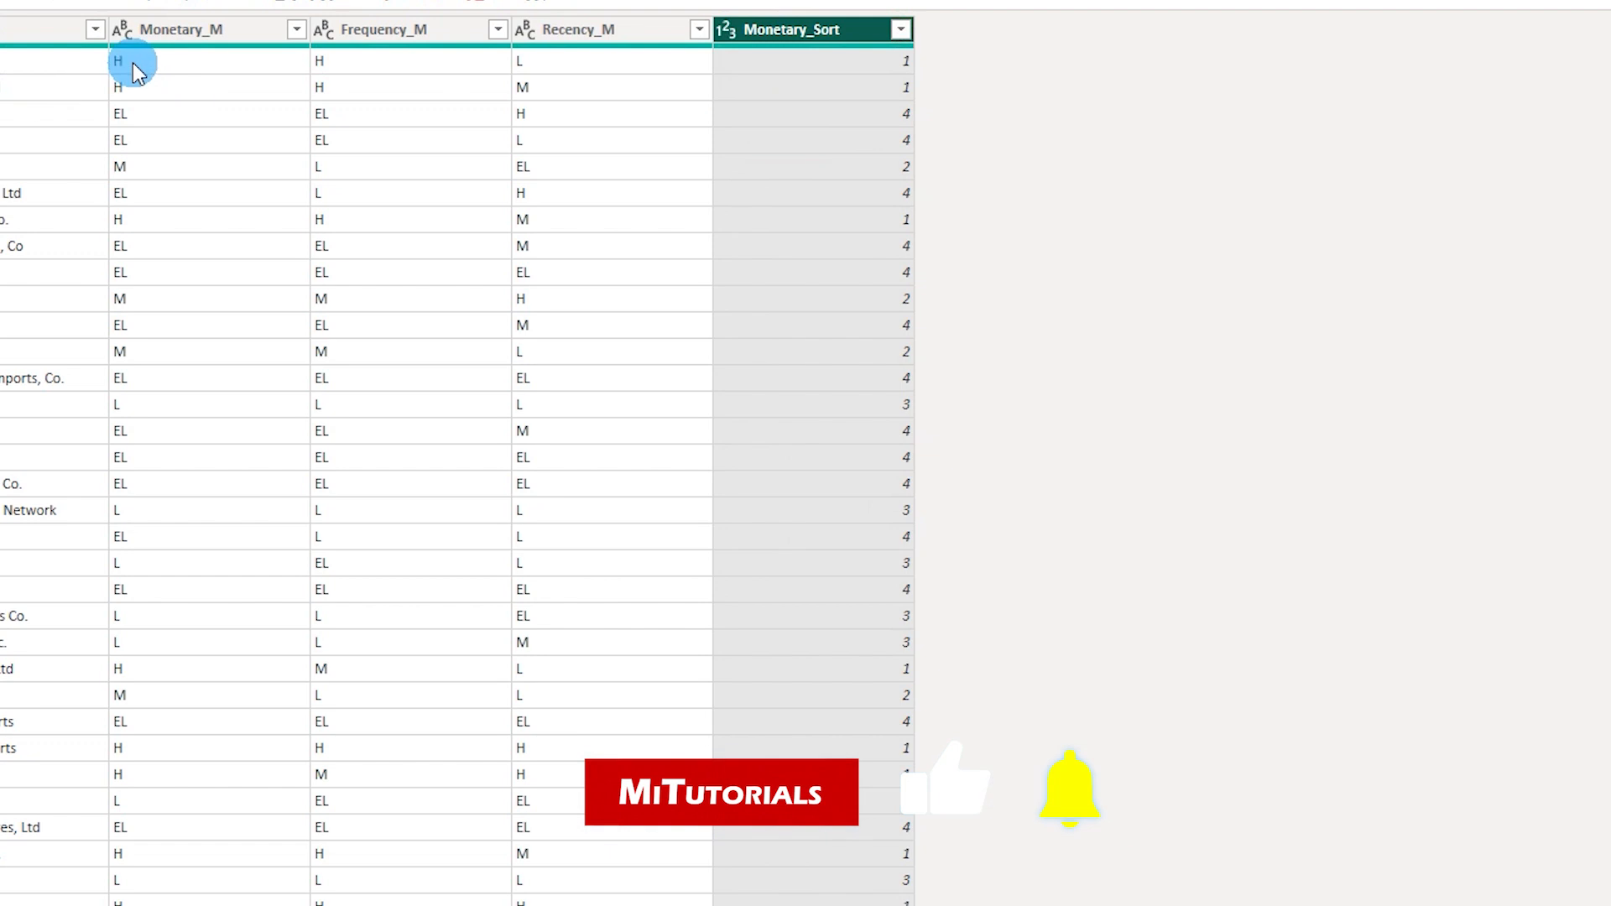
mouse_move(149, 200)
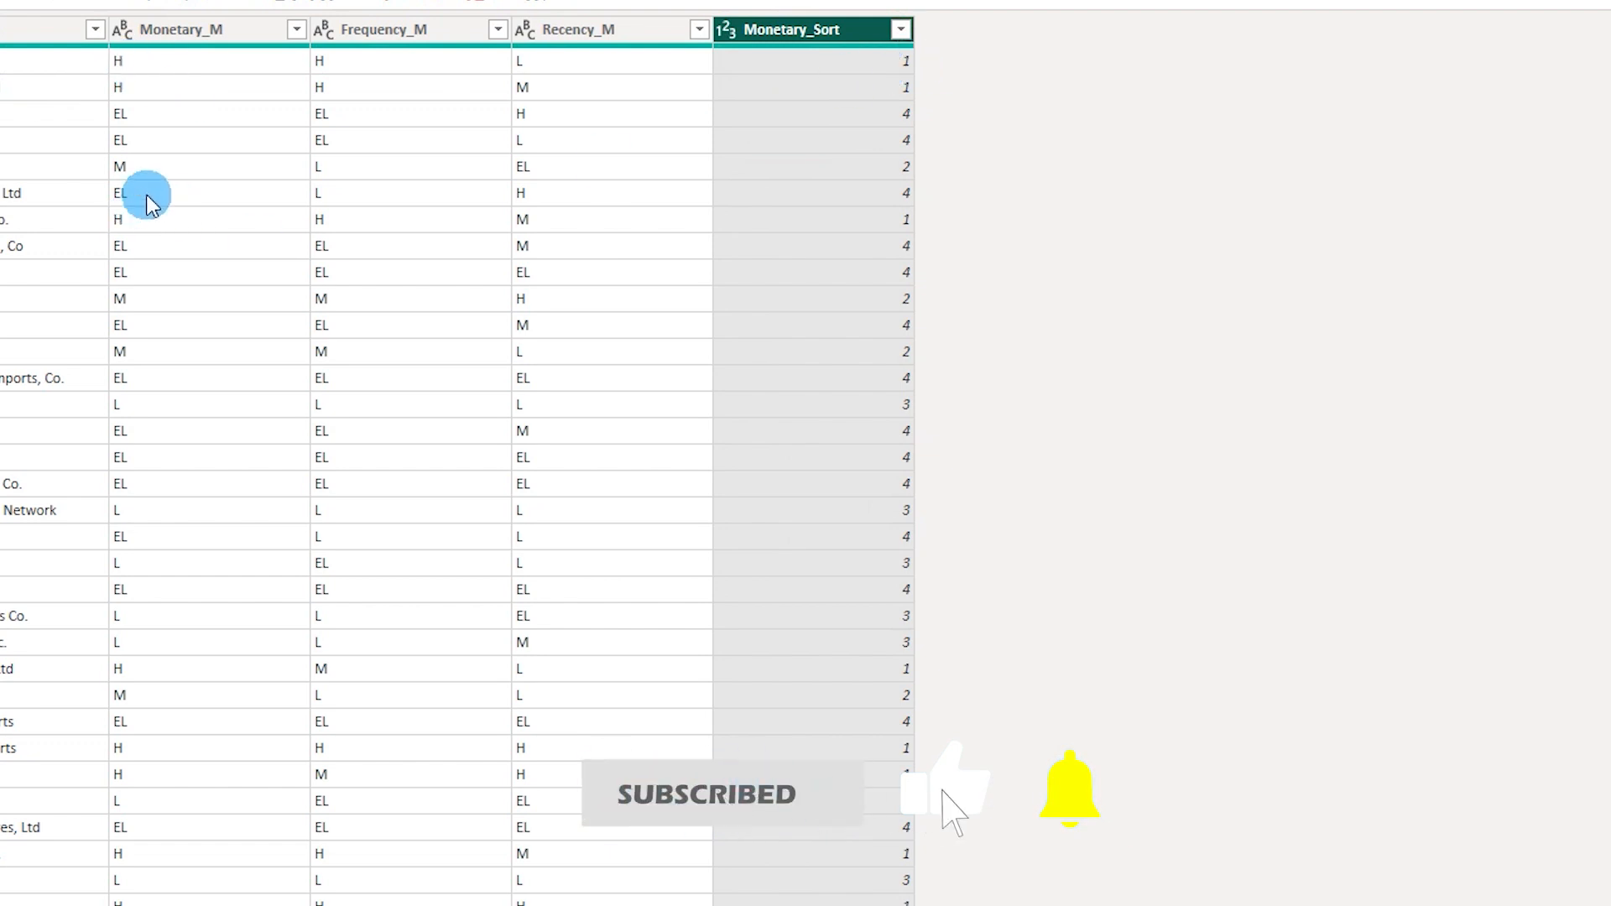
mouse_move(866, 190)
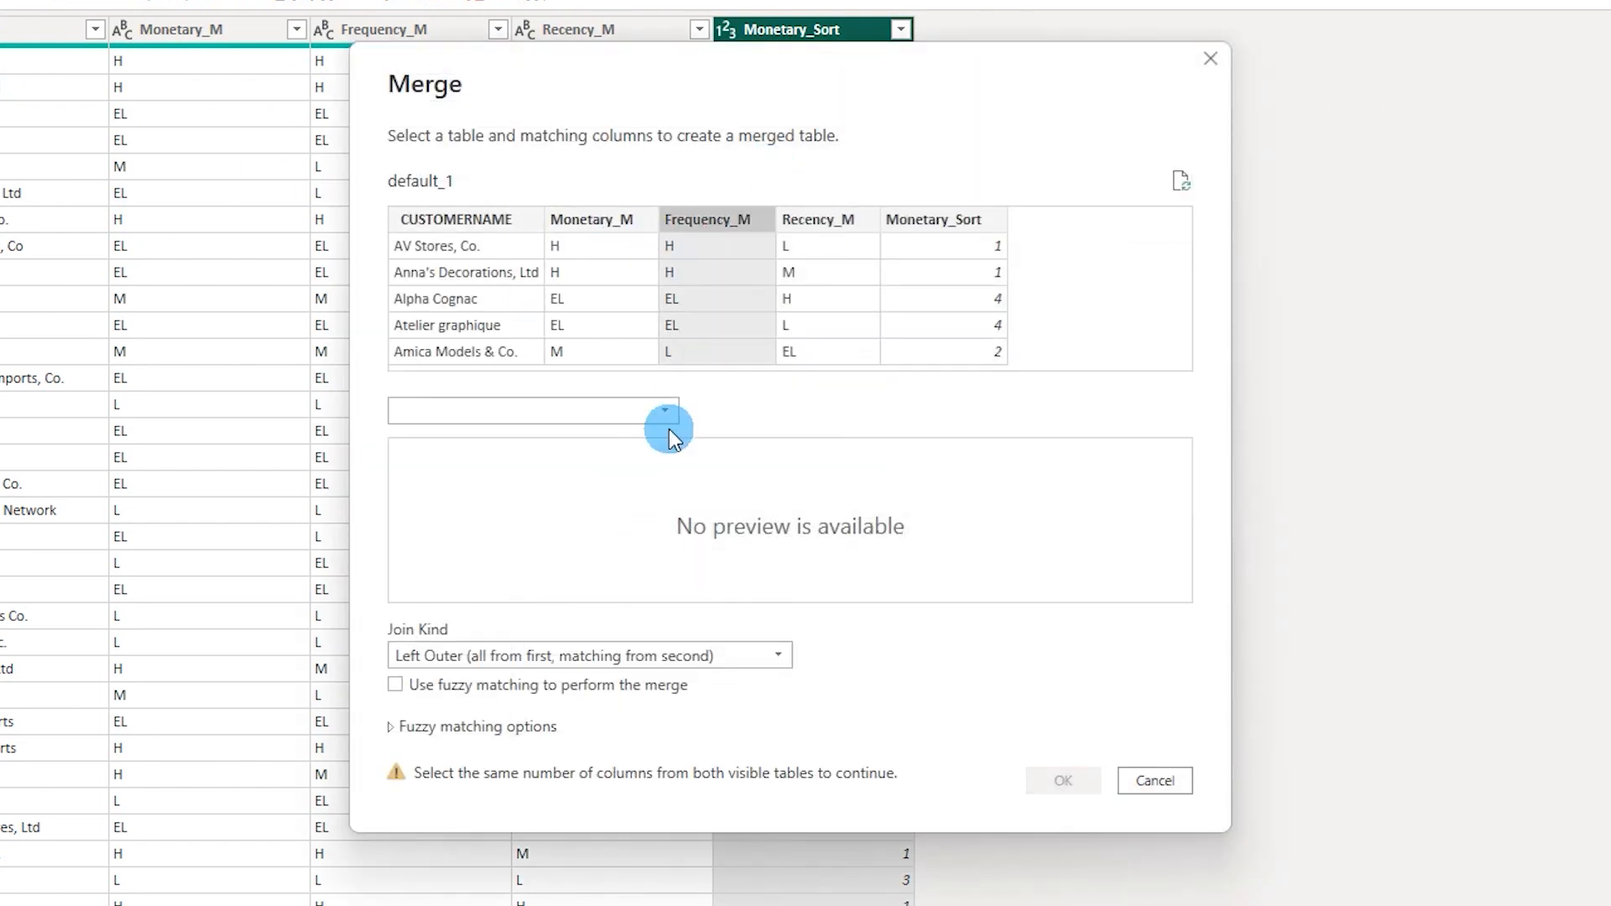
- Merge Sort_By on Frequency_M = Label and expand it into Frequency_Sort
click(665, 411)
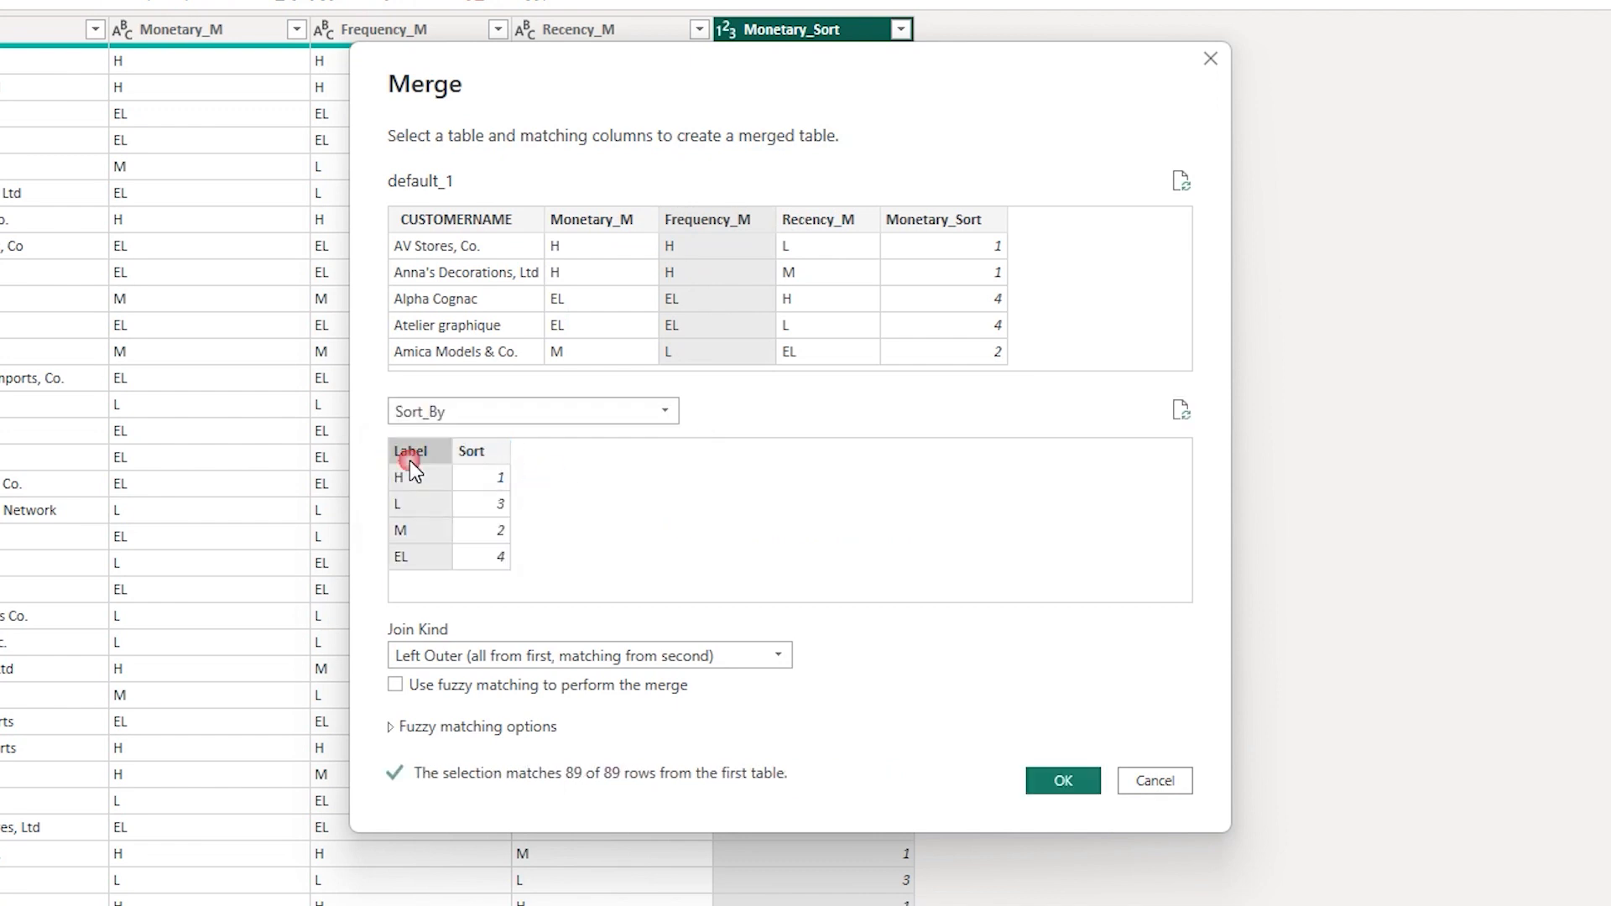
click(1061, 780)
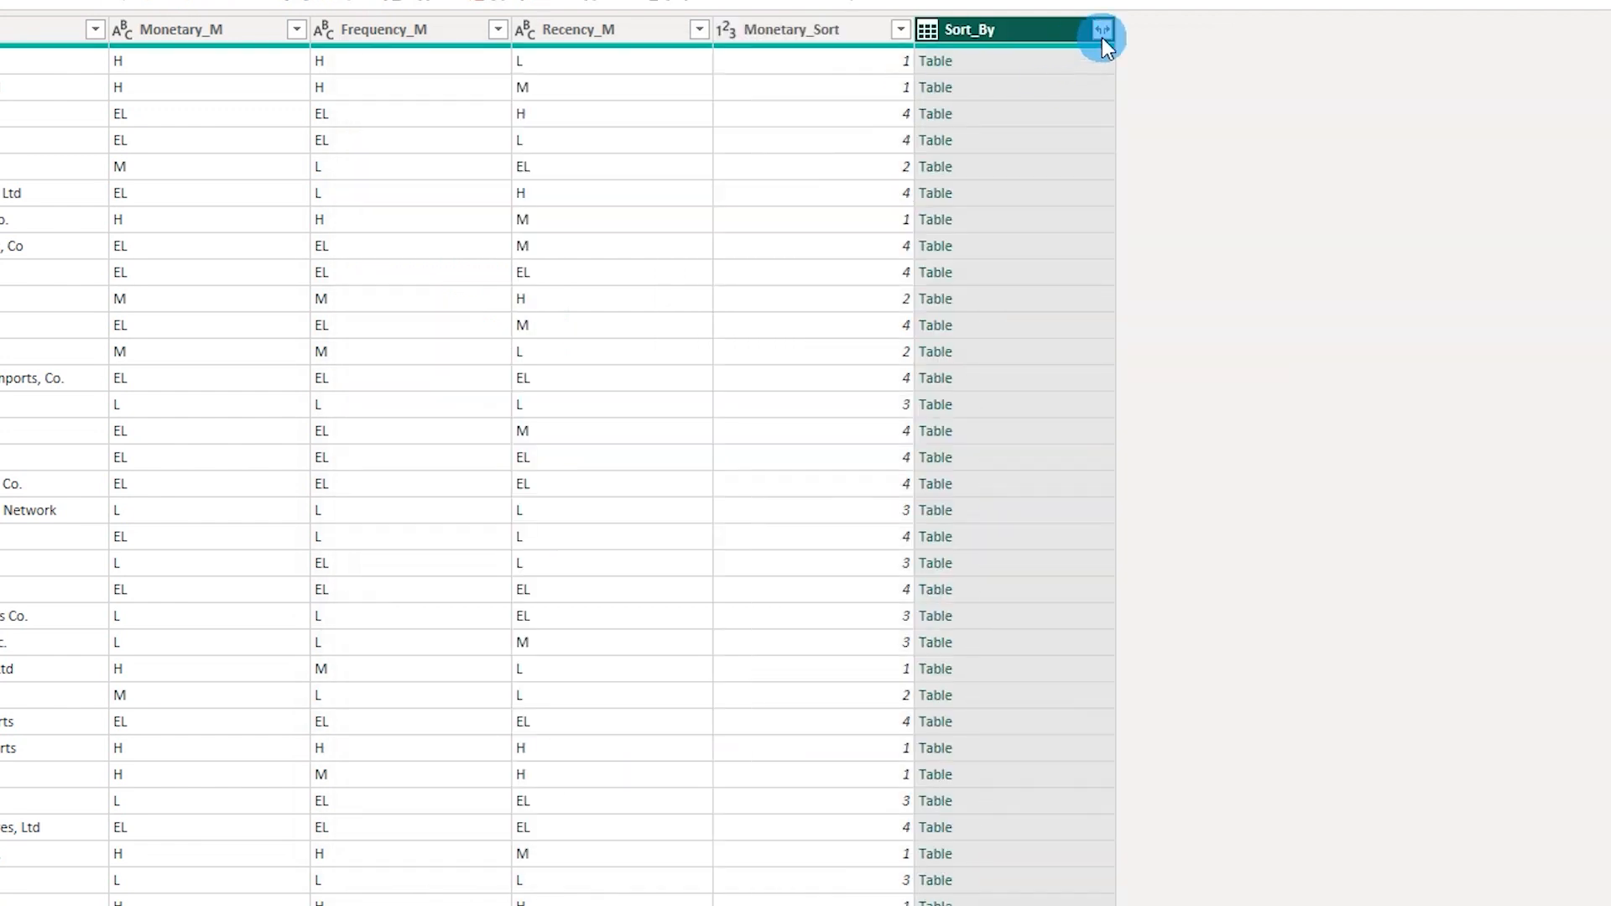
click(1102, 28)
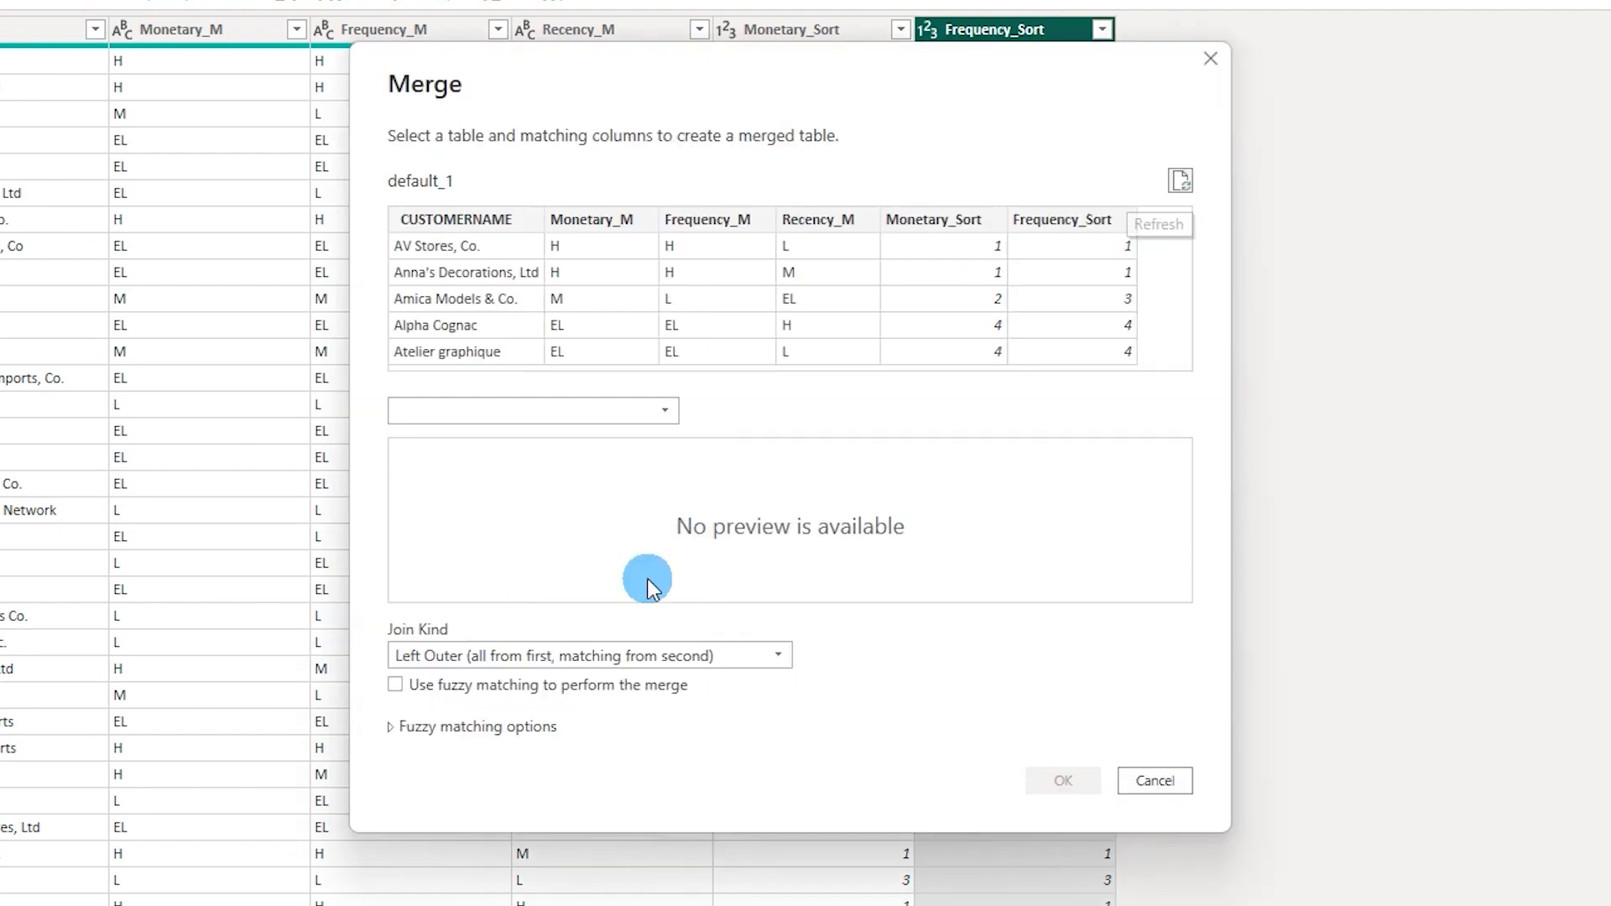
- Merge Sort_By on Recency_M = Label, expand Sort, and rename it Recency_Sort
click(819, 219)
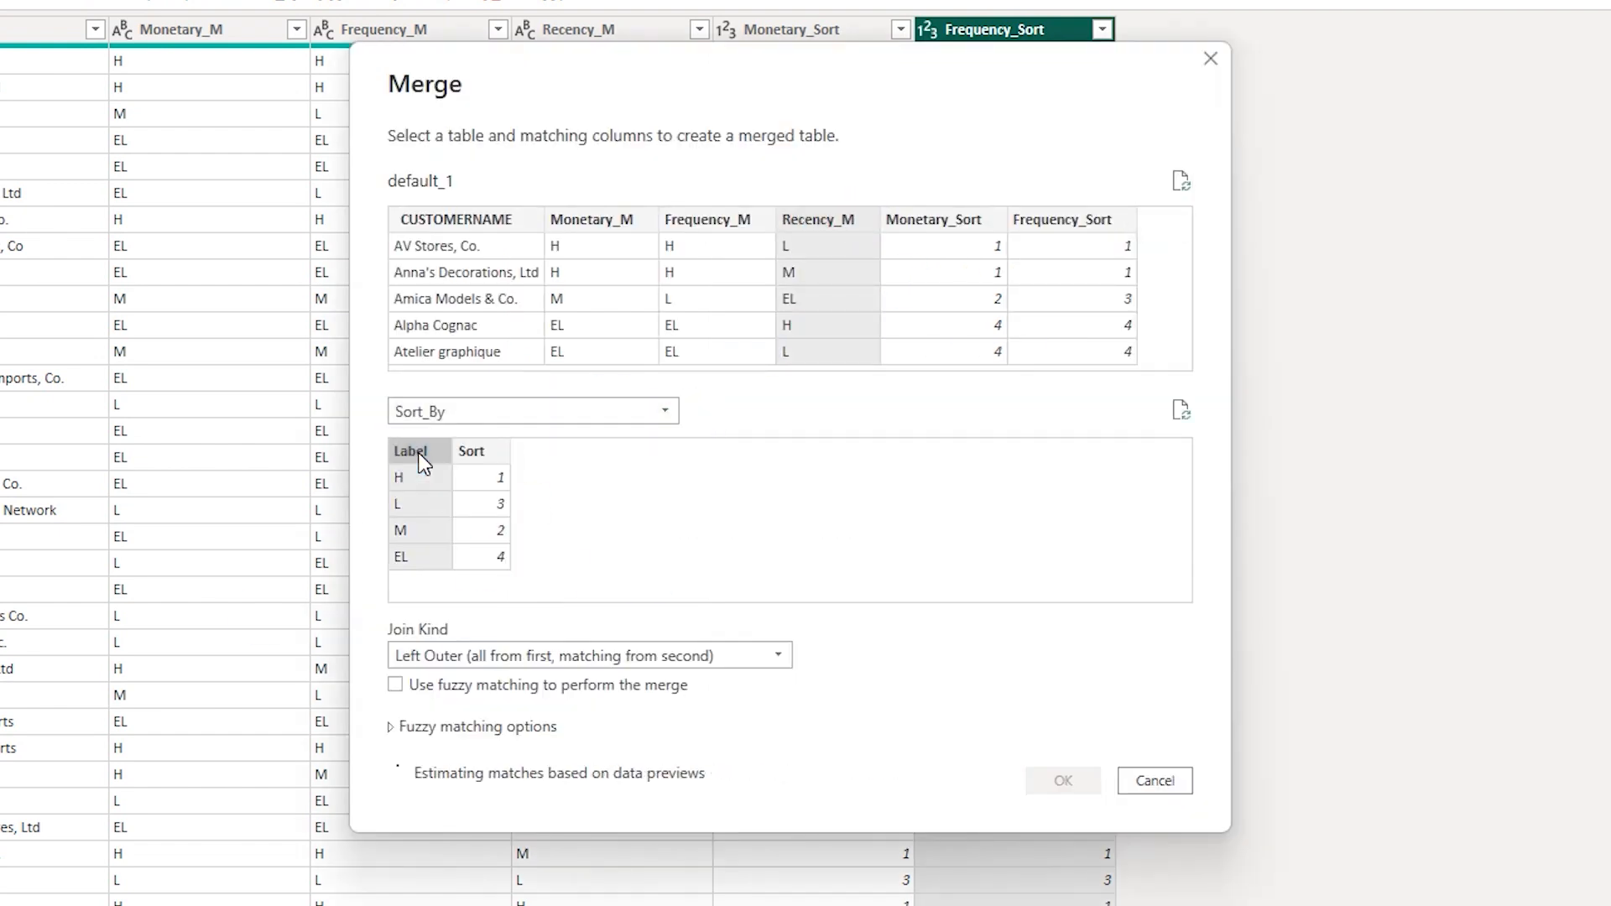
click(1061, 781)
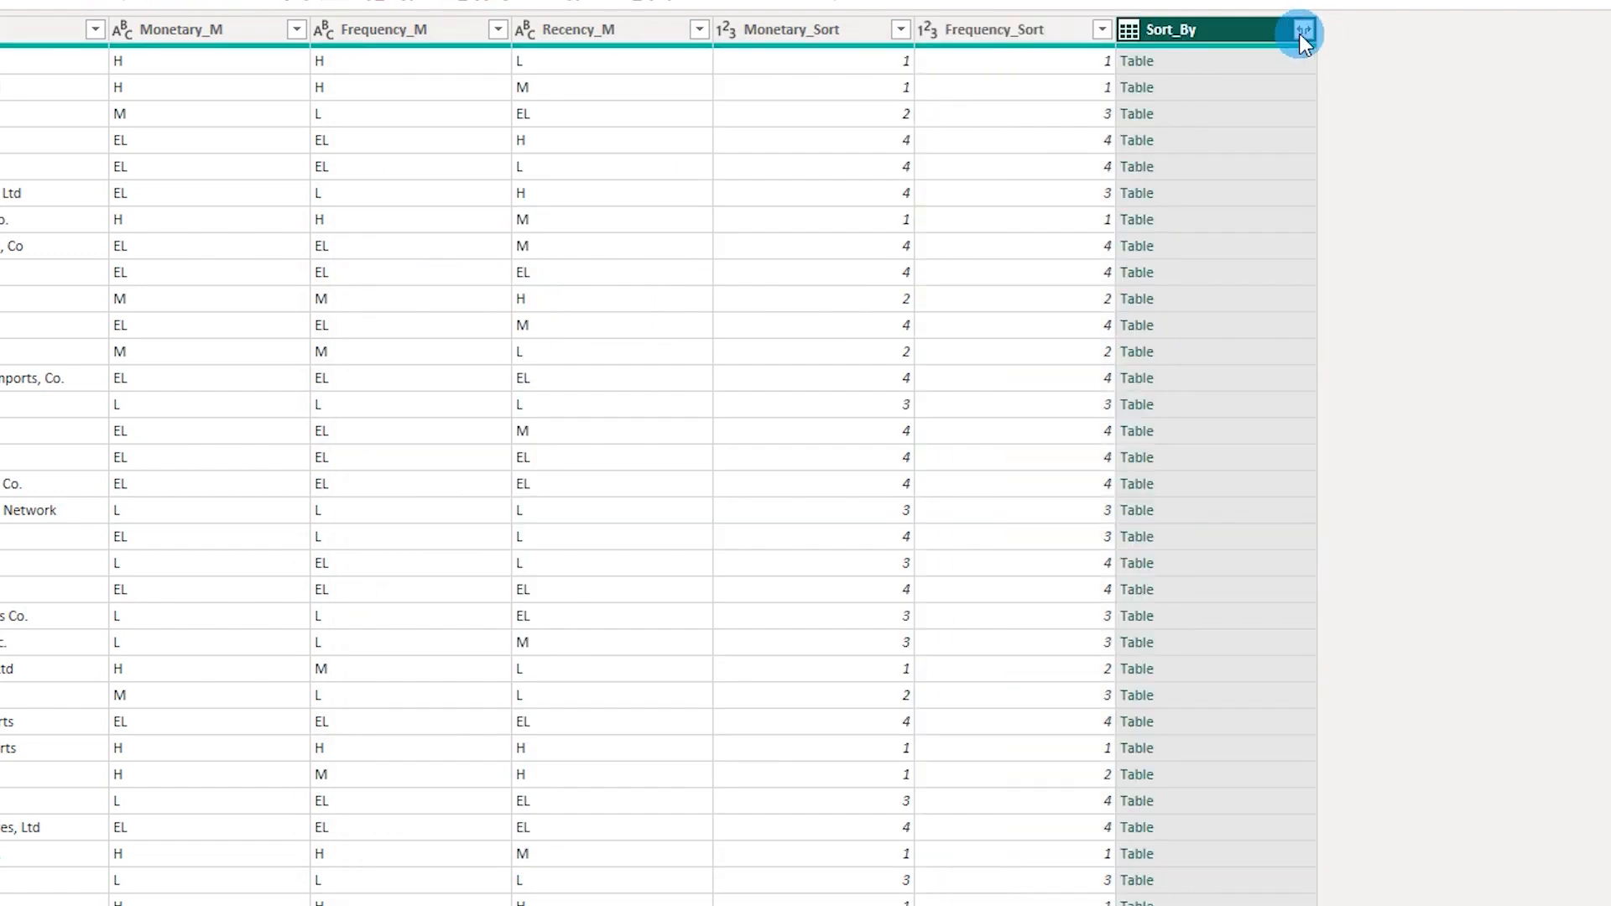
click(1299, 31)
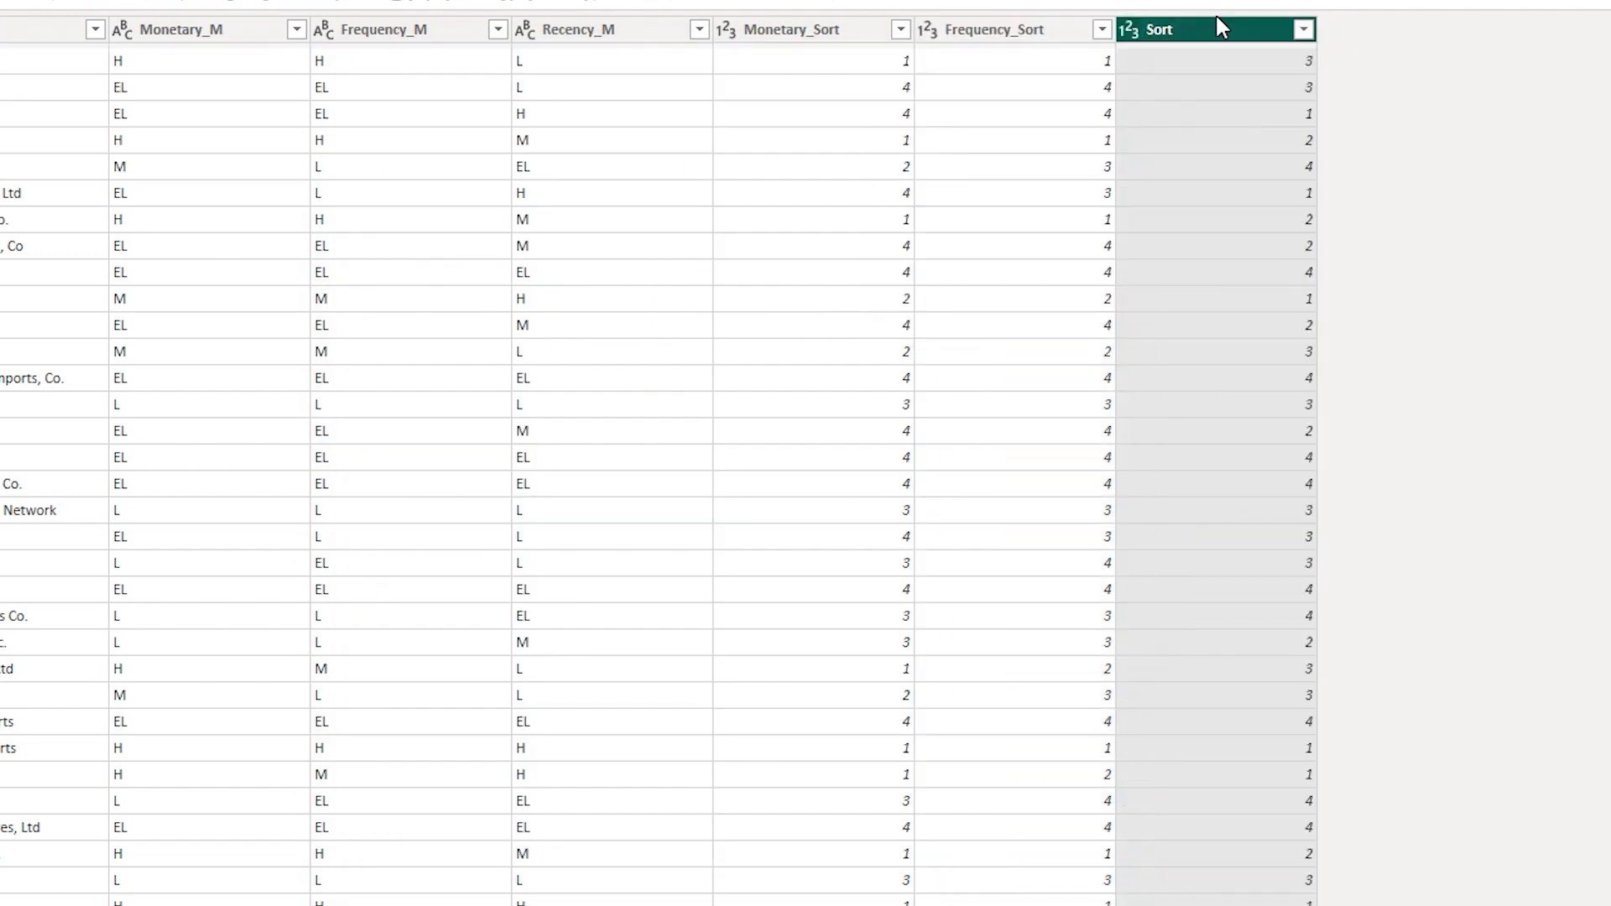
double_click(1158, 29)
text(Recency_)
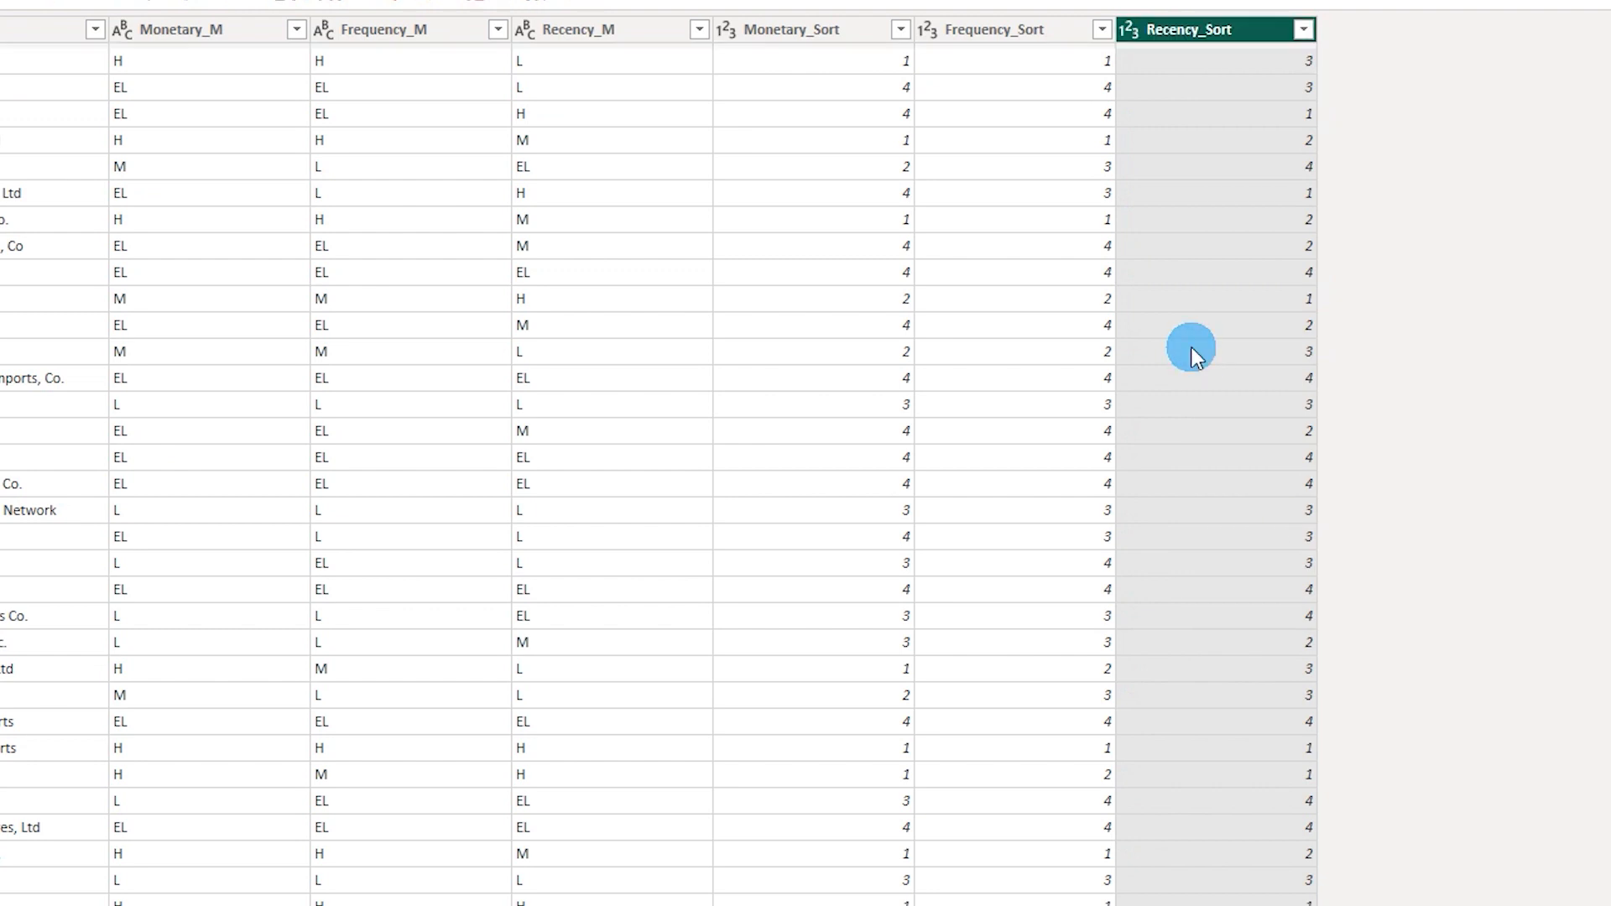
mouse_move(788, 97)
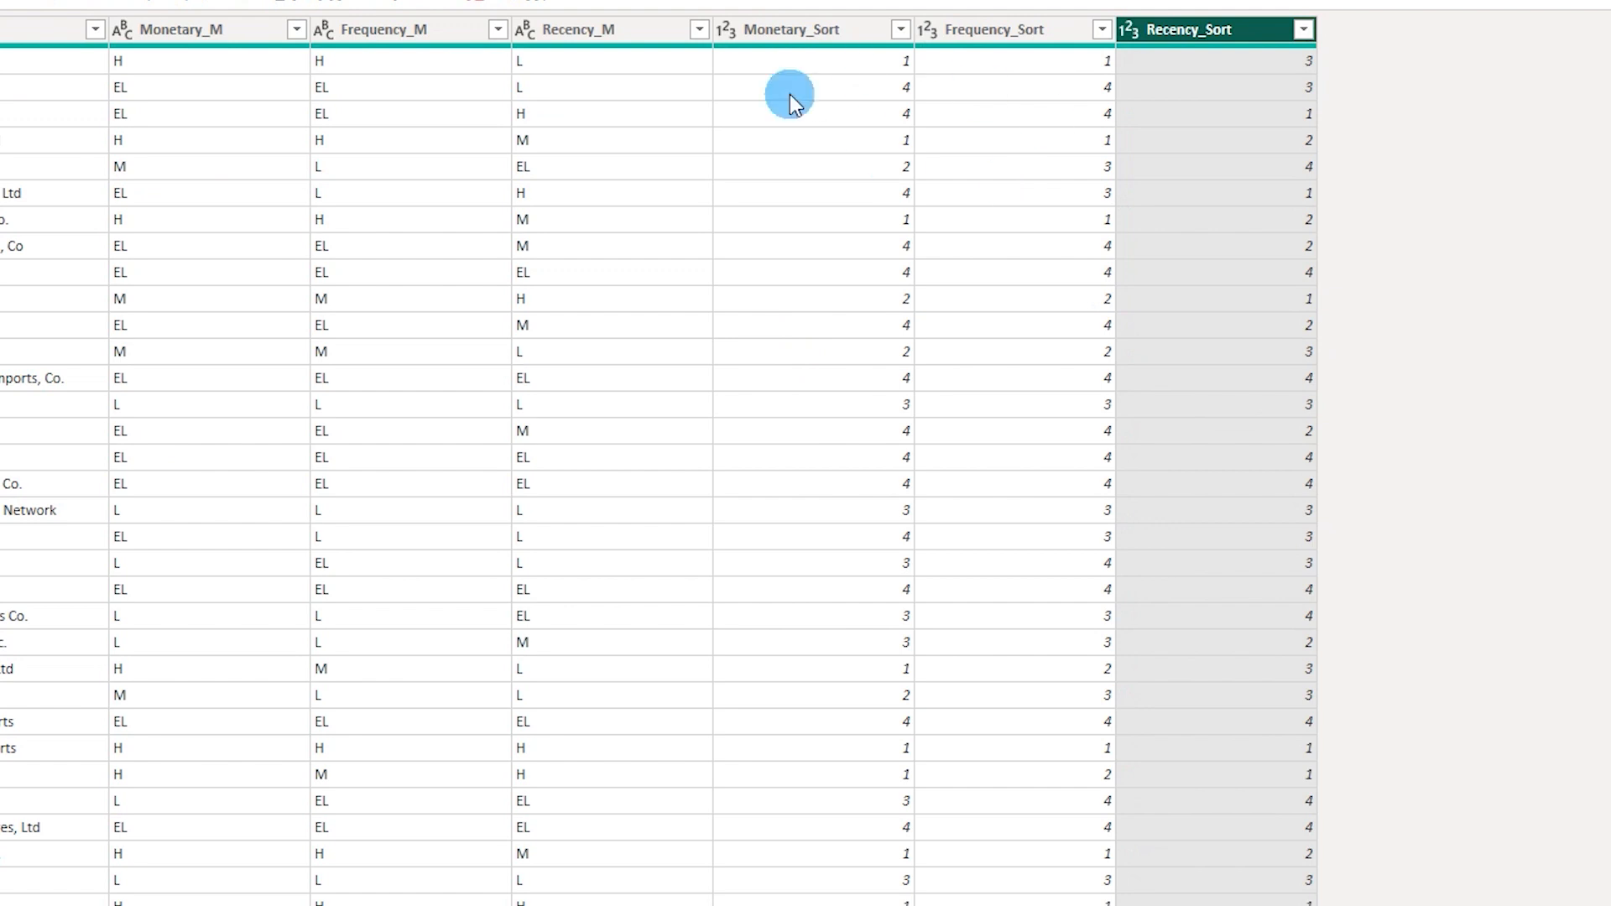
mouse_move(1072, 115)
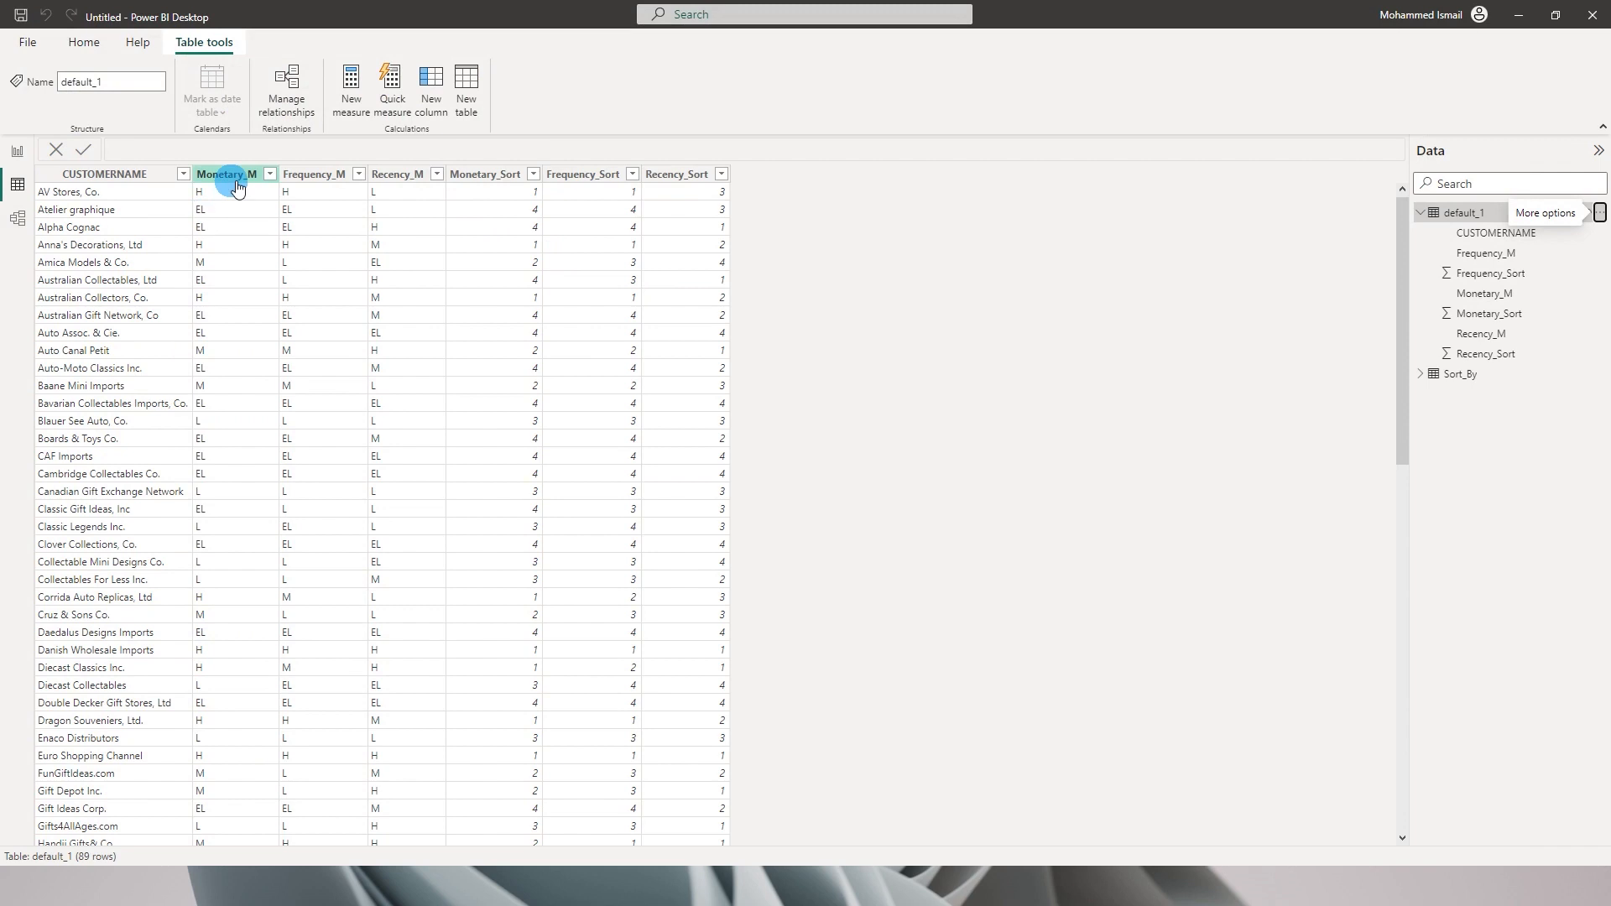
- Sort Monetary_M by the Monetary_Sort column
click(225, 173)
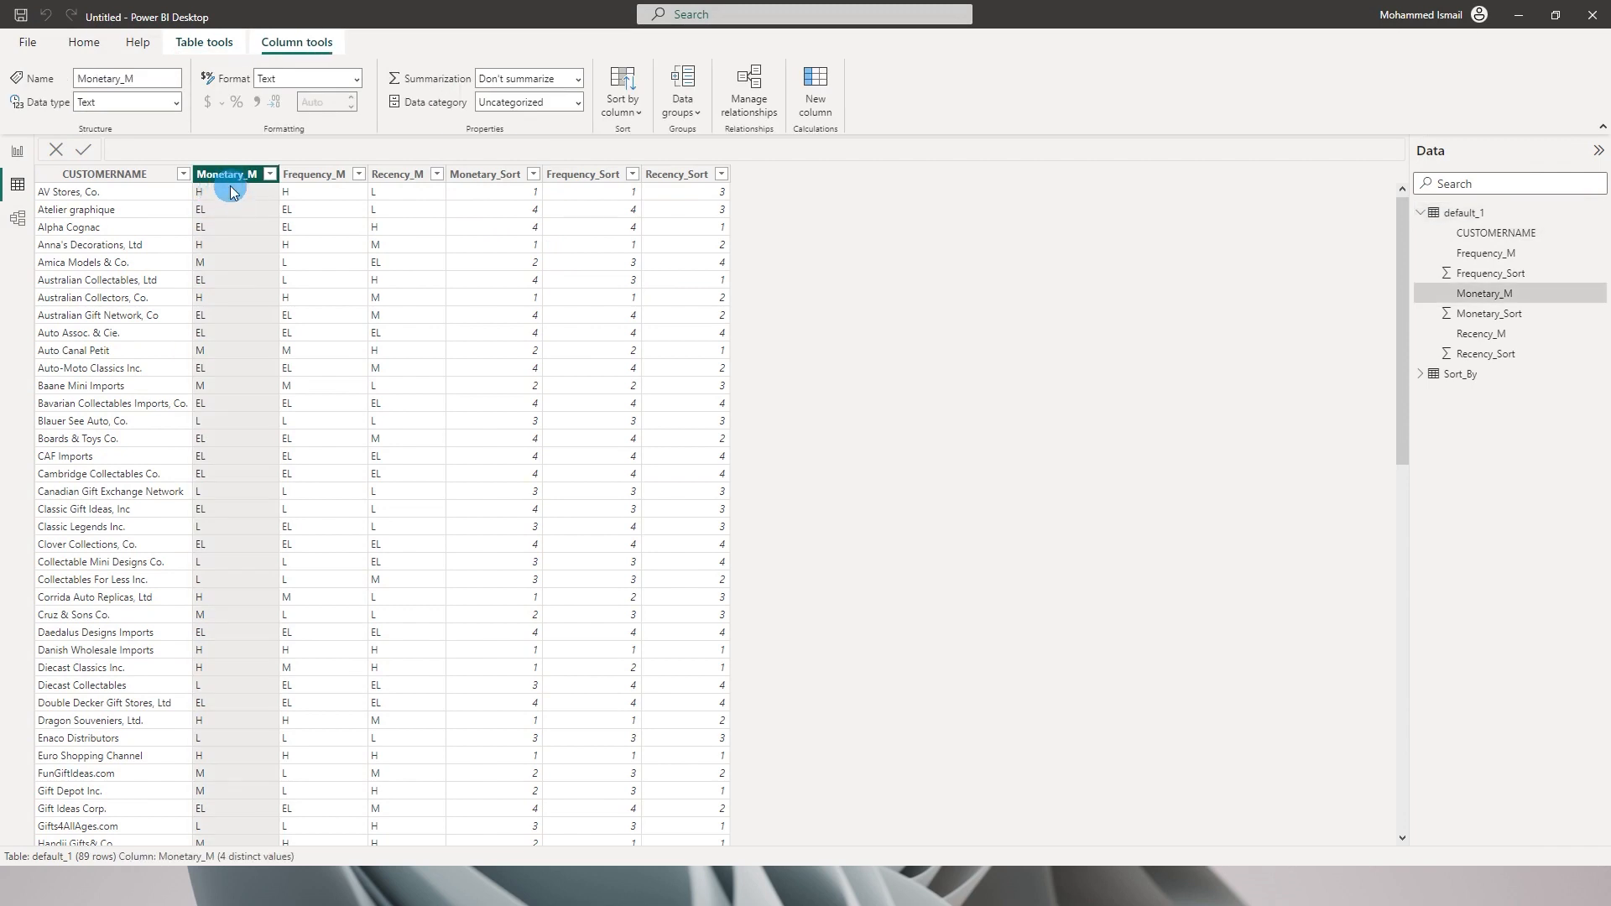
mouse_move(233, 194)
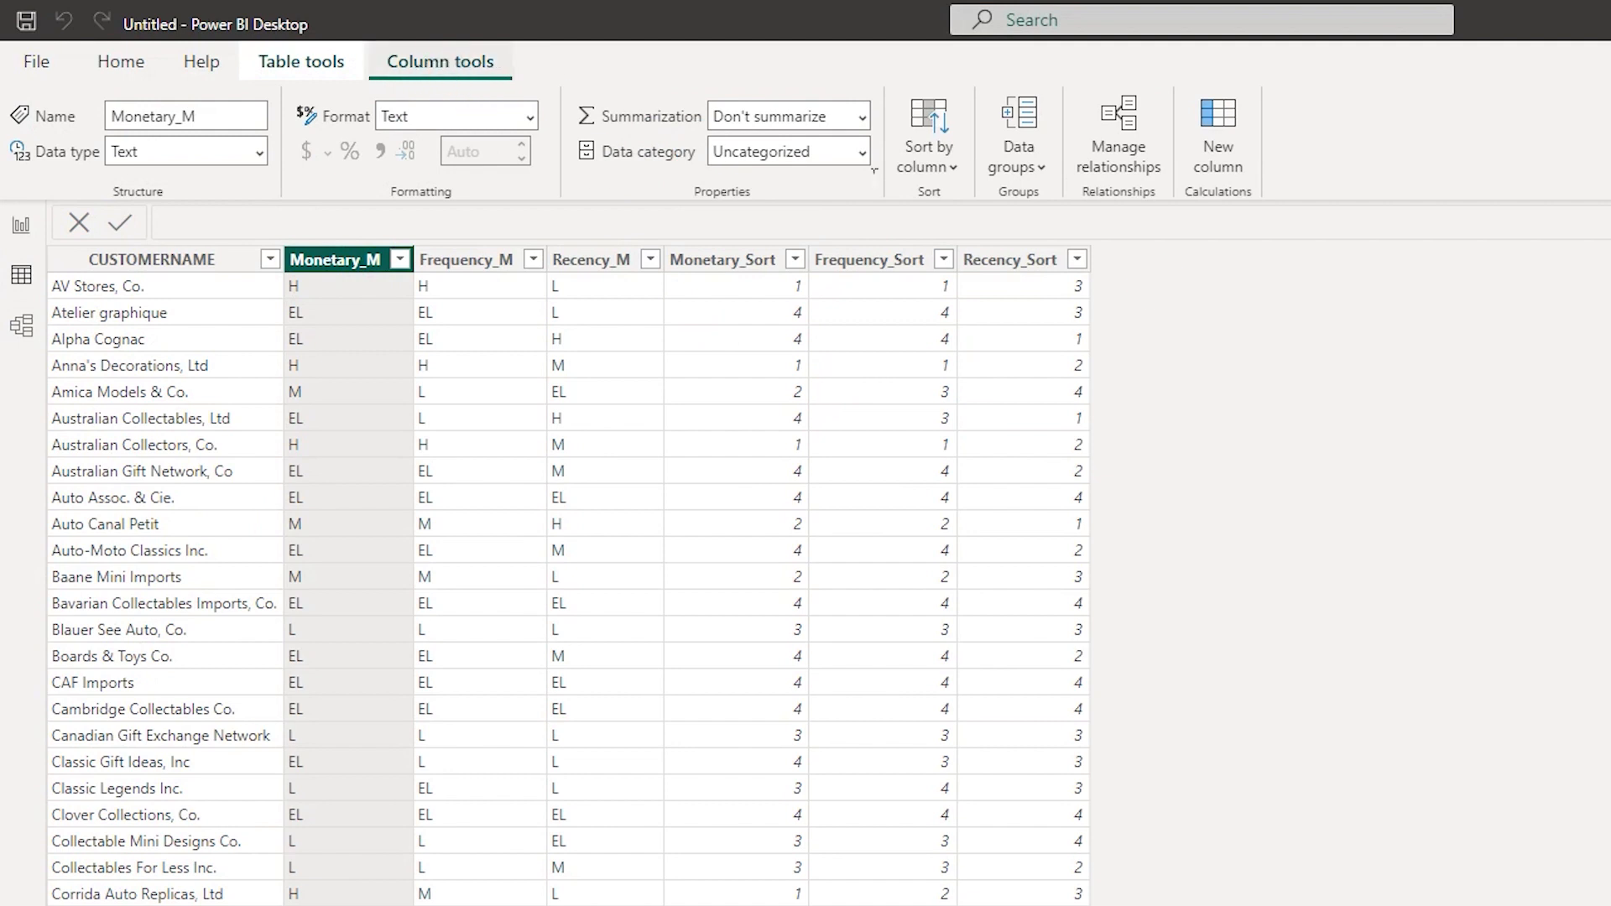
click(925, 134)
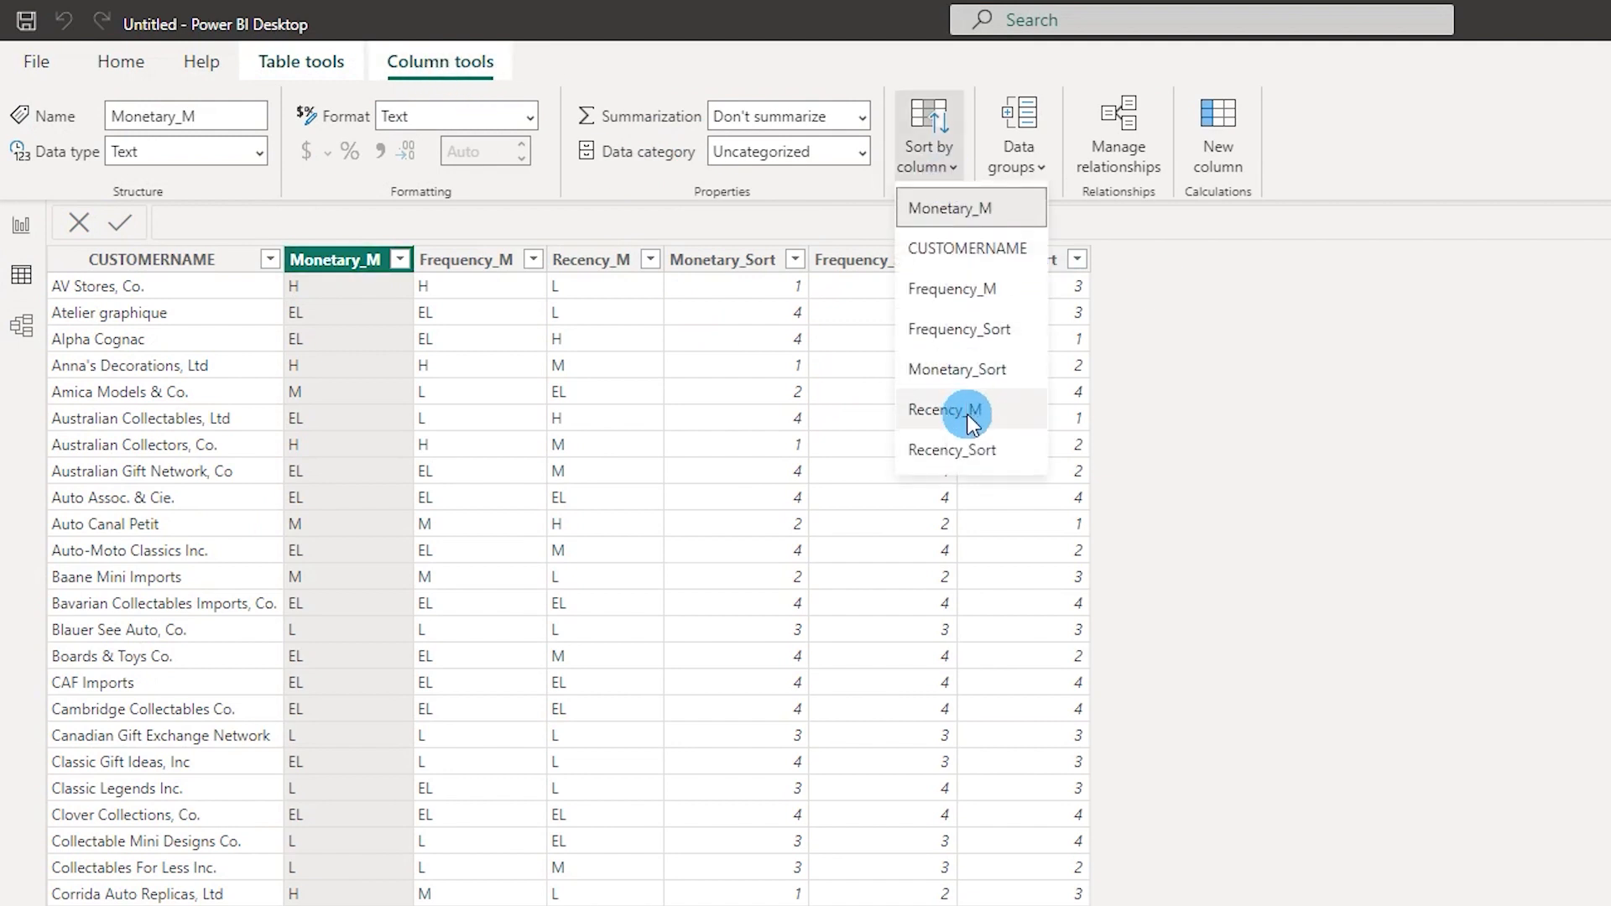
click(945, 408)
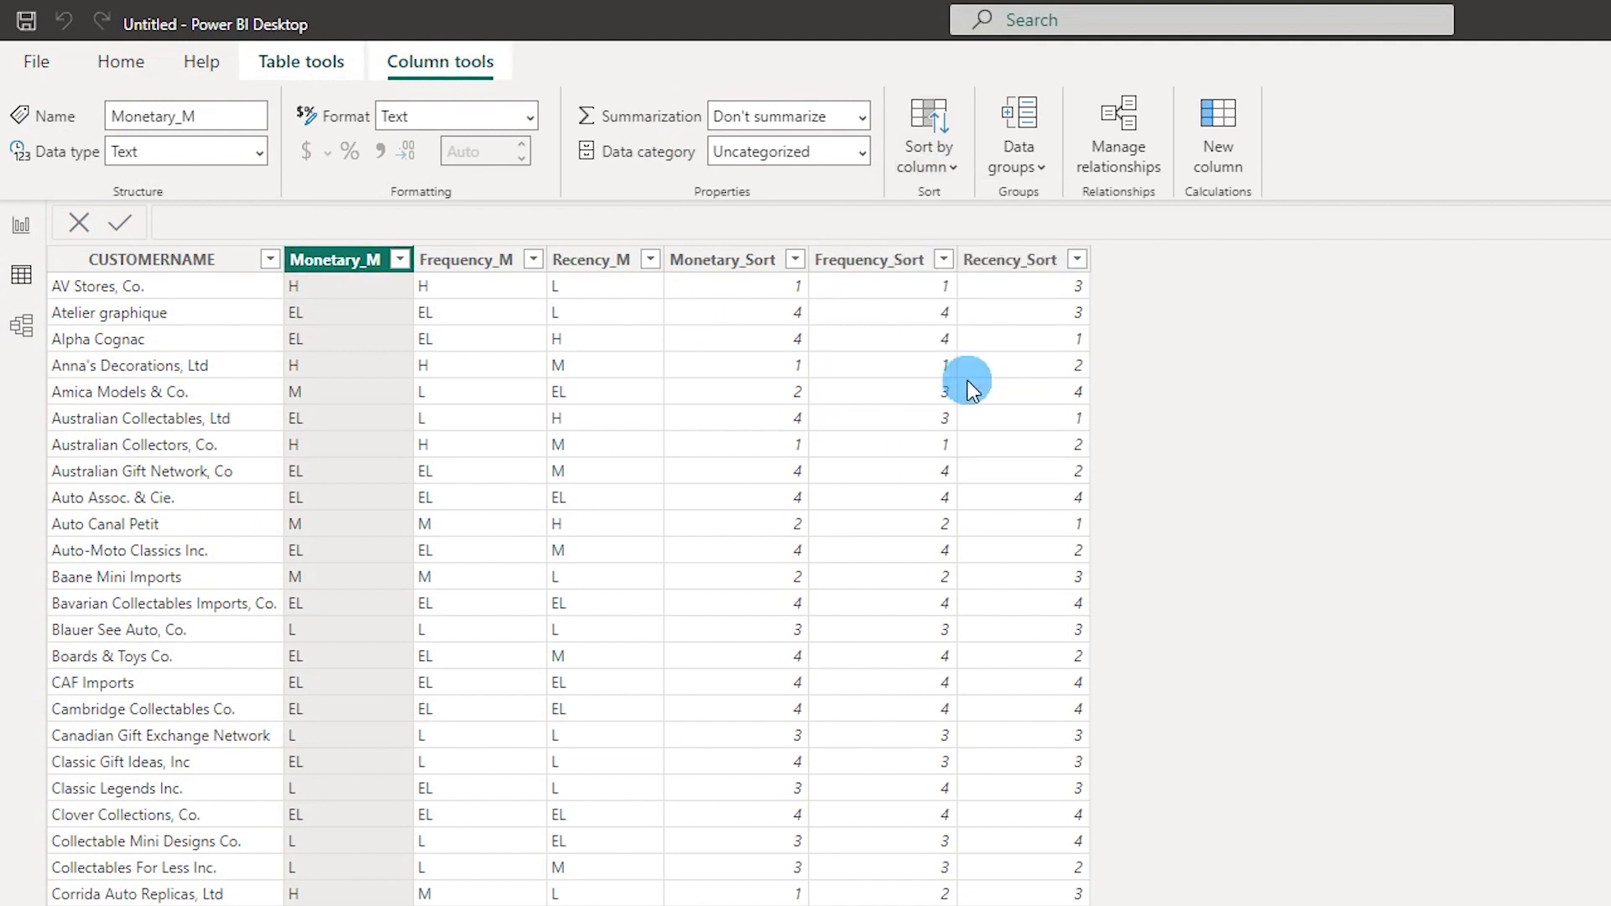
- Sort Frequency_M by the Frequency_Sort column
click(466, 259)
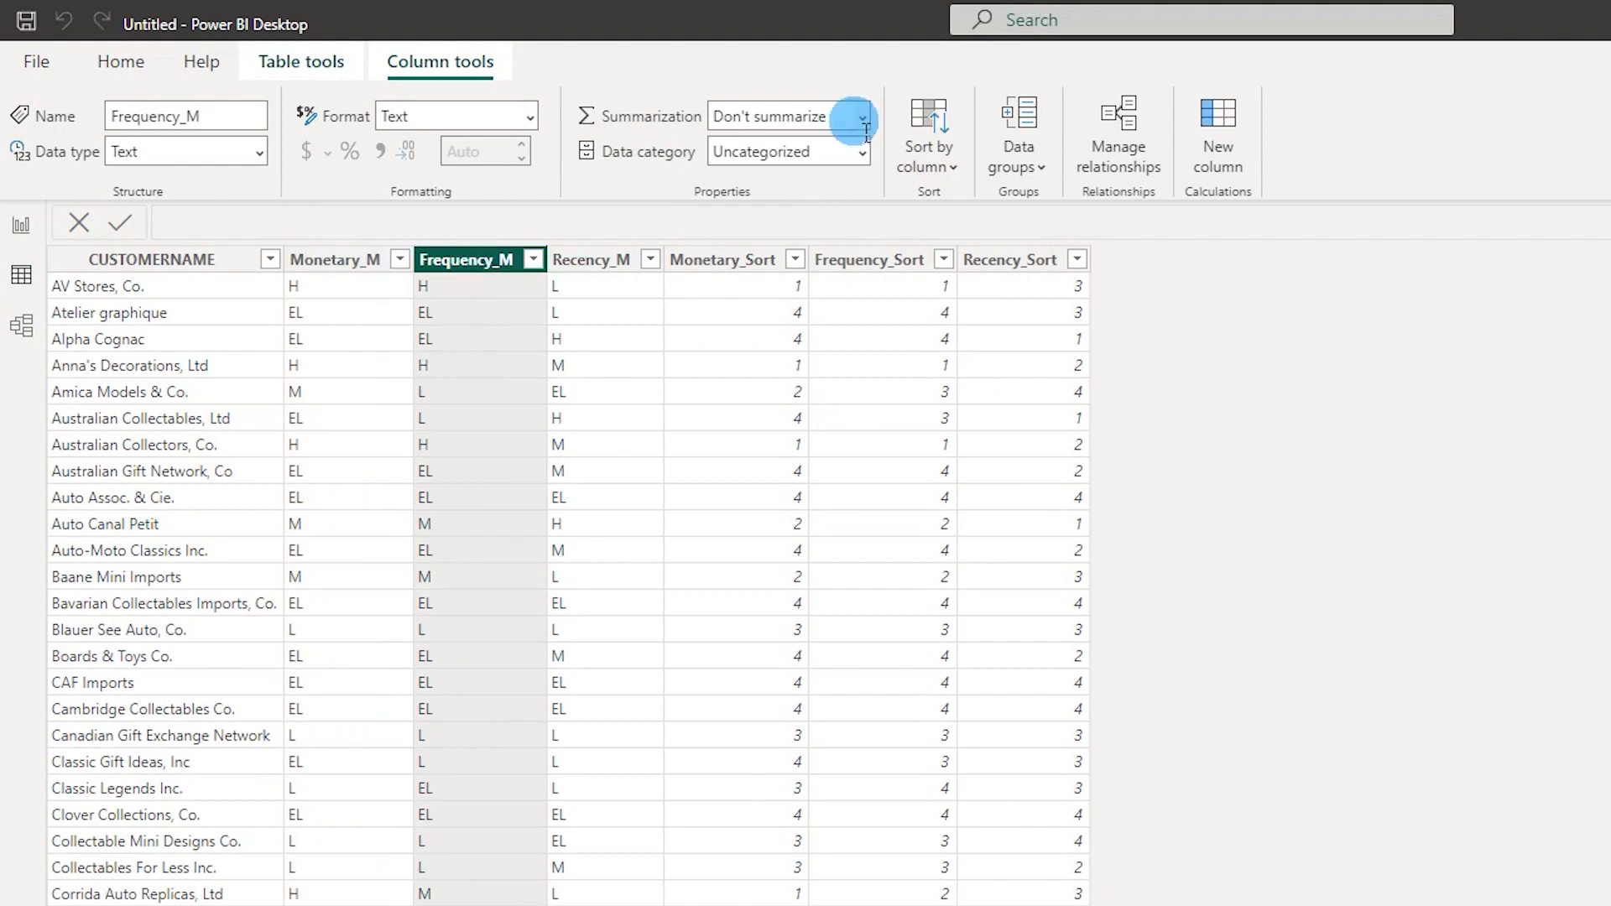
click(861, 115)
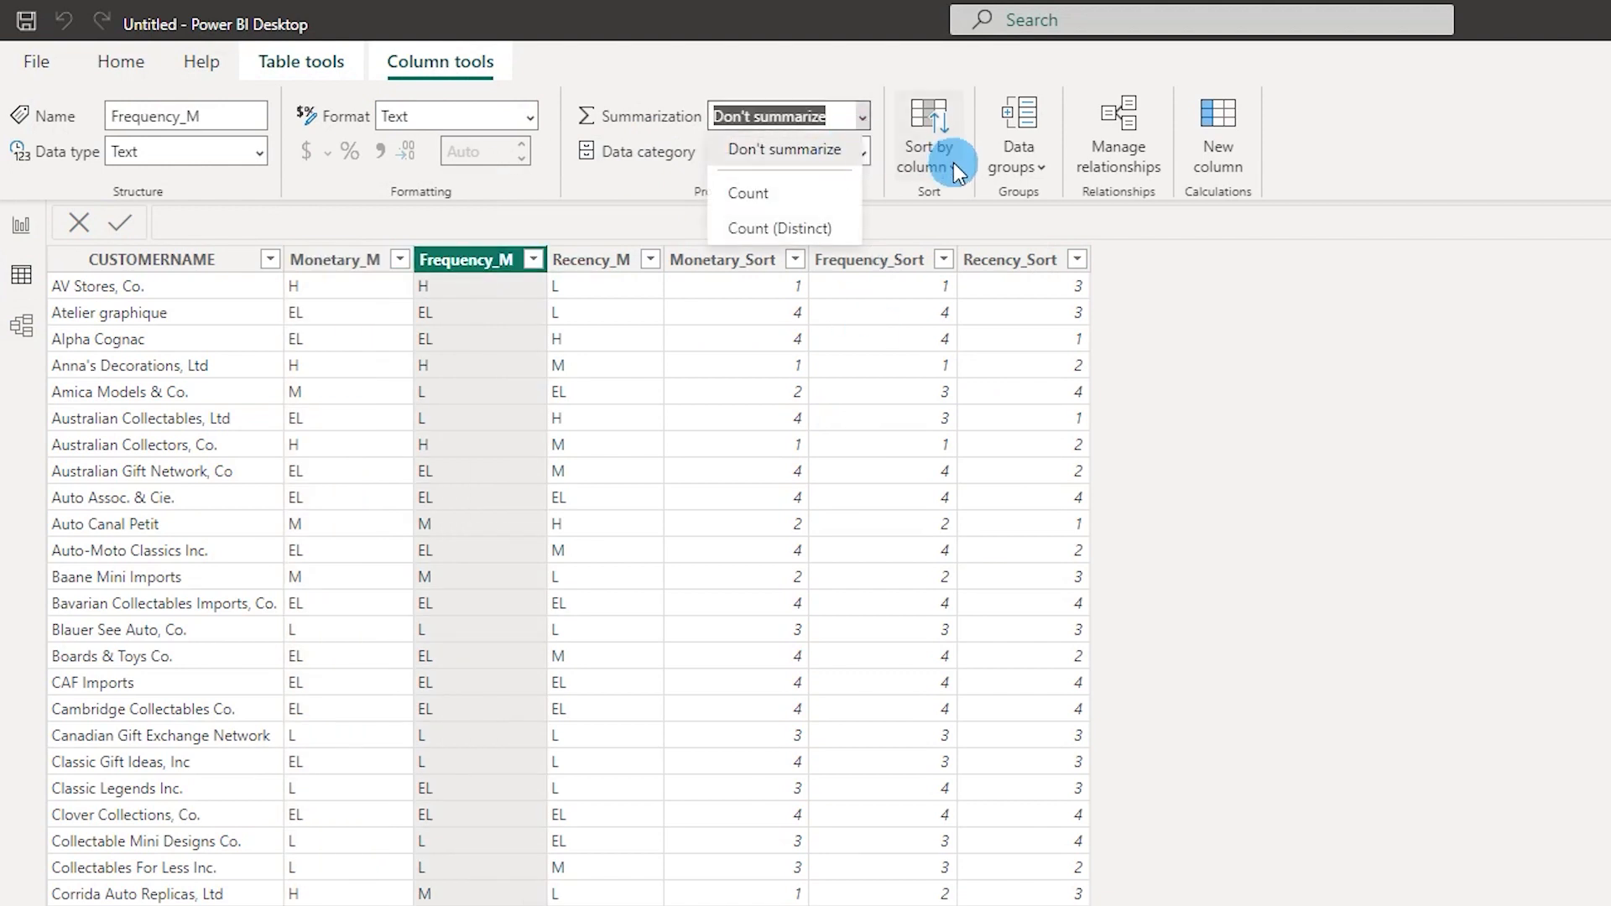
click(925, 135)
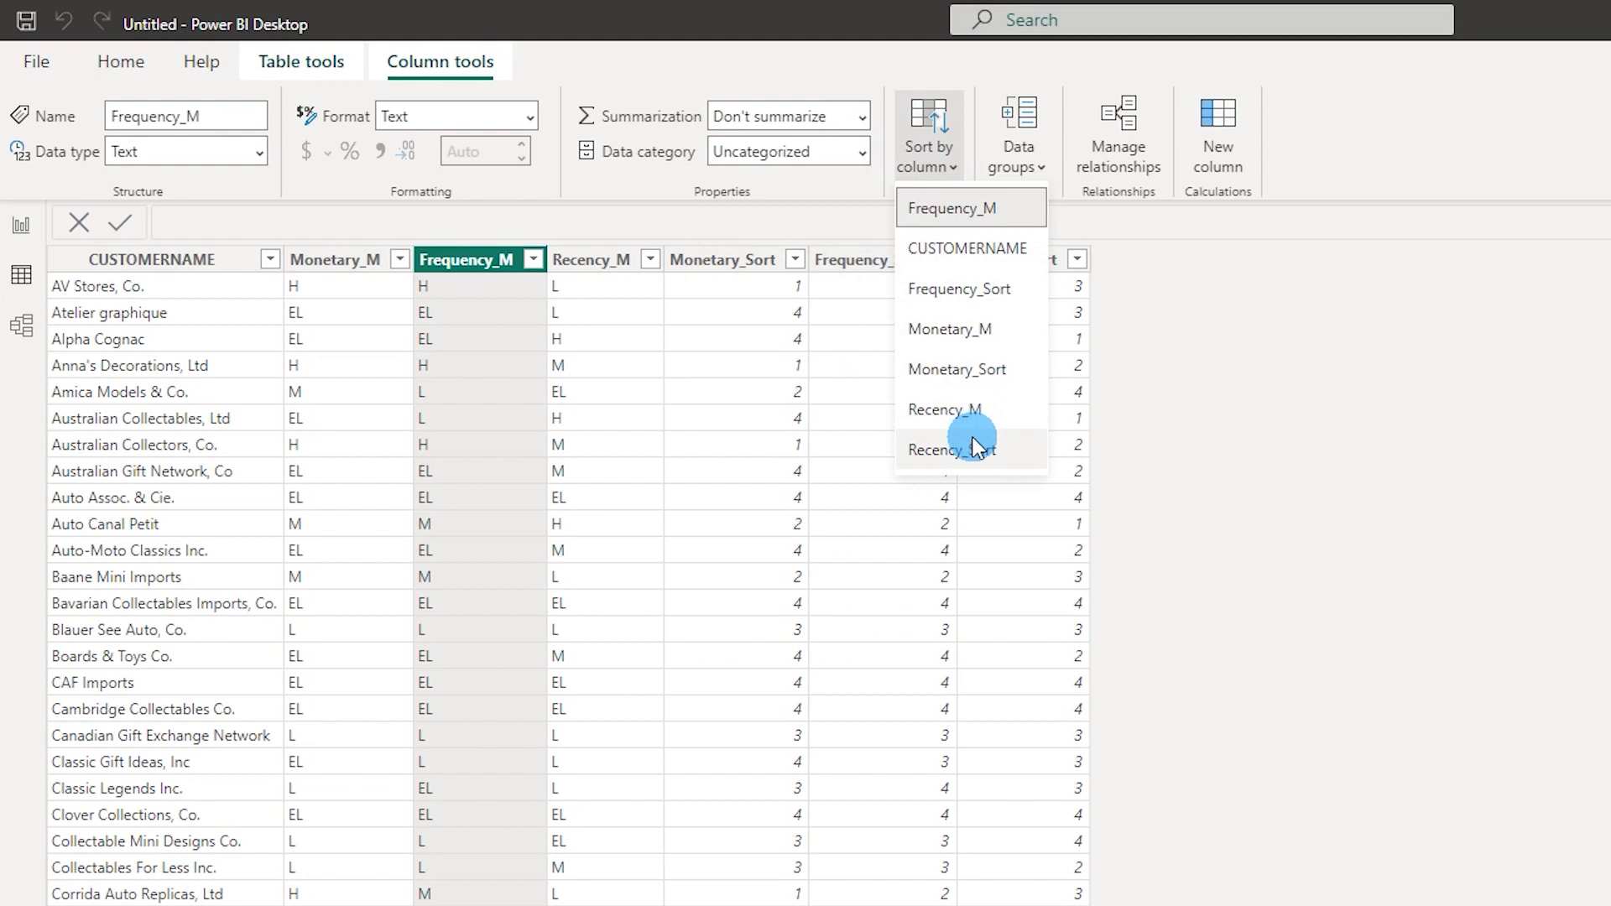
click(945, 408)
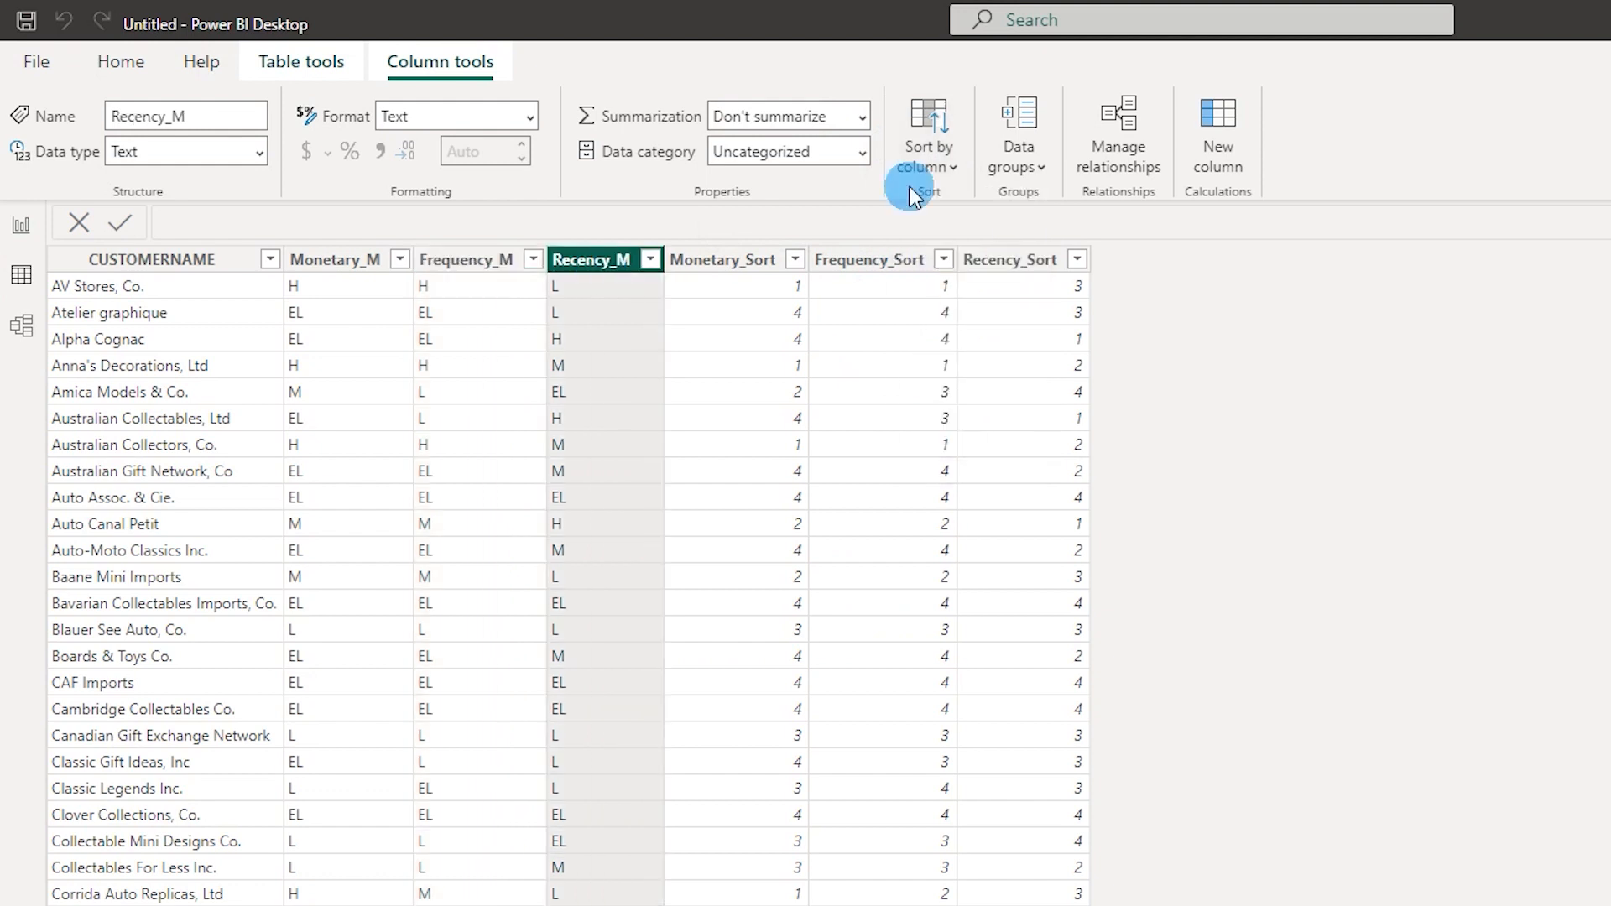
mouse_move(994, 439)
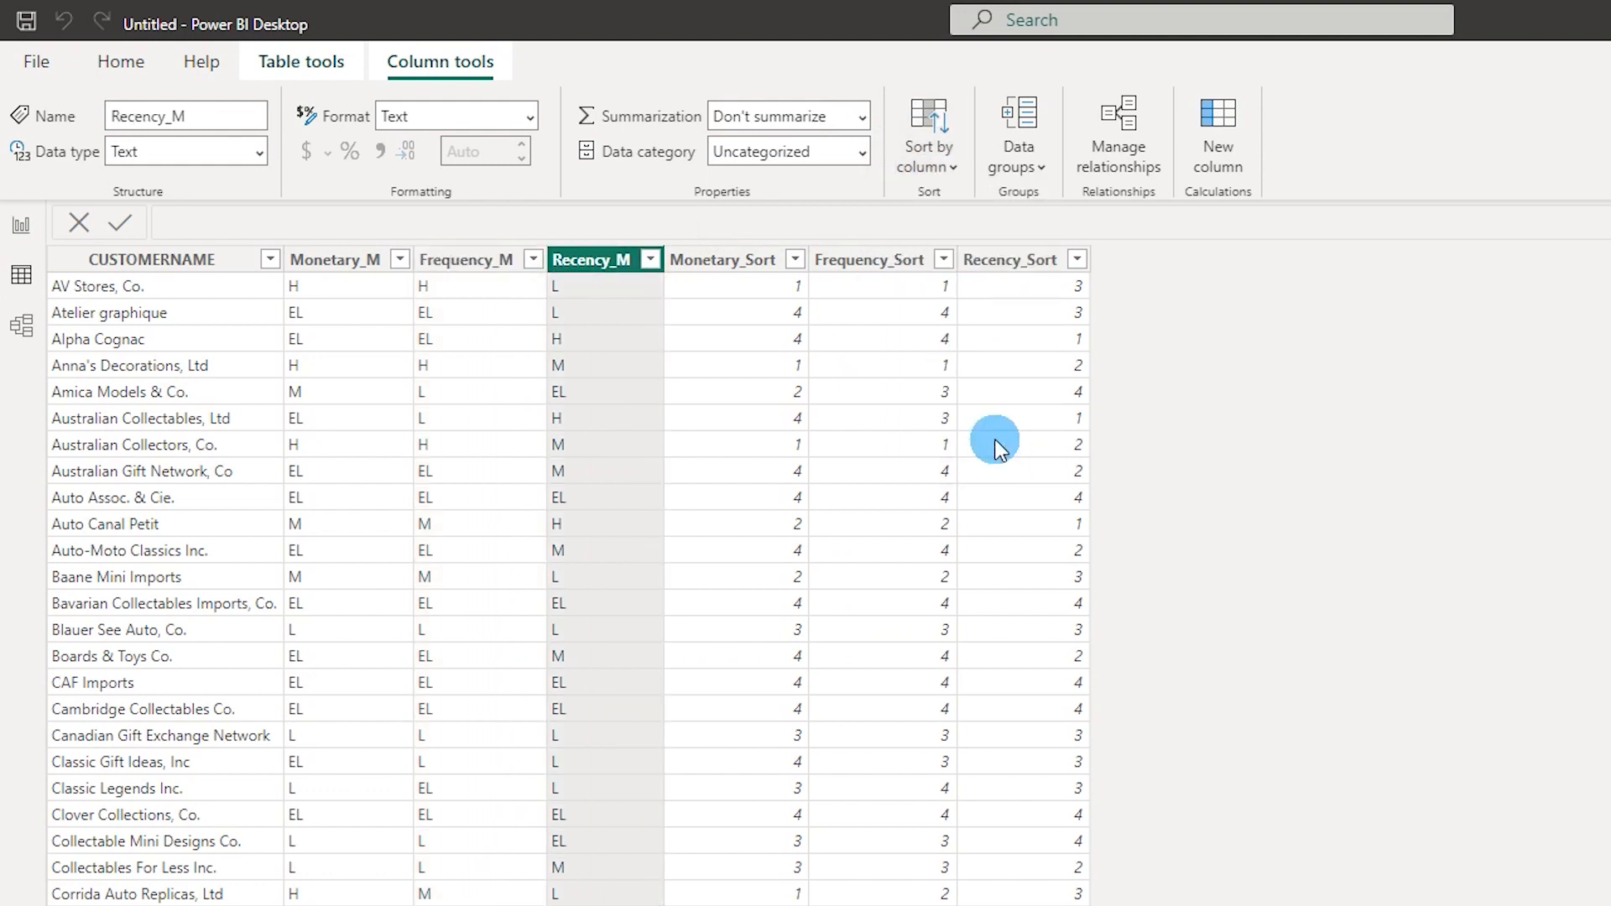
mouse_move(429, 326)
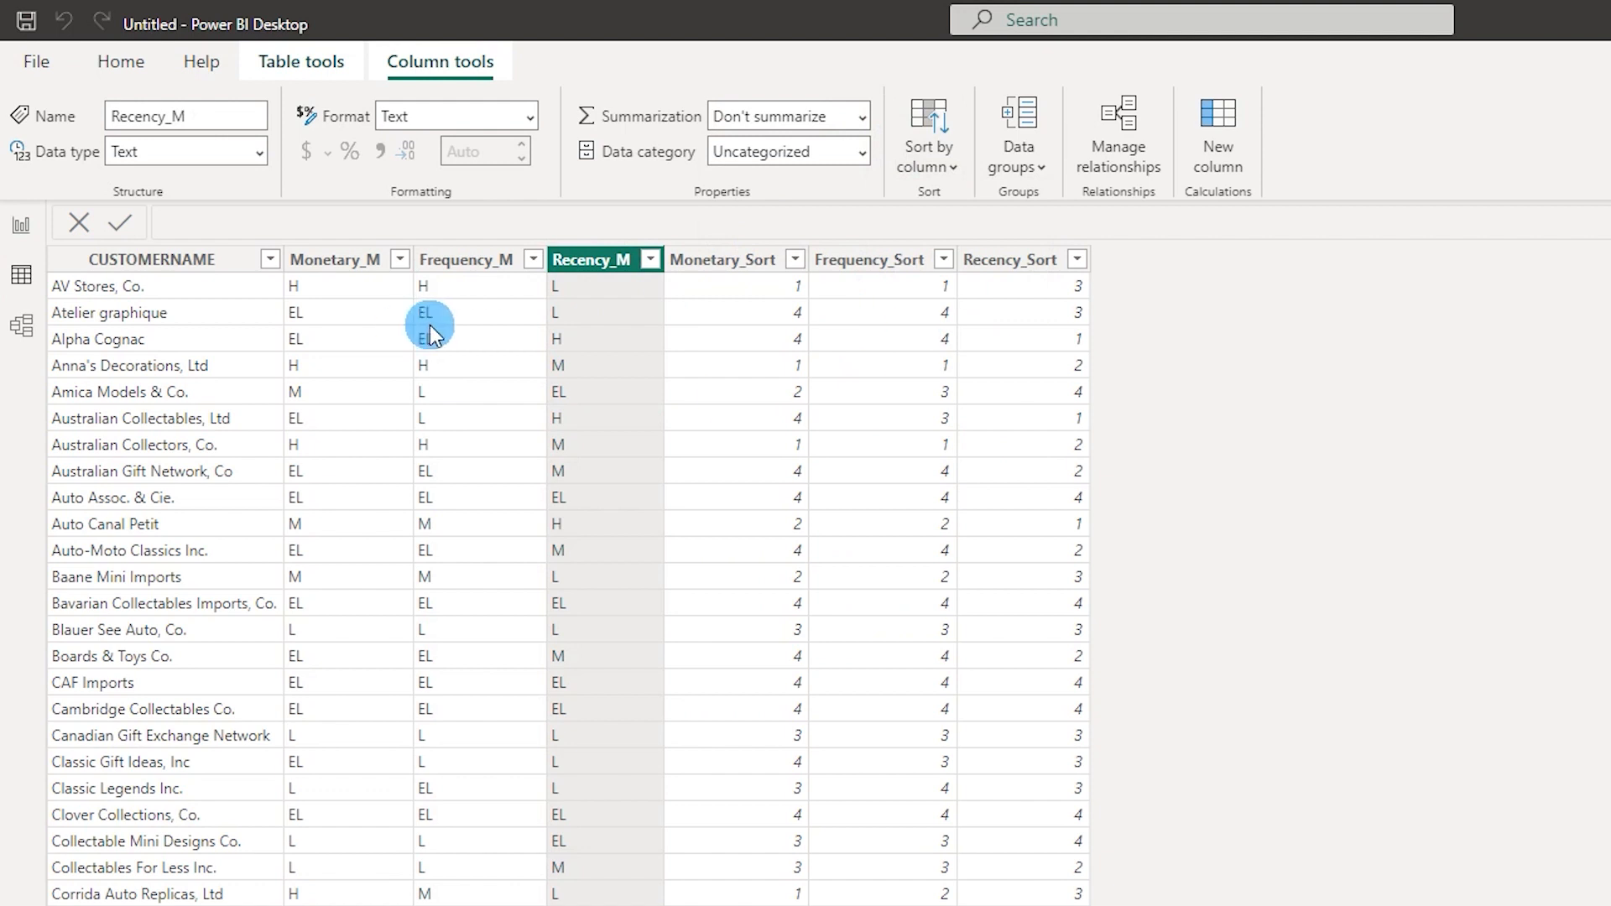
mouse_move(23, 225)
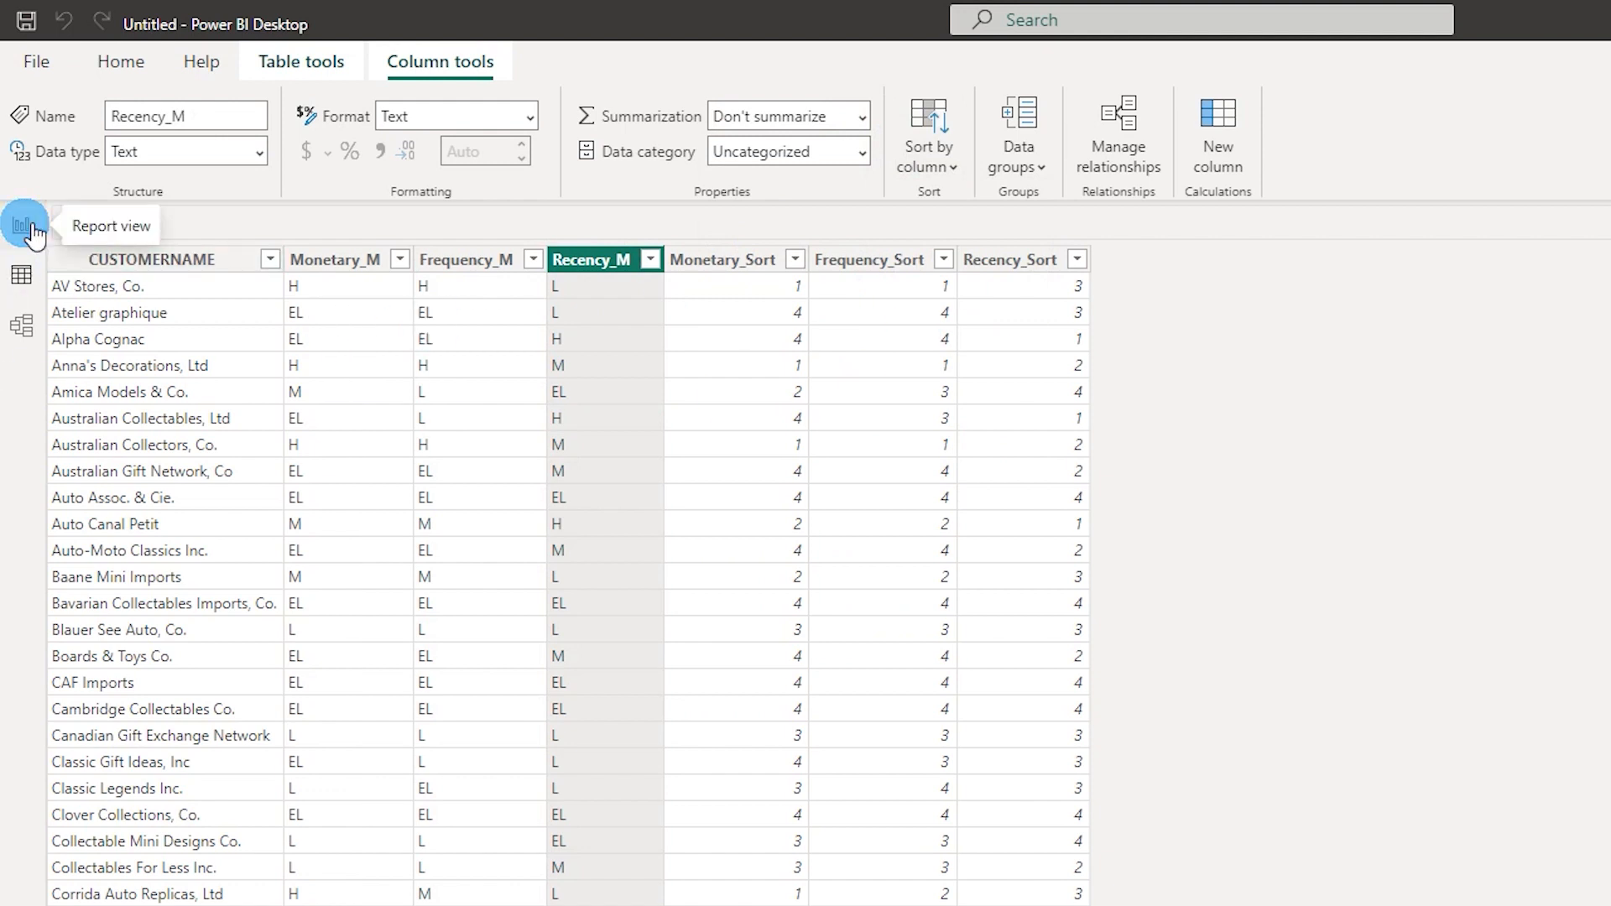
- Switch to Report view to see the matrix labels ordered H, M, L, EL
click(23, 224)
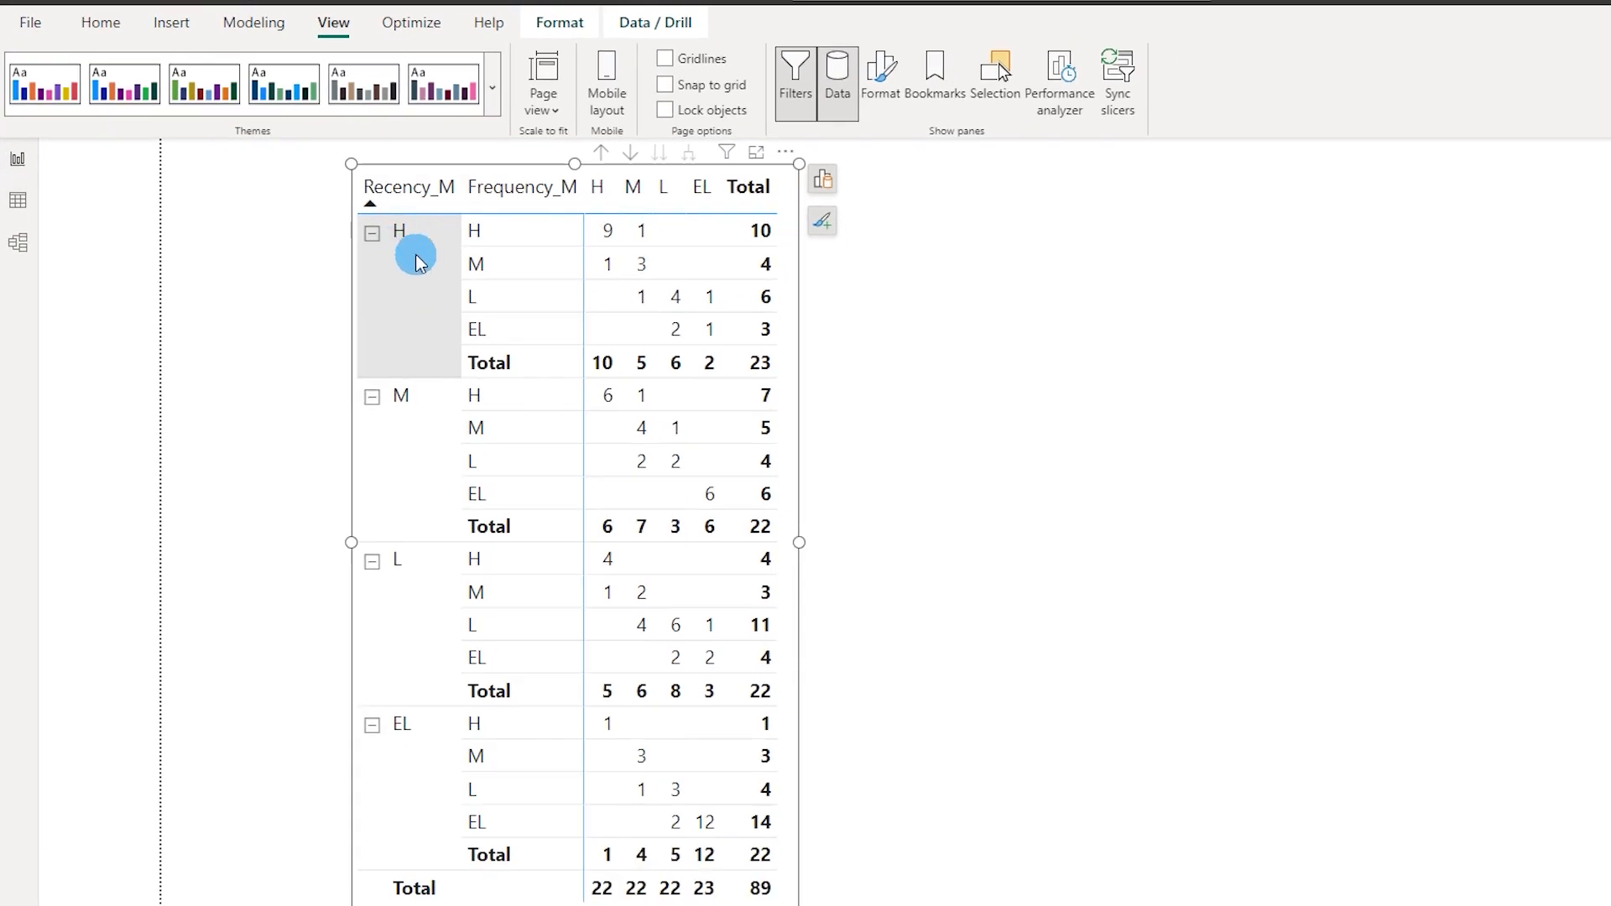
mouse_move(416, 759)
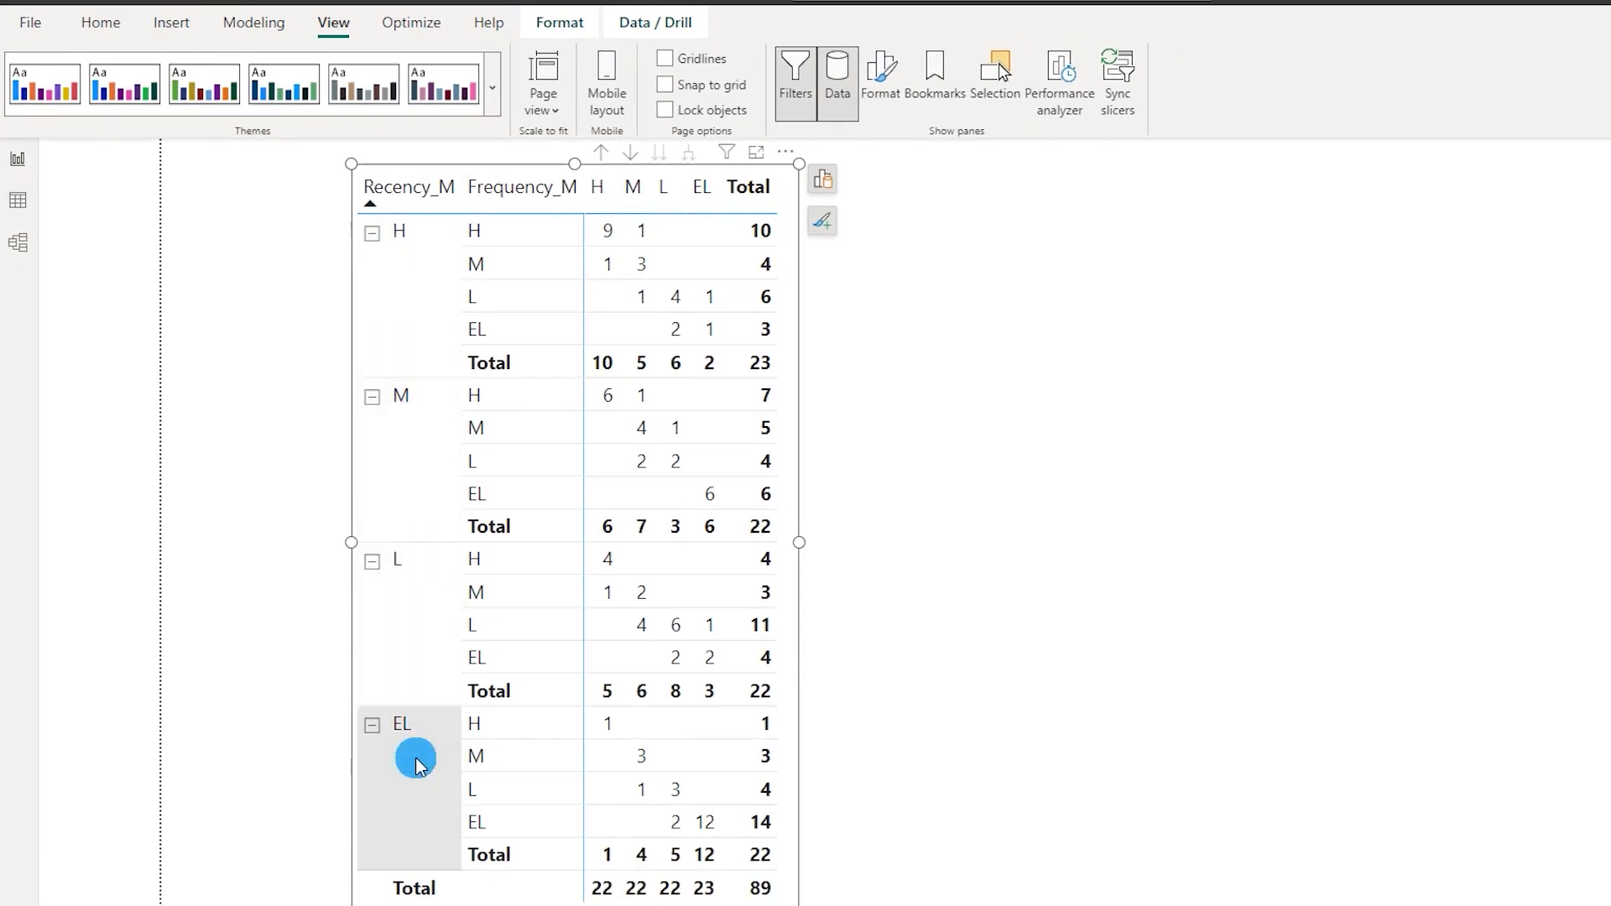
mouse_move(502, 272)
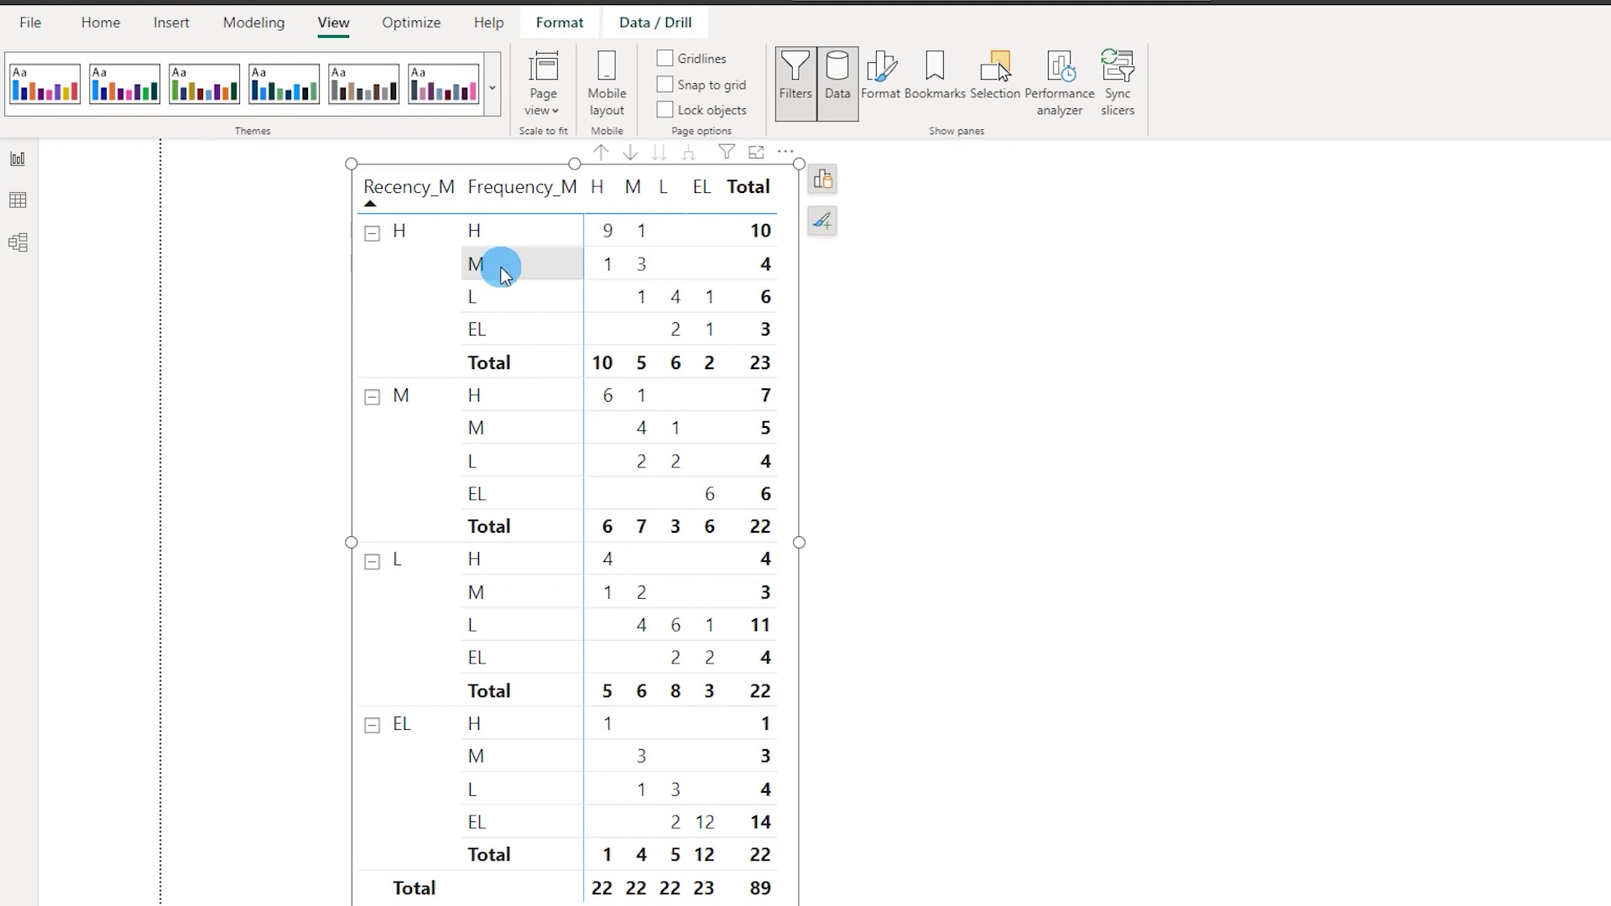
mouse_move(505, 297)
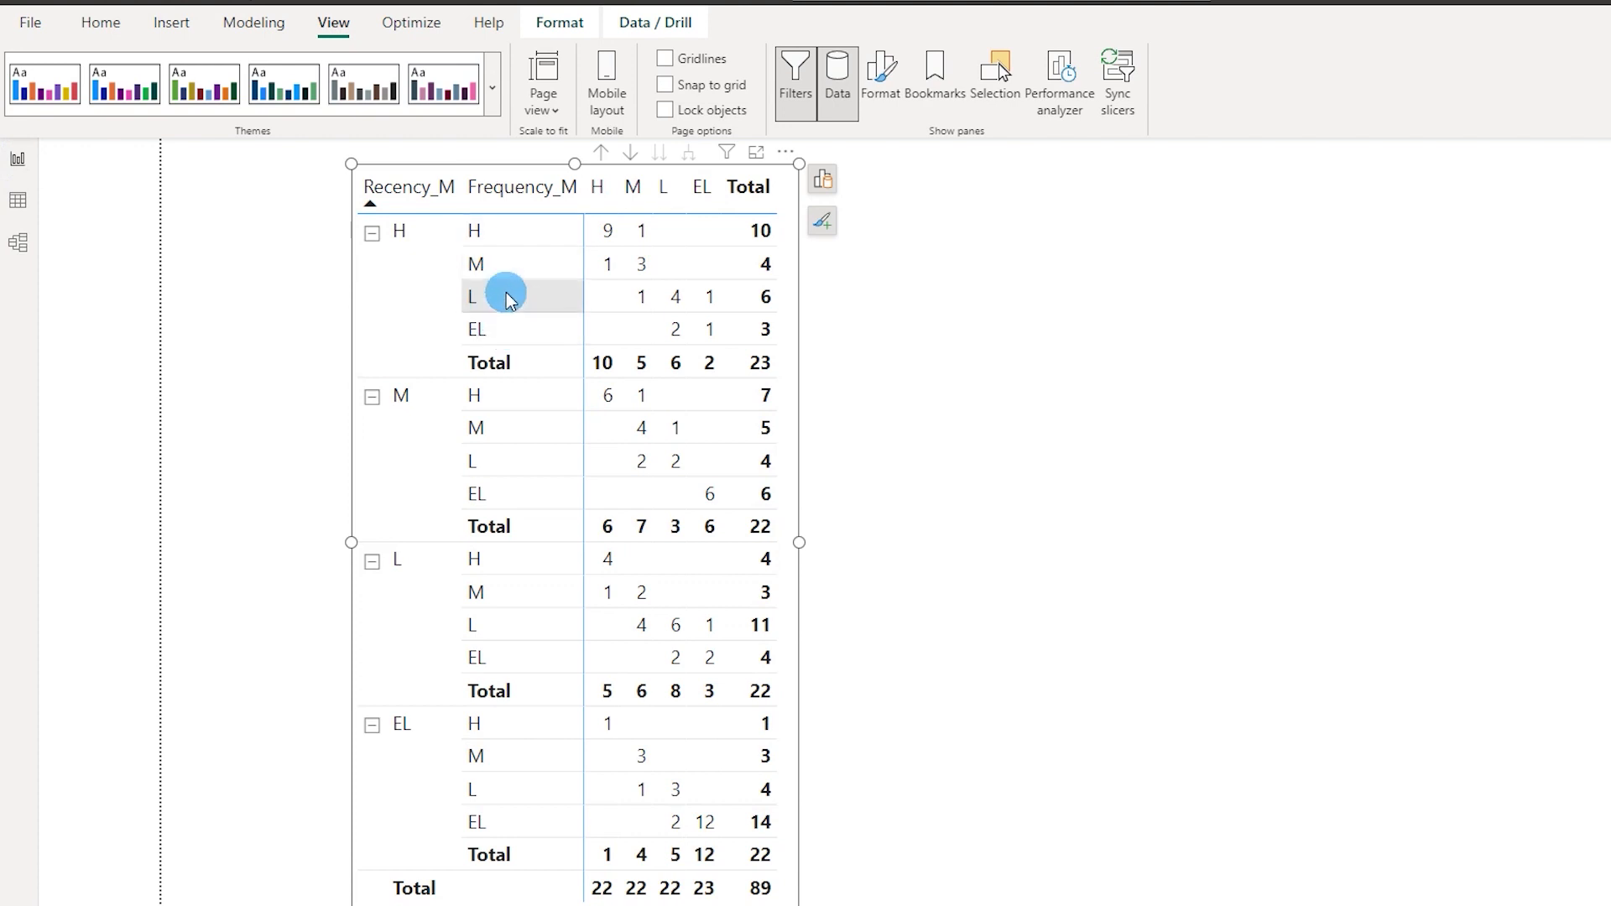
mouse_move(686, 198)
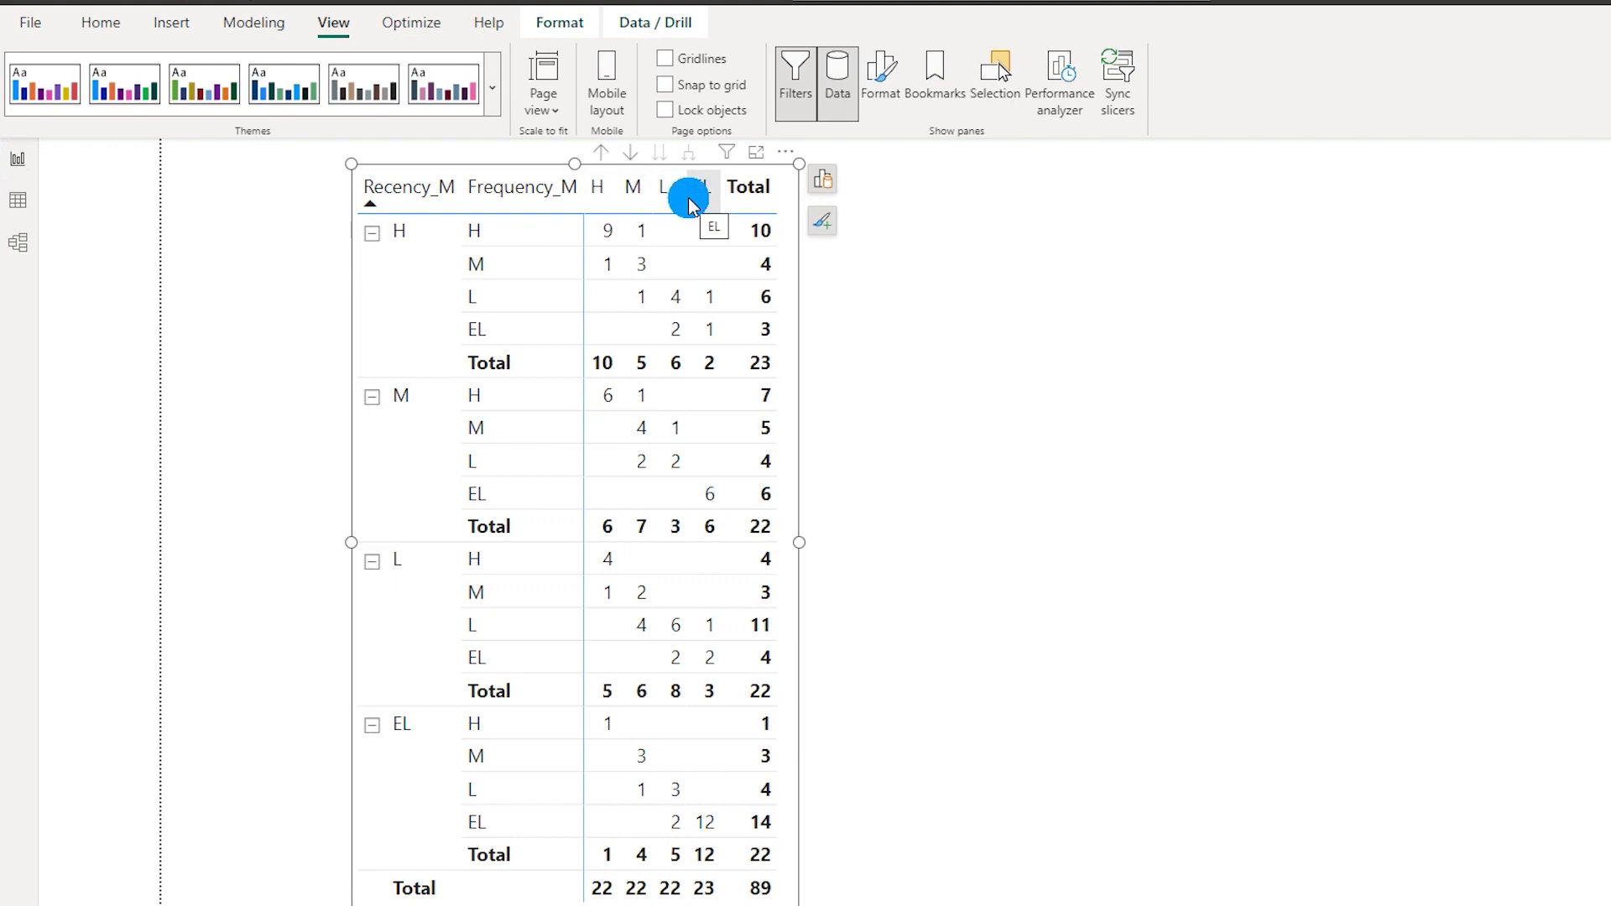
mouse_move(923, 374)
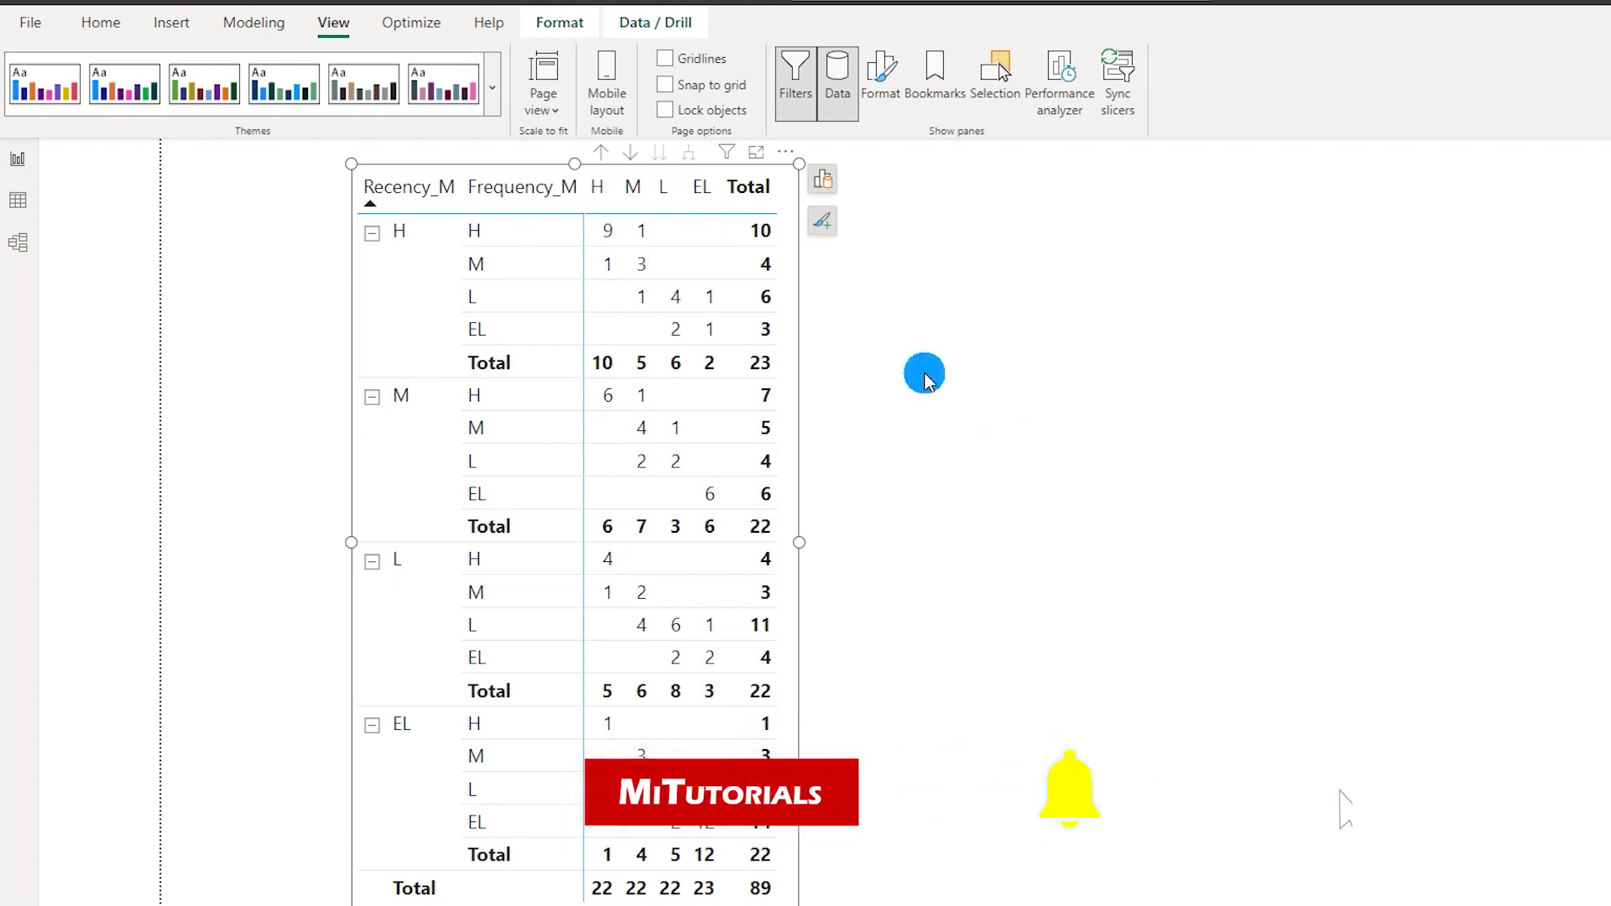
mouse_move(447, 329)
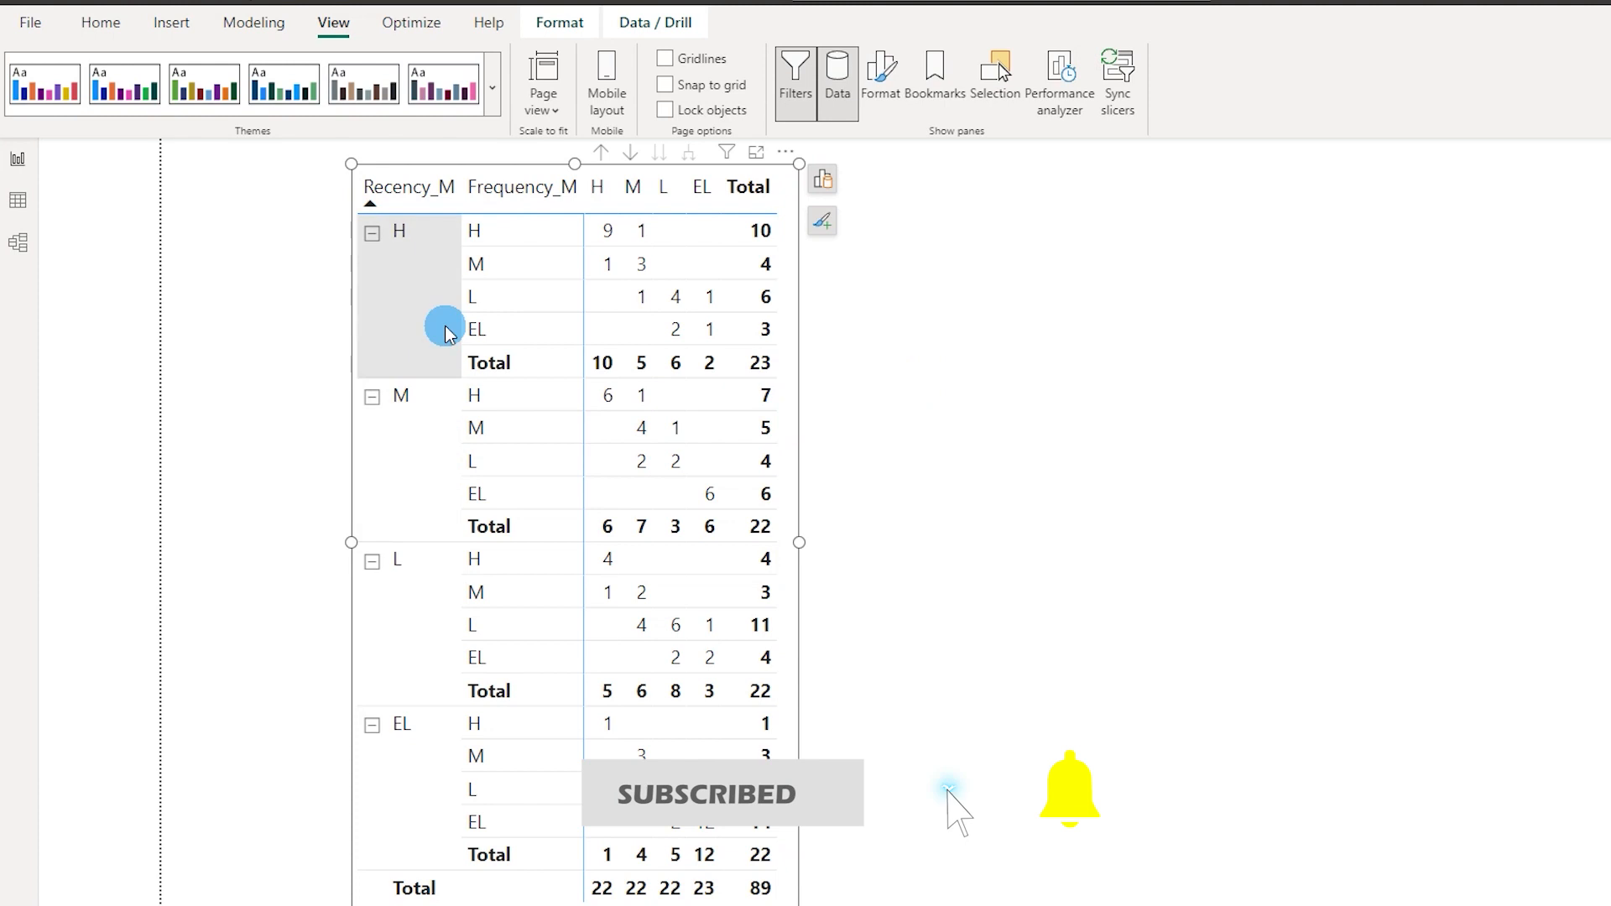
mouse_move(444, 429)
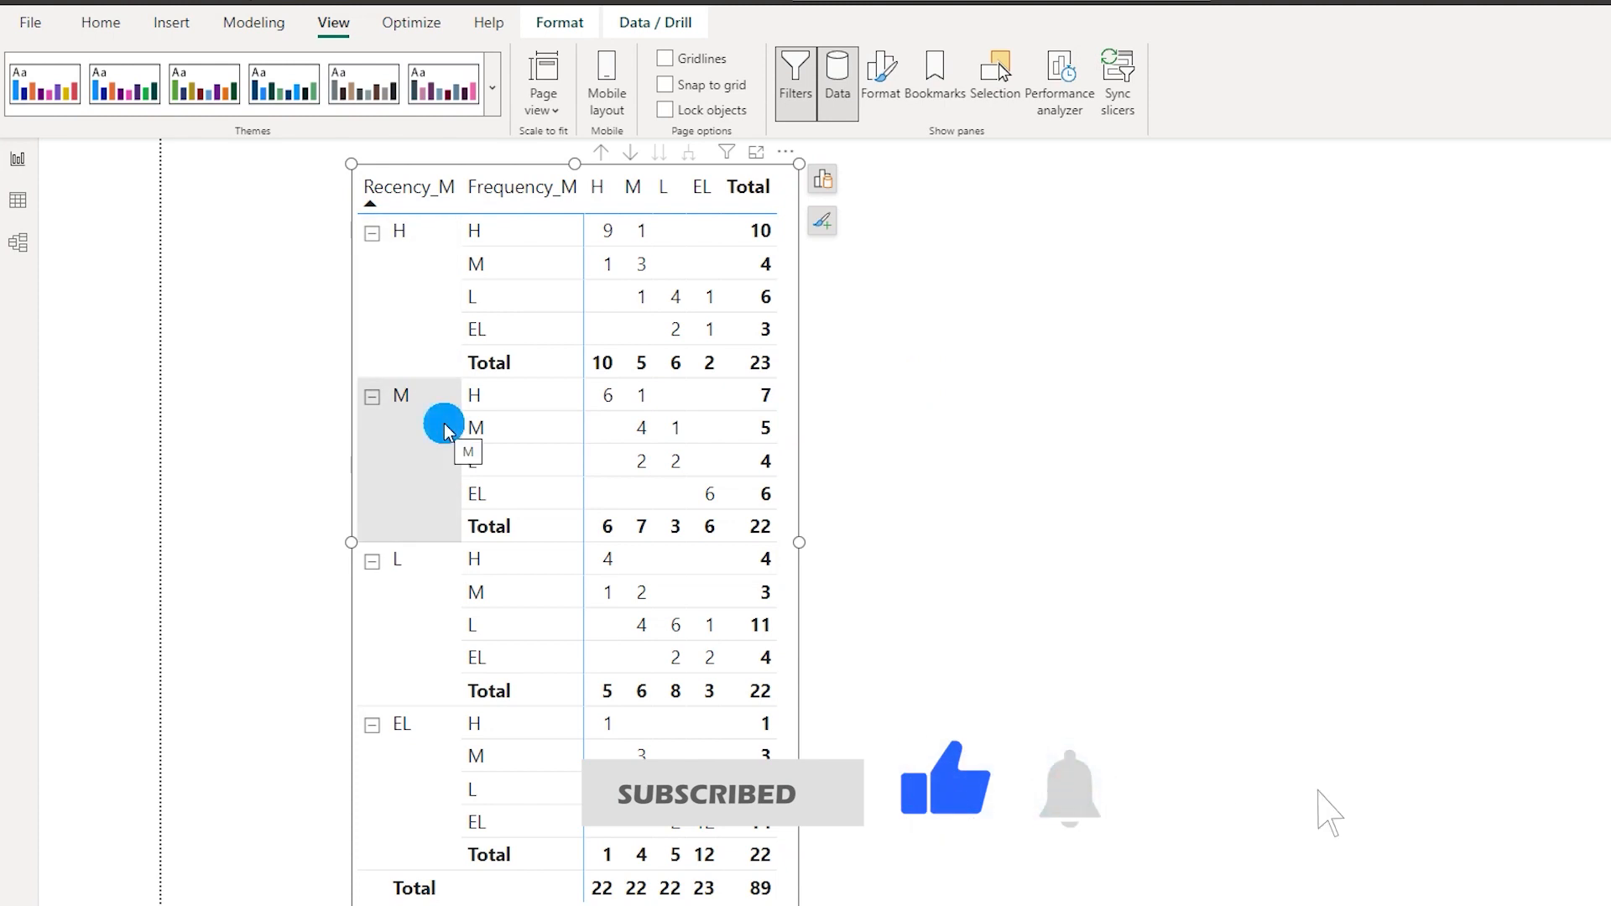